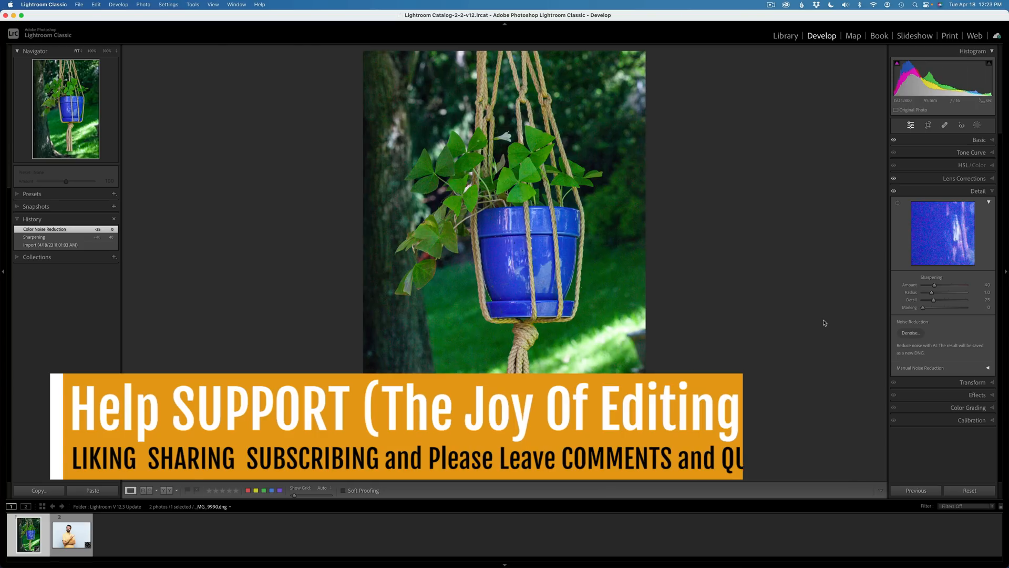
# - Collapse the manual noise reduction sliders and bring up the AI Denoise Enhance Preview for the photo
pyautogui.click(977, 191)
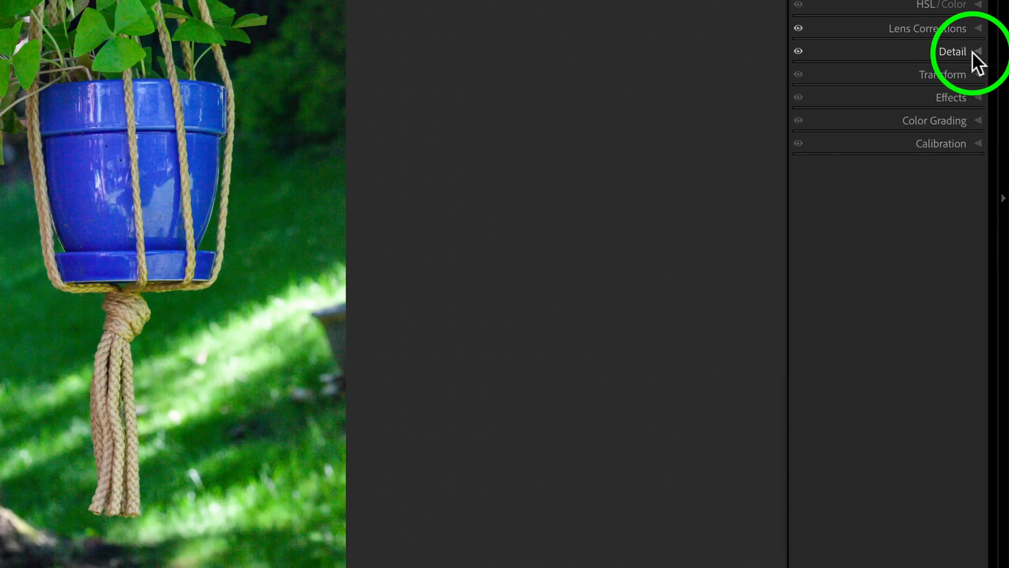
pyautogui.click(952, 51)
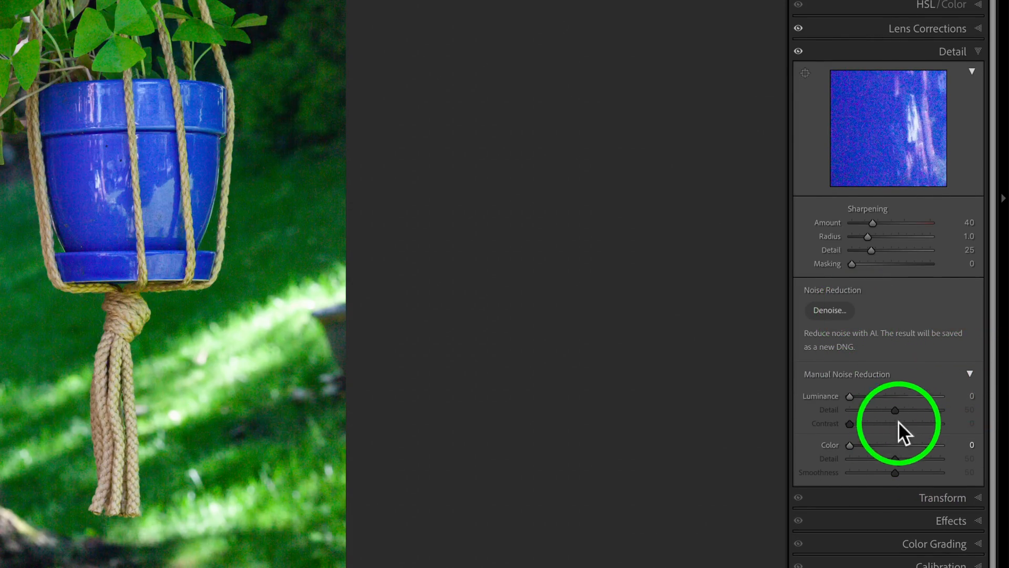
pyautogui.click(969, 374)
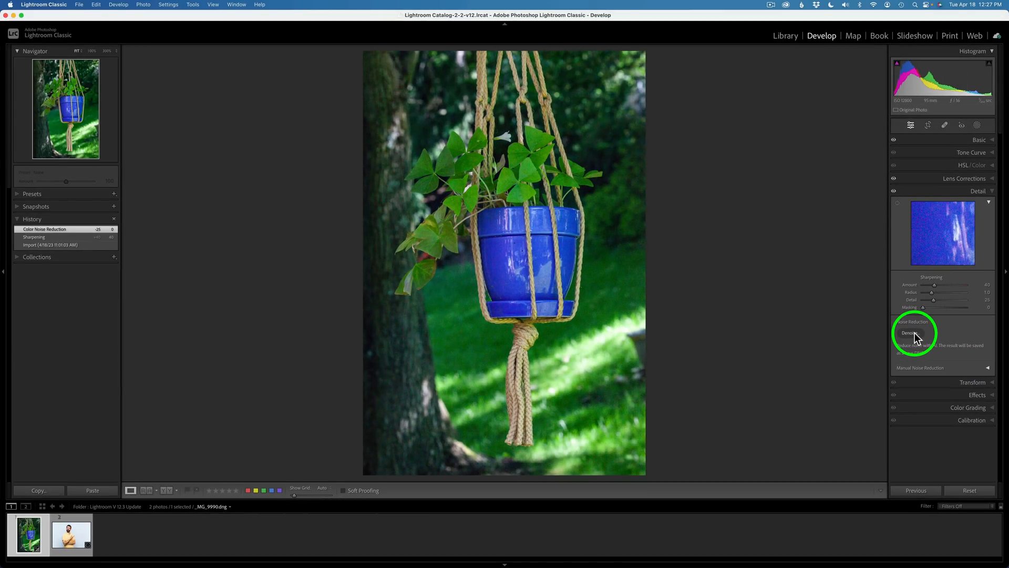
pyautogui.rightClick(518, 176)
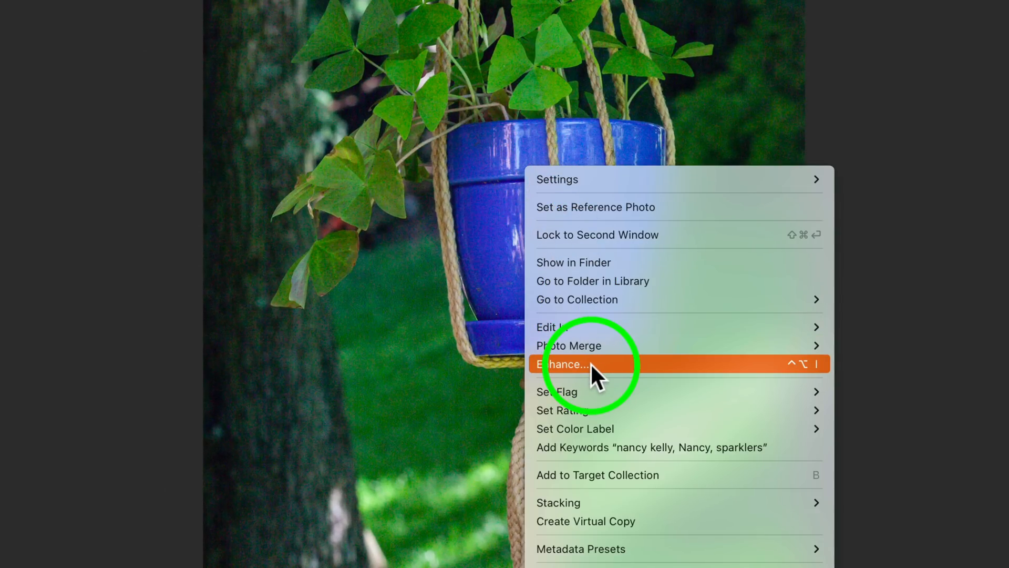
pyautogui.click(566, 363)
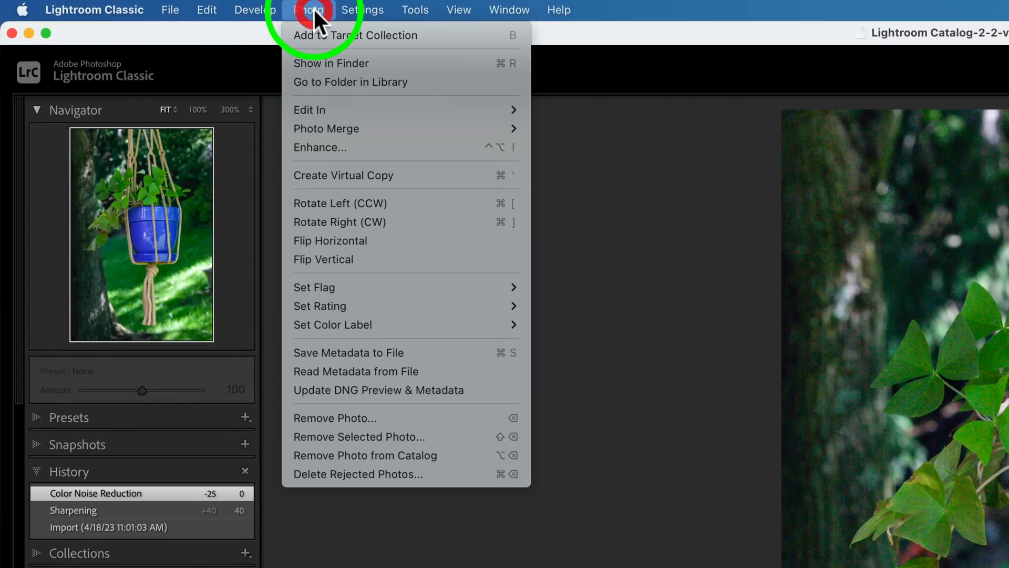
pyautogui.moveTo(297, 140)
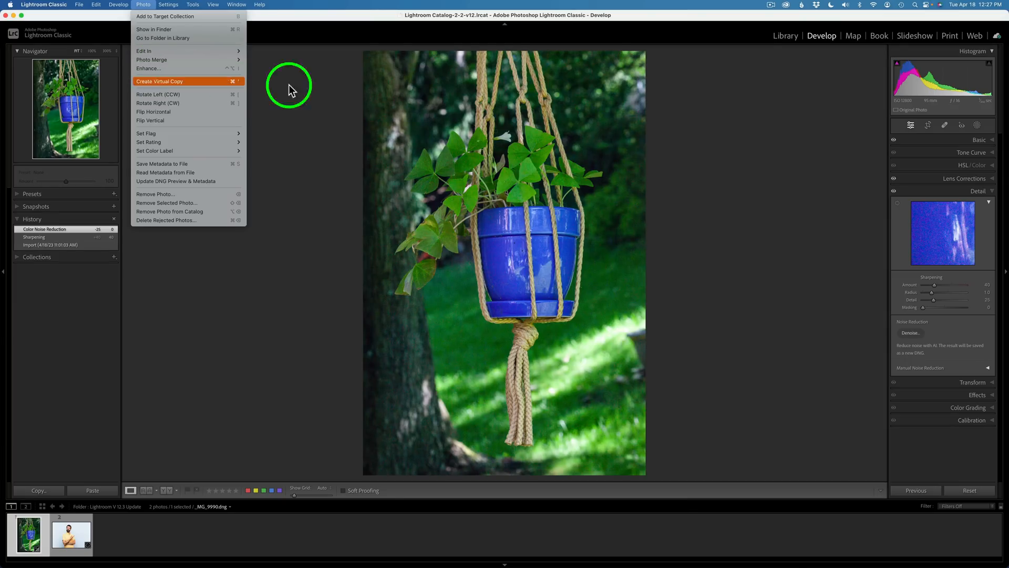
pyautogui.rightClick(566, 260)
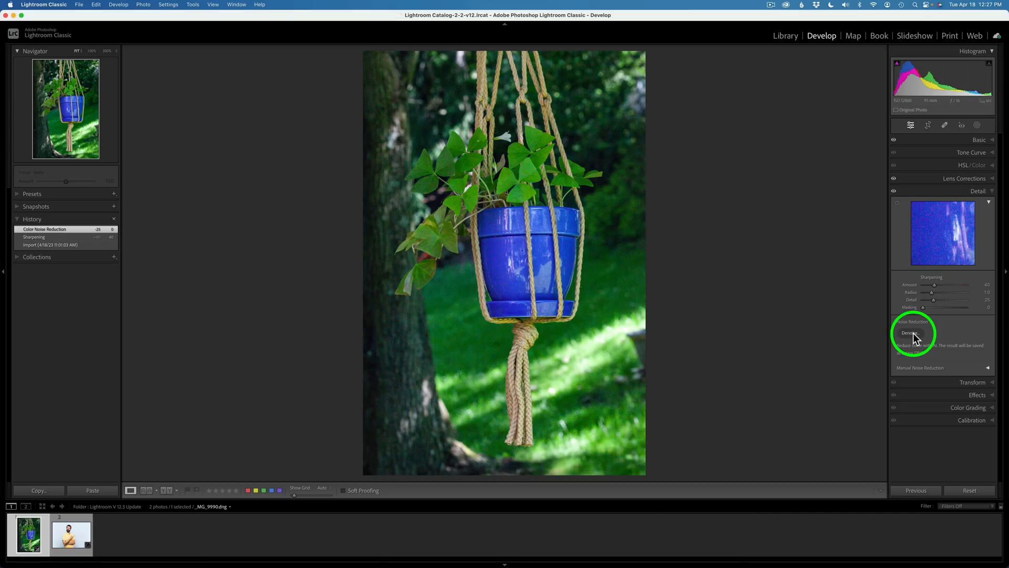
pyautogui.click(908, 332)
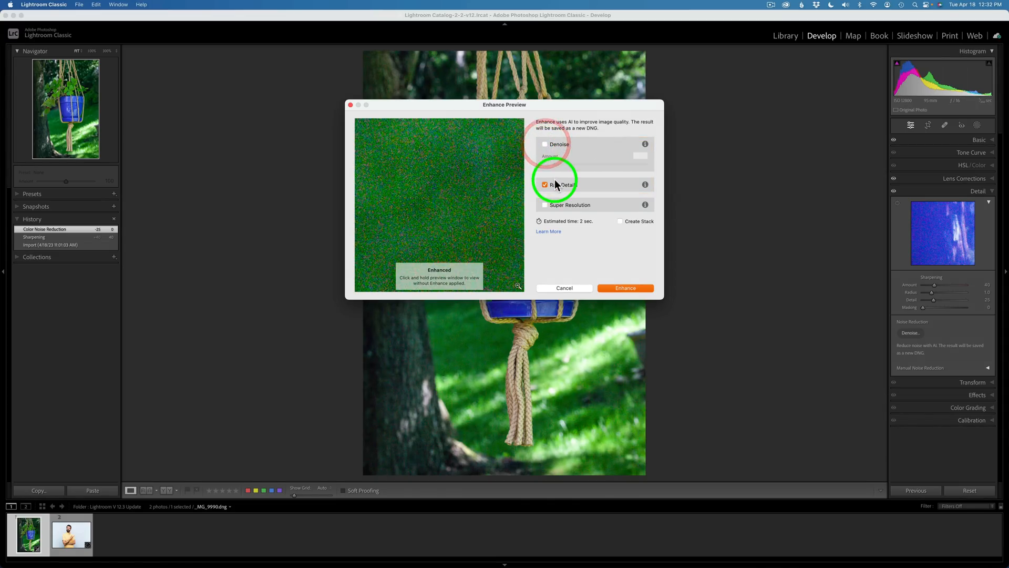
# - Try Raw Details and Super Resolution, leave only Denoise enabled, then cancel without enhancing
pyautogui.click(545, 184)
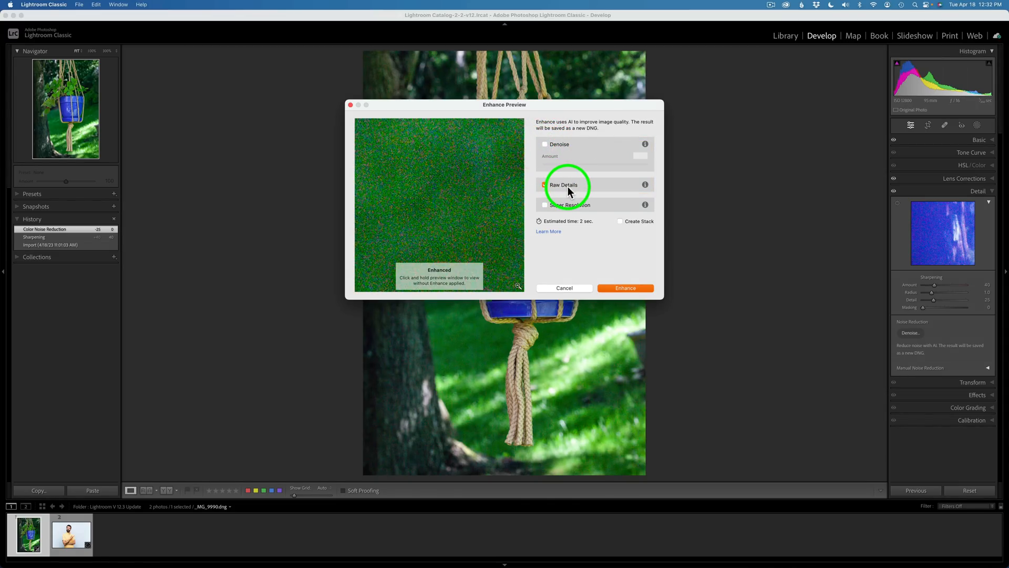
pyautogui.click(545, 184)
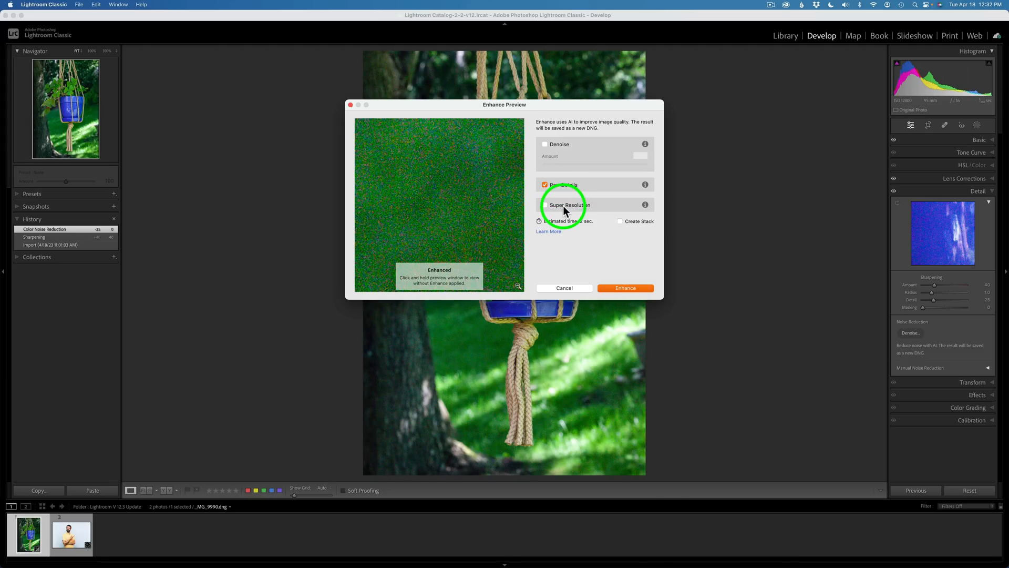
pyautogui.click(544, 184)
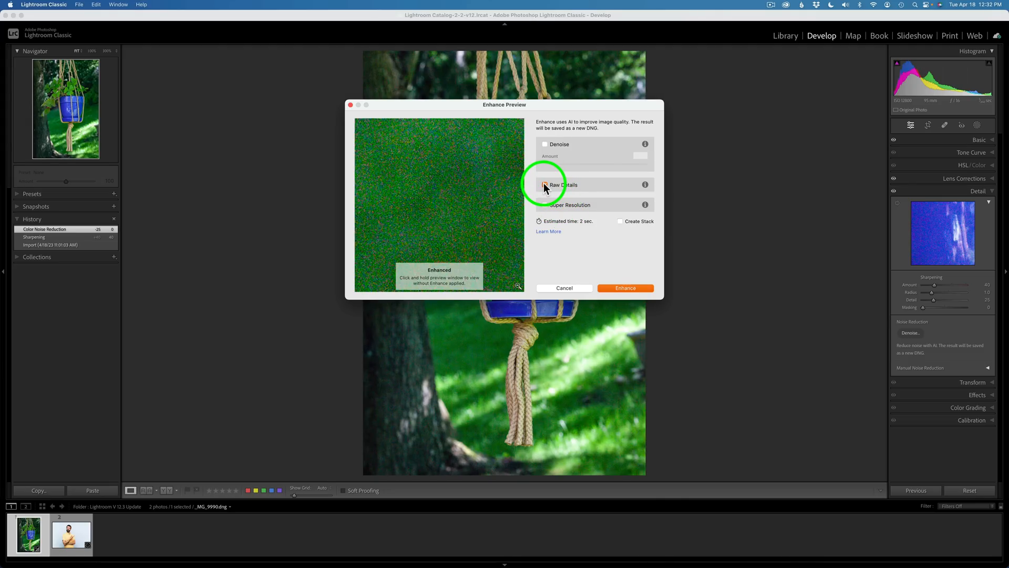
pyautogui.click(544, 184)
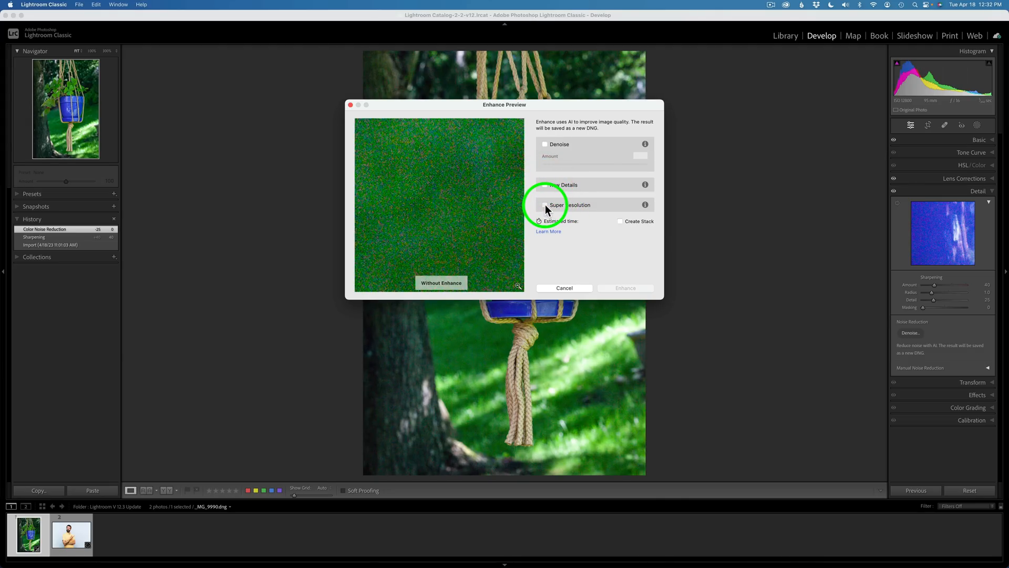
pyautogui.click(545, 205)
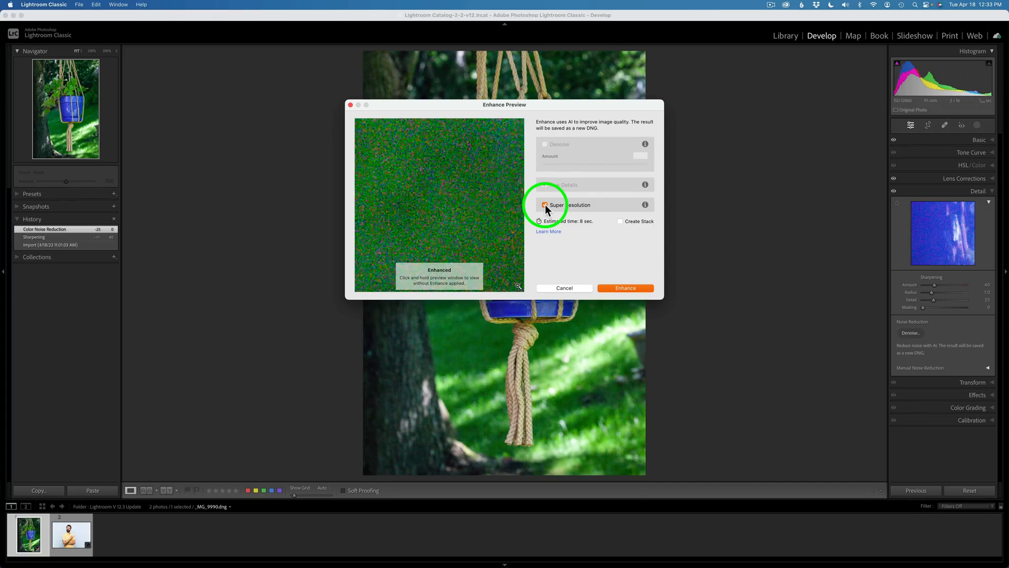
pyautogui.click(544, 205)
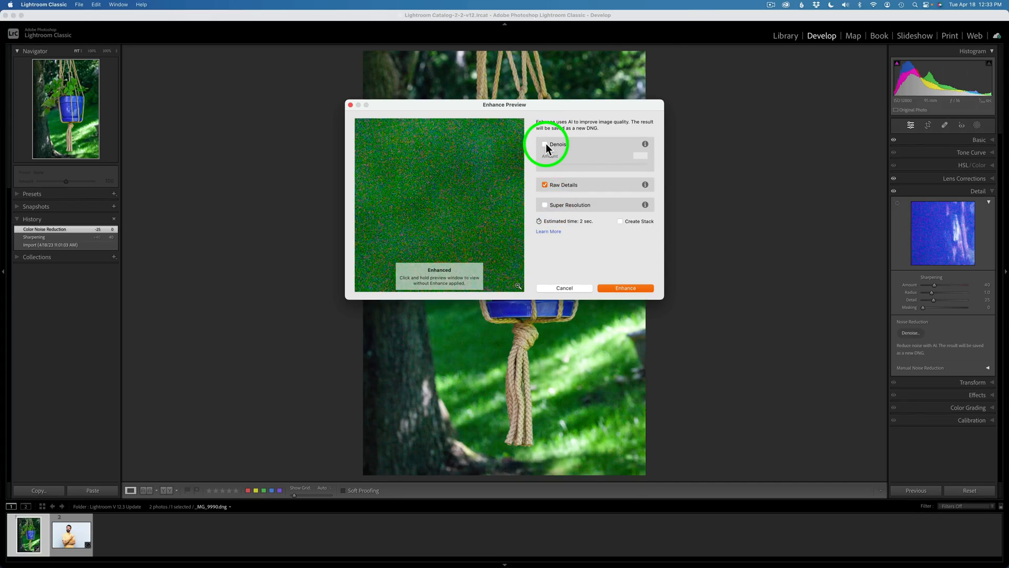
pyautogui.click(545, 144)
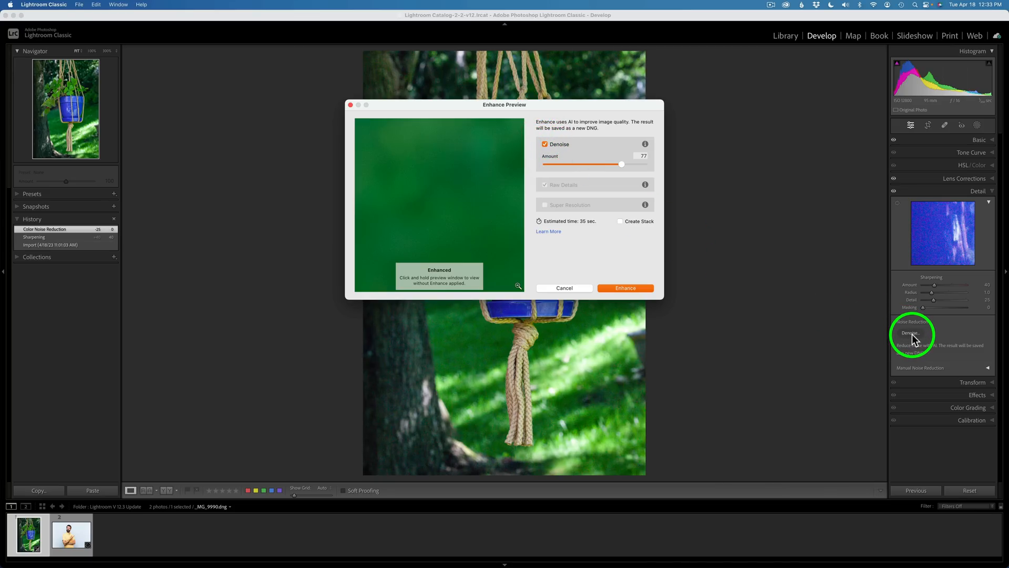
pyautogui.moveTo(554, 156)
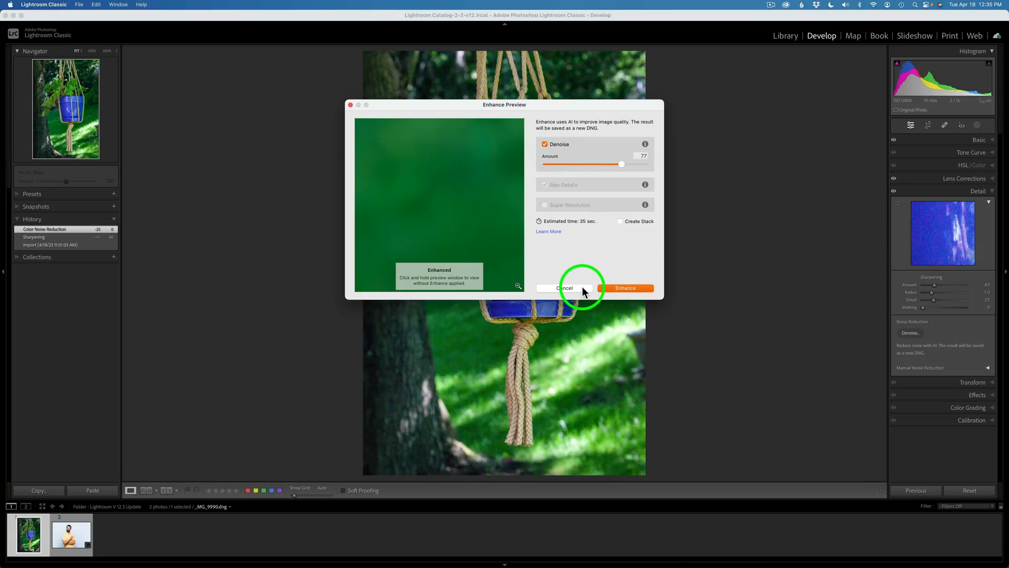
pyautogui.click(564, 288)
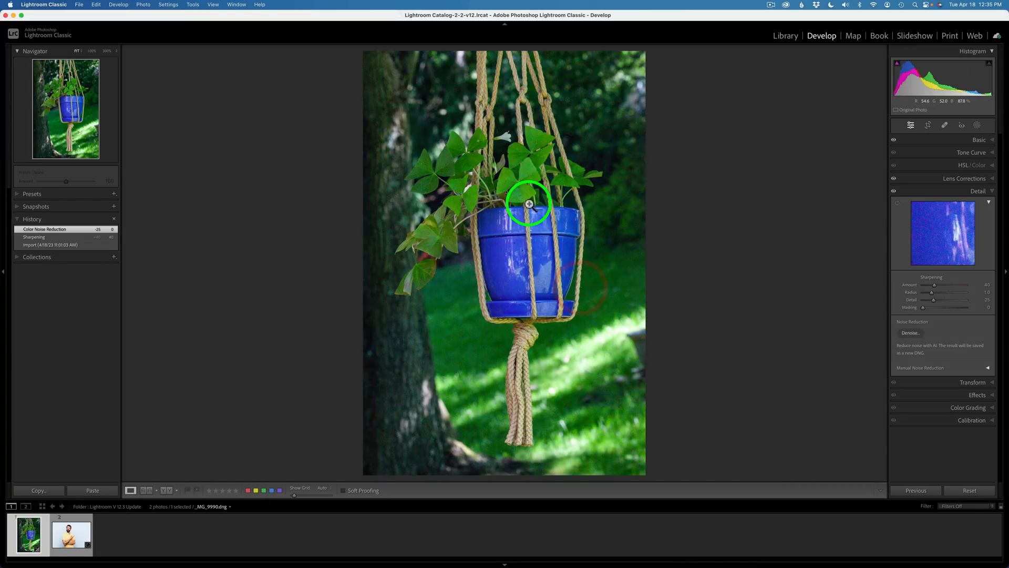
# - Reopen the Enhance Preview from the photo's context menu with Denoise at 77
pyautogui.rightClick(529, 204)
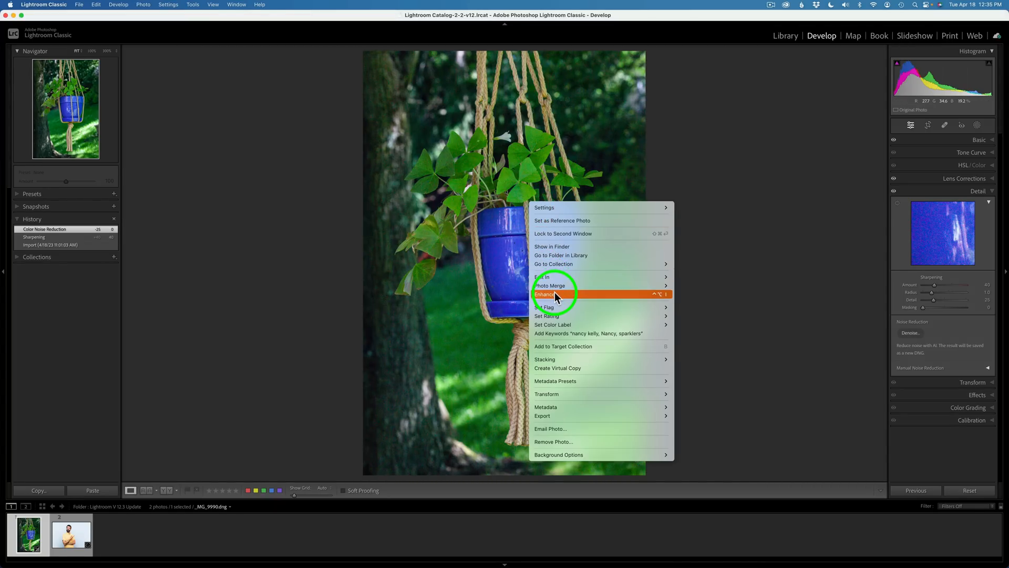
pyautogui.click(544, 295)
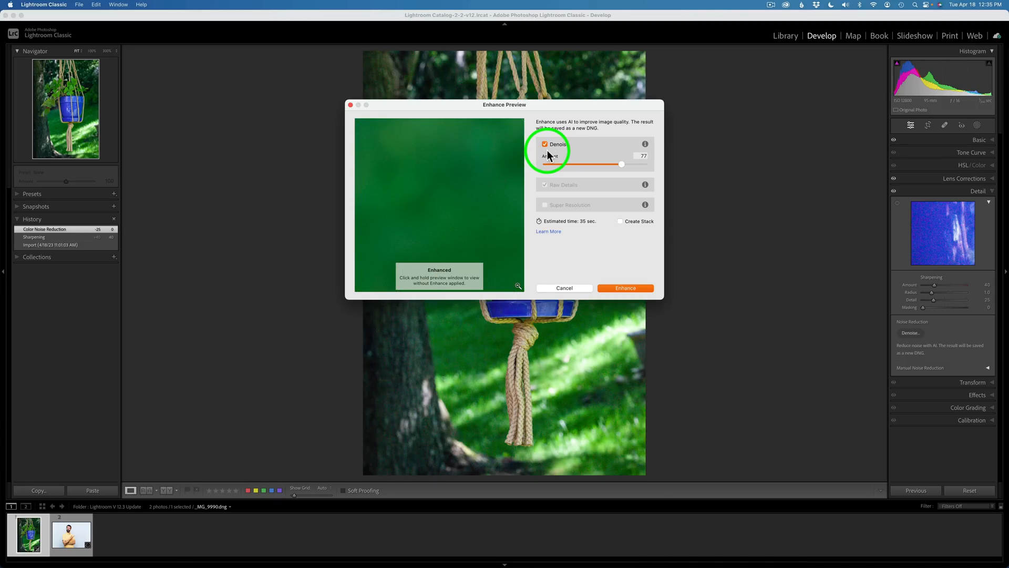
pyautogui.moveTo(573, 163)
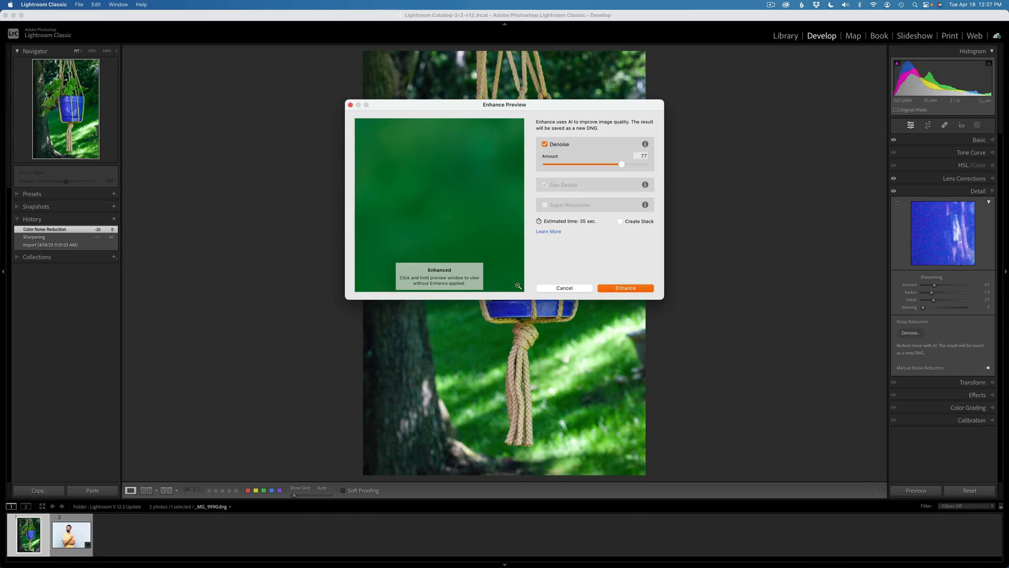
# - Move the Enhance Preview close-up onto the clover leaves
pyautogui.click(432, 183)
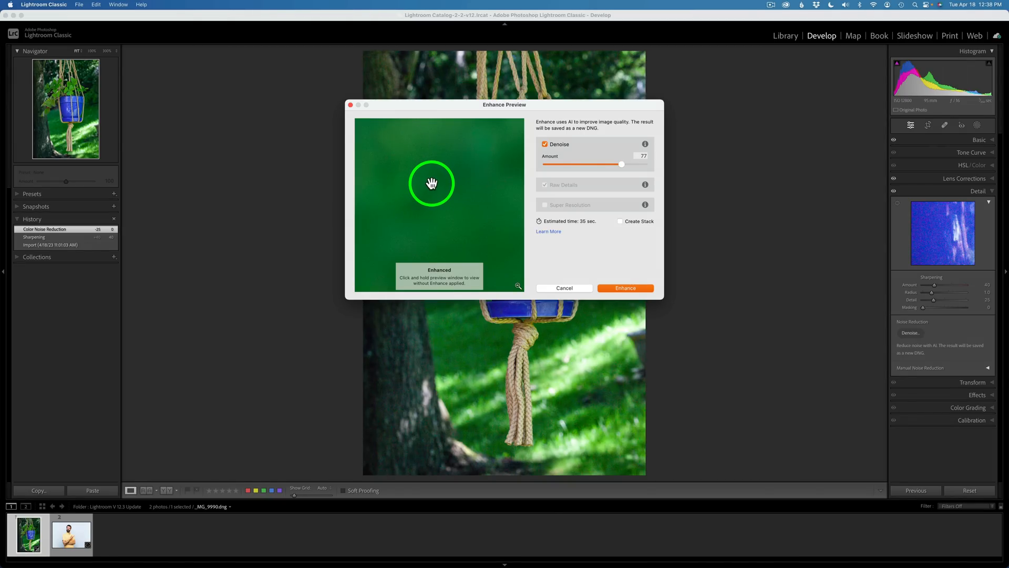
pyautogui.moveTo(397, 179)
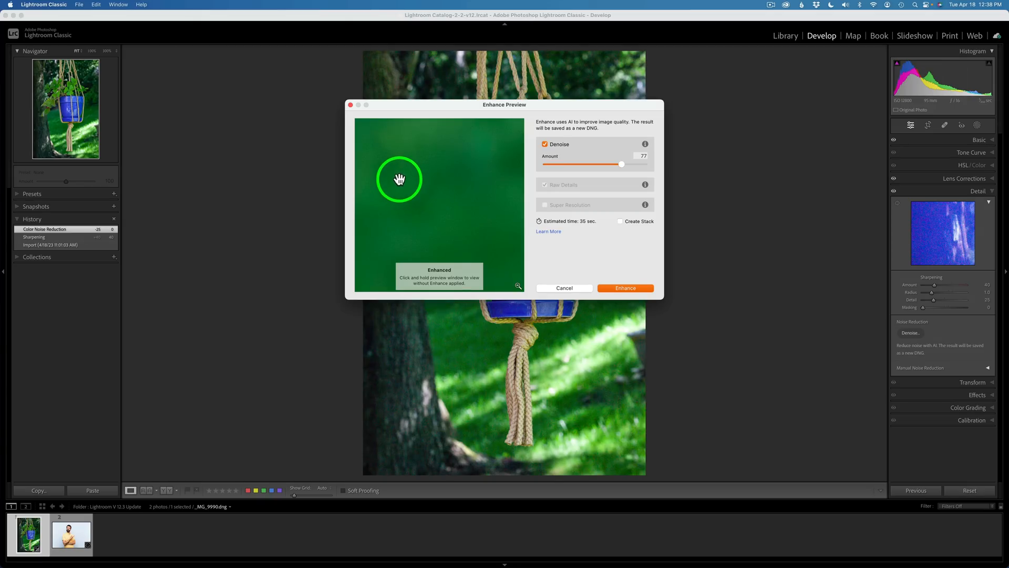
pyautogui.moveTo(518, 285)
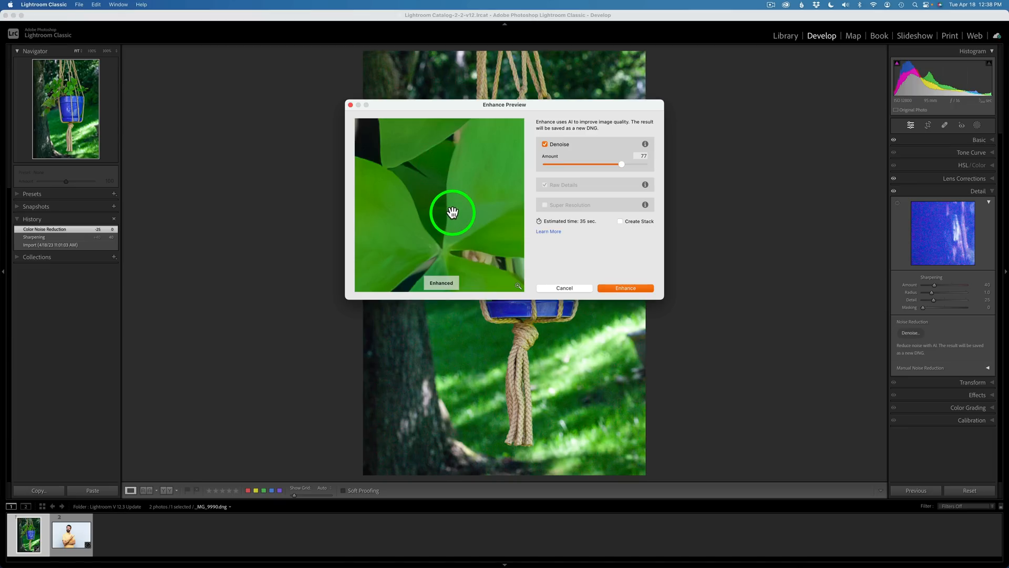
pyautogui.moveTo(516, 192)
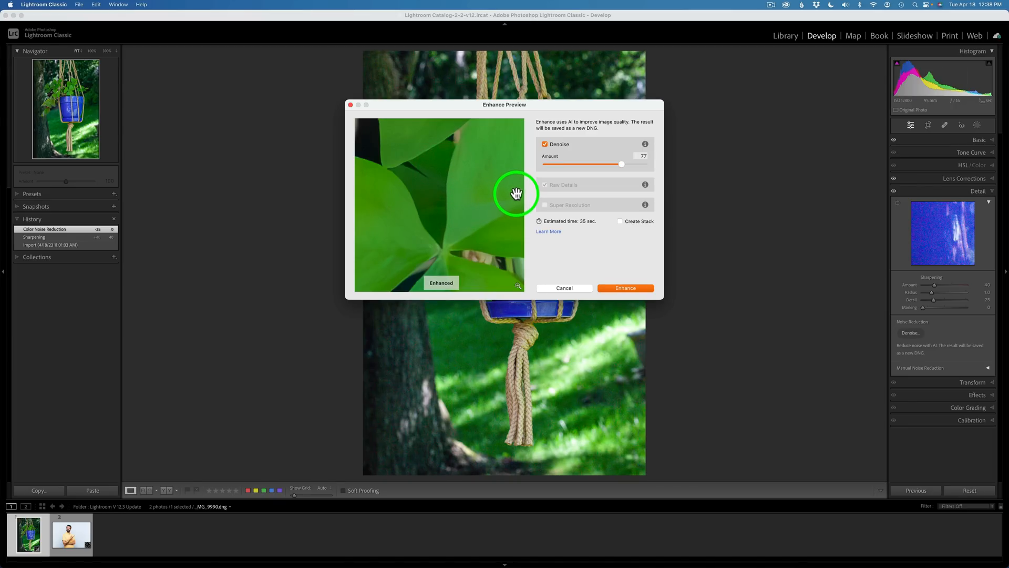
# - Sweep the Denoise amount from about 19 up to 67 while checking leaves and a dark background area
pyautogui.moveTo(620, 164); pyautogui.dragTo(591, 164)
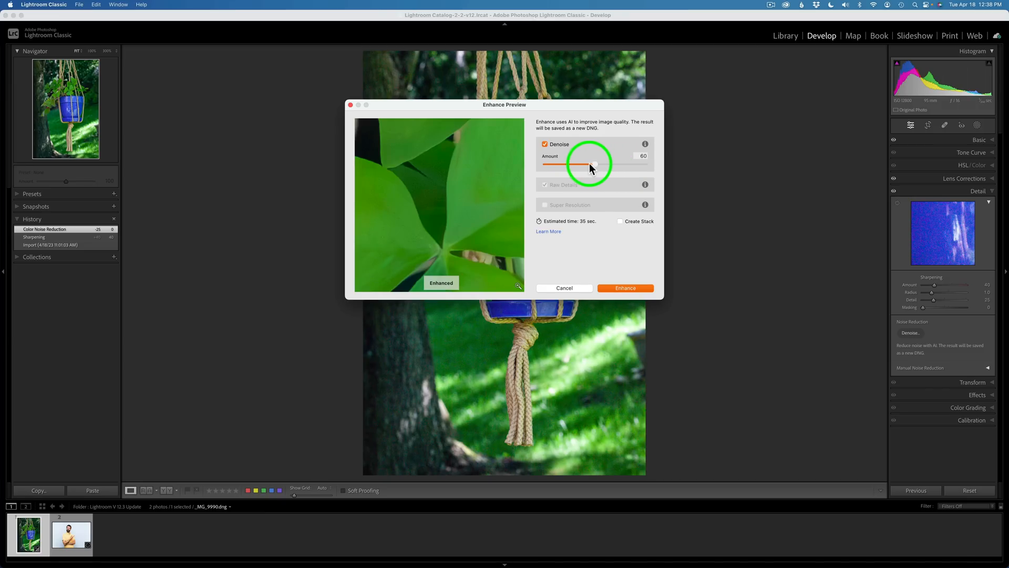
pyautogui.moveTo(592, 164); pyautogui.dragTo(564, 164)
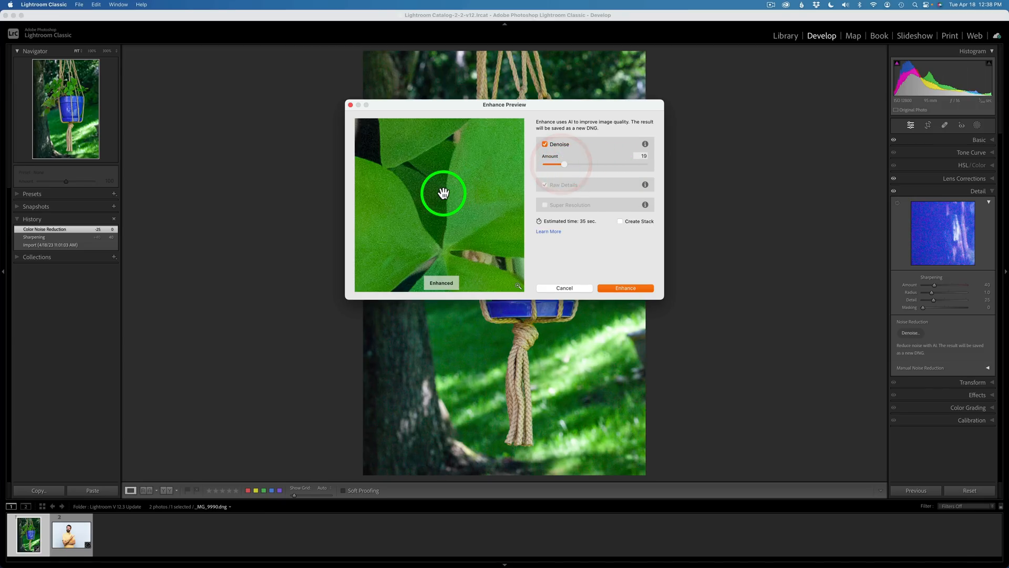
pyautogui.moveTo(748, 151)
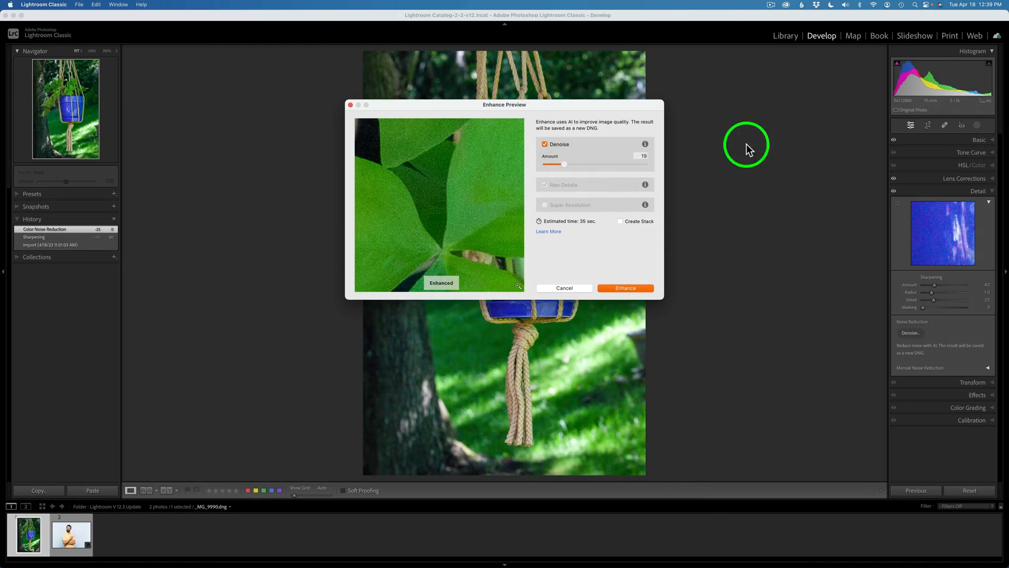
pyautogui.moveTo(909, 107)
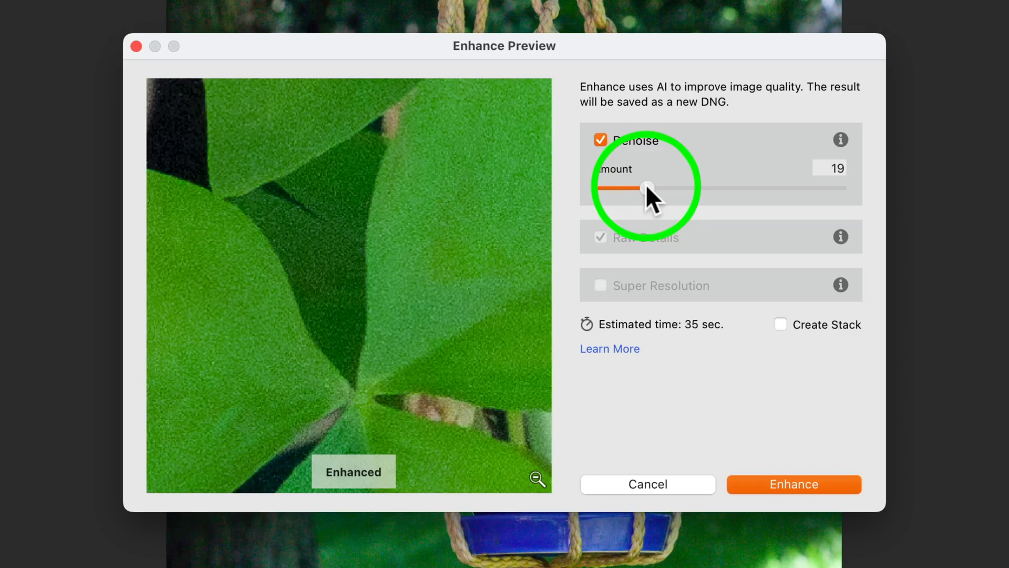
pyautogui.moveTo(640, 188); pyautogui.dragTo(691, 188)
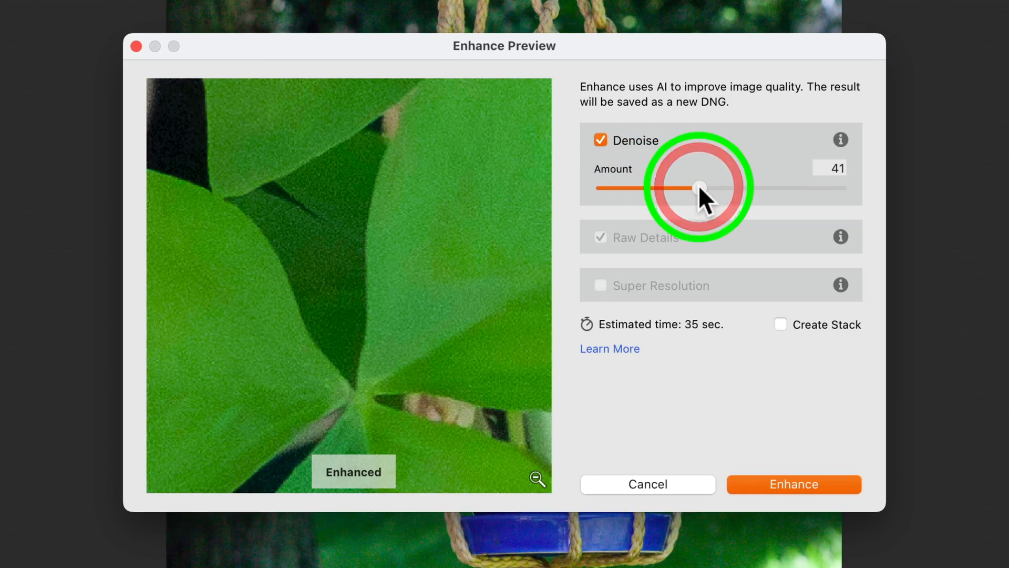
pyautogui.moveTo(691, 188); pyautogui.dragTo(740, 188)
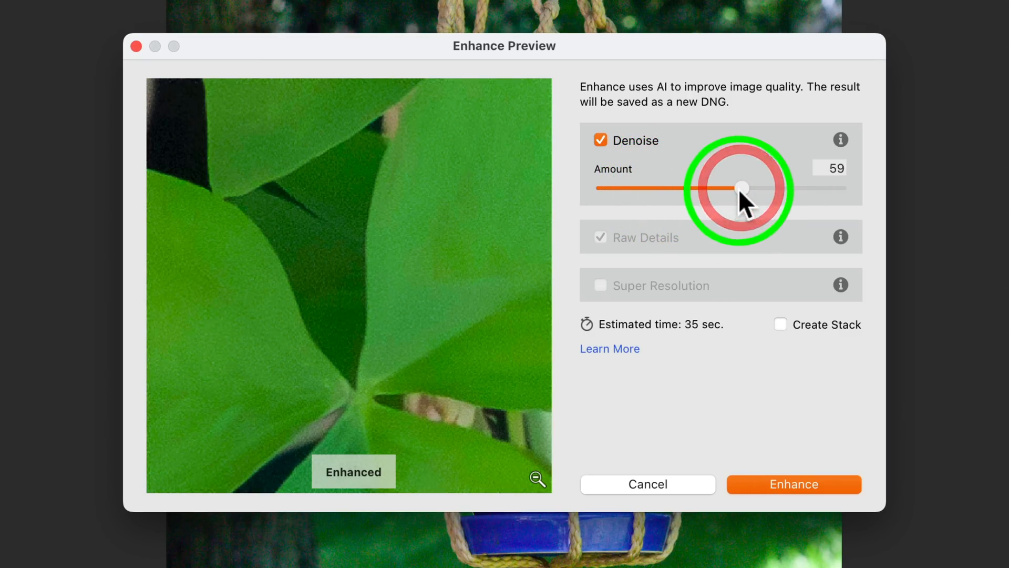
pyautogui.moveTo(740, 188); pyautogui.dragTo(759, 188)
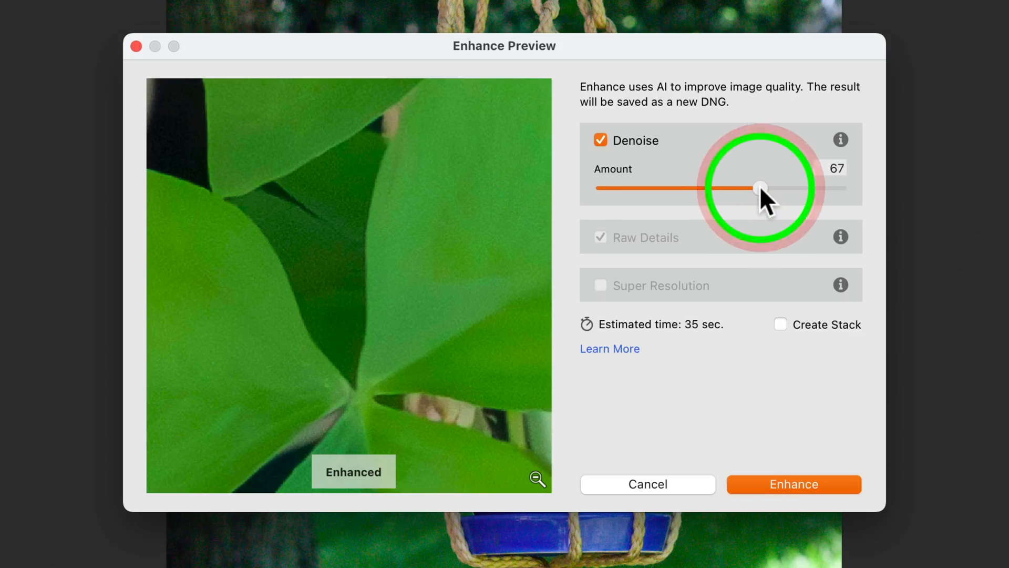
pyautogui.moveTo(759, 188); pyautogui.dragTo(837, 188)
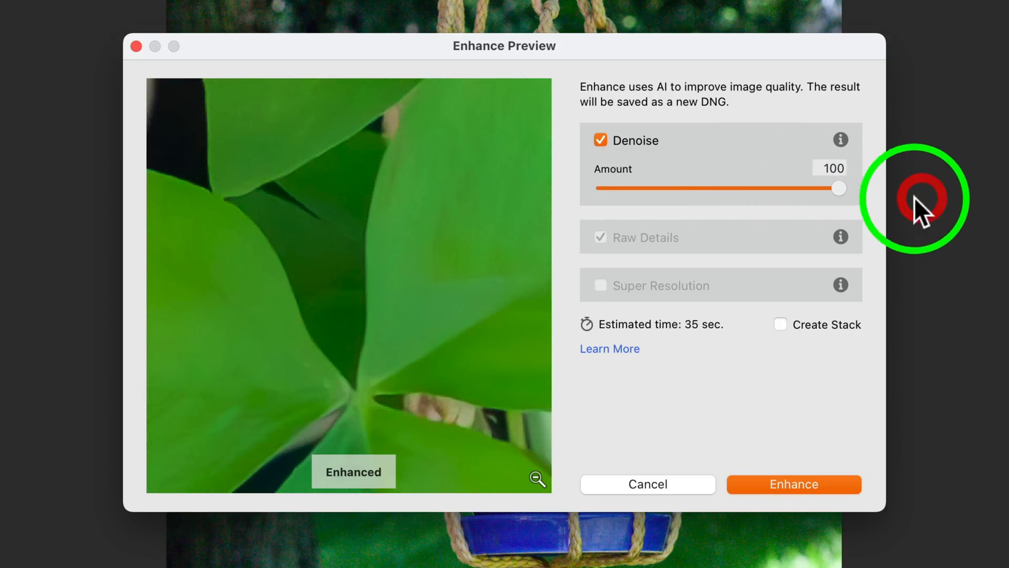
pyautogui.moveTo(519, 482)
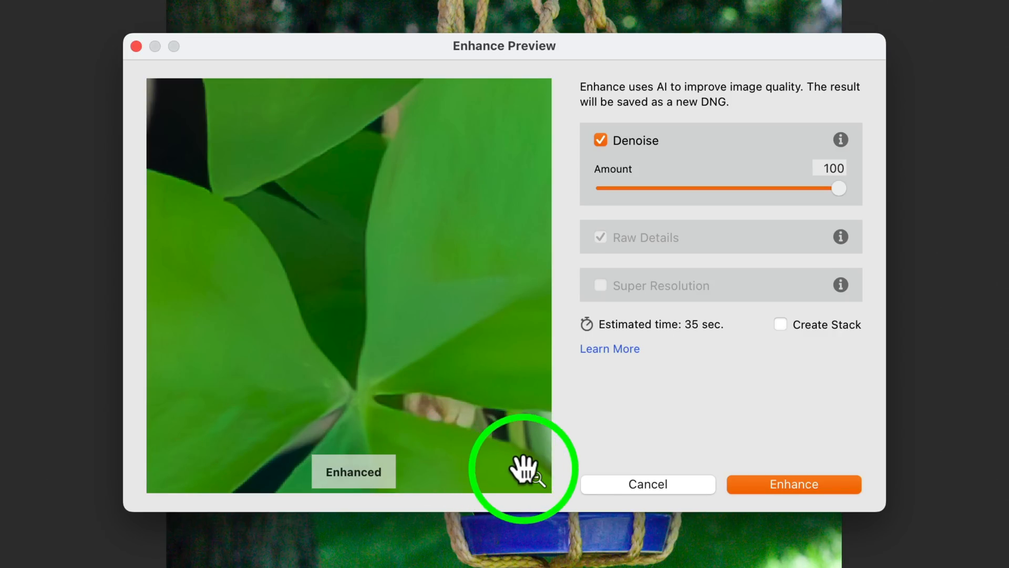
pyautogui.click(521, 472)
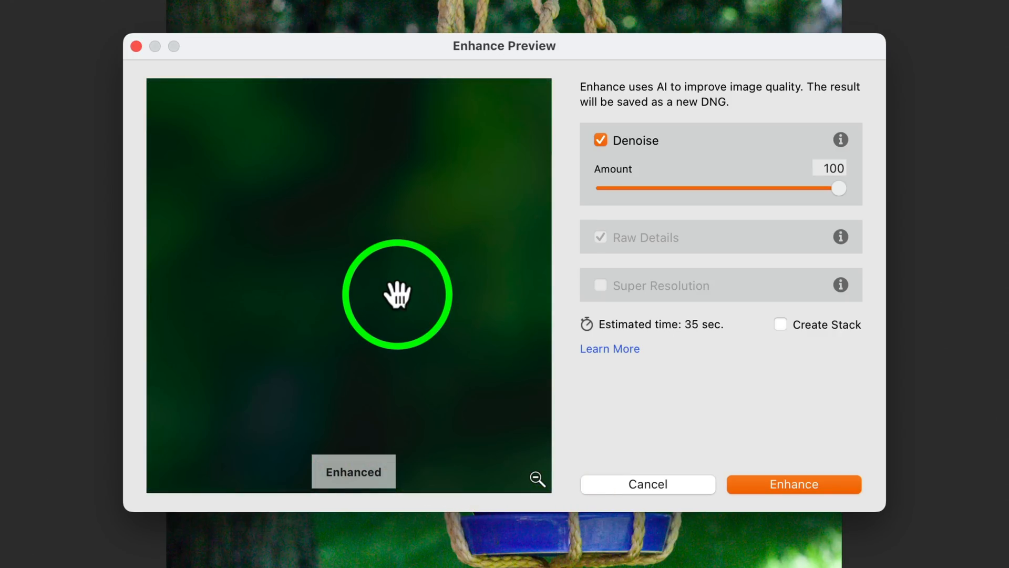
pyautogui.moveTo(836, 195)
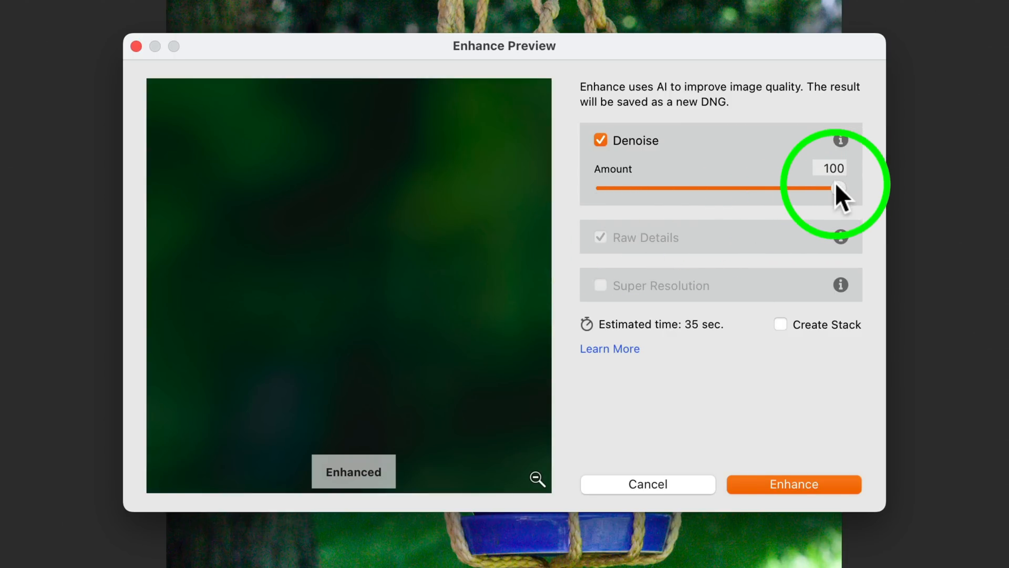
# - Bring the Denoise amount down from 100 and settle it at 82
pyautogui.moveTo(830, 189); pyautogui.dragTo(791, 189)
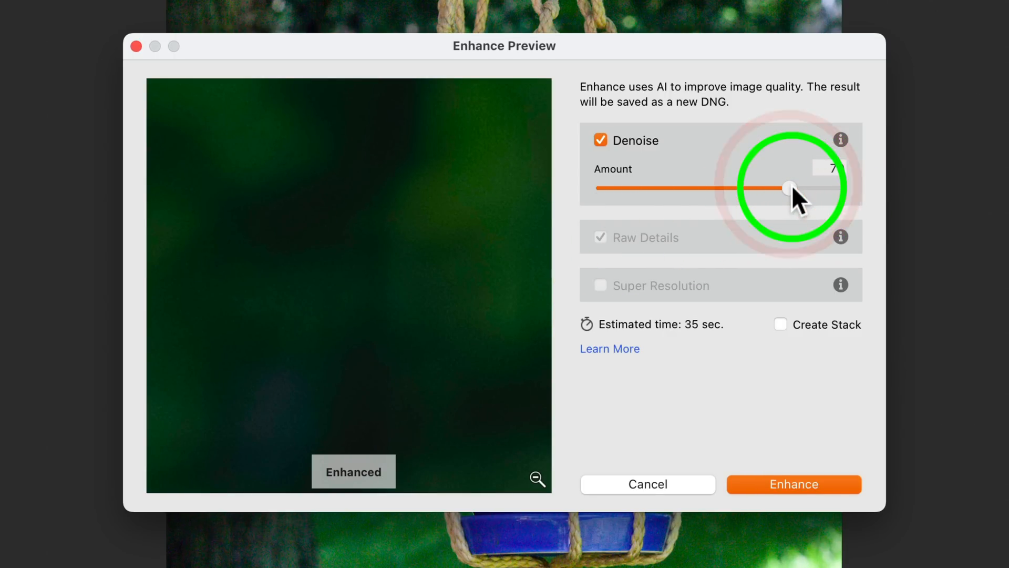
pyautogui.moveTo(790, 188); pyautogui.dragTo(777, 189)
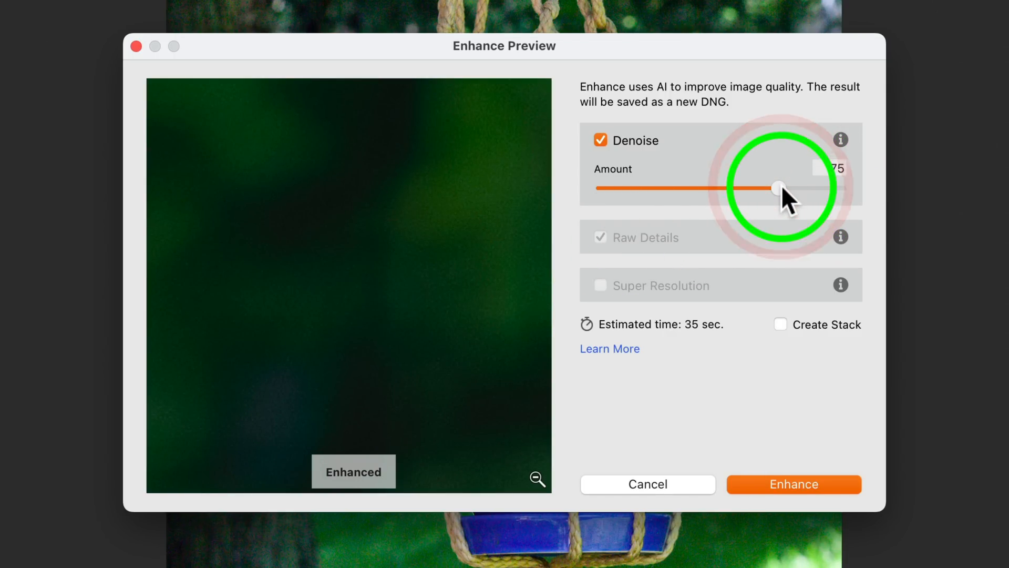
pyautogui.moveTo(775, 188); pyautogui.dragTo(786, 188)
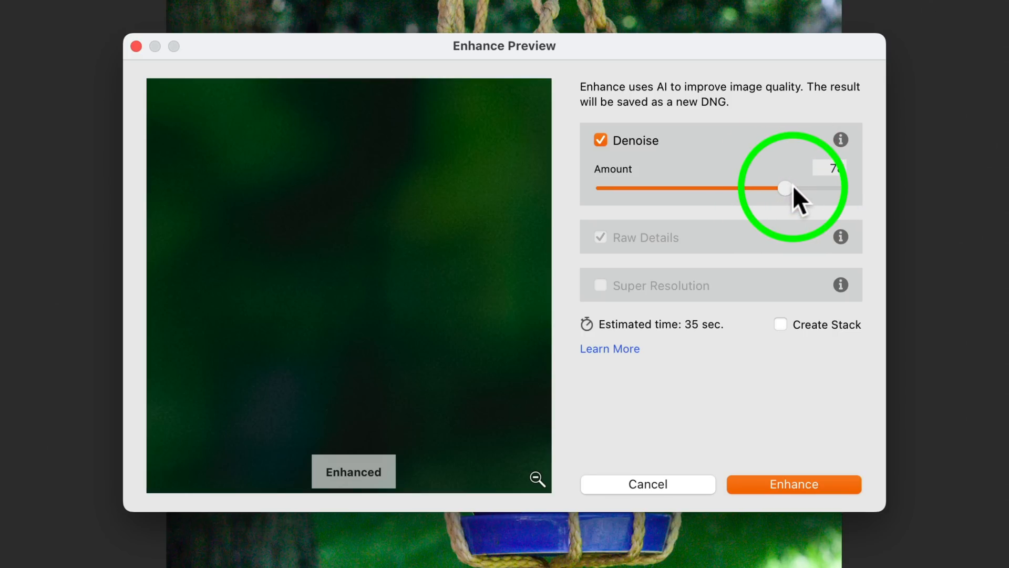
pyautogui.moveTo(782, 187); pyautogui.dragTo(798, 187)
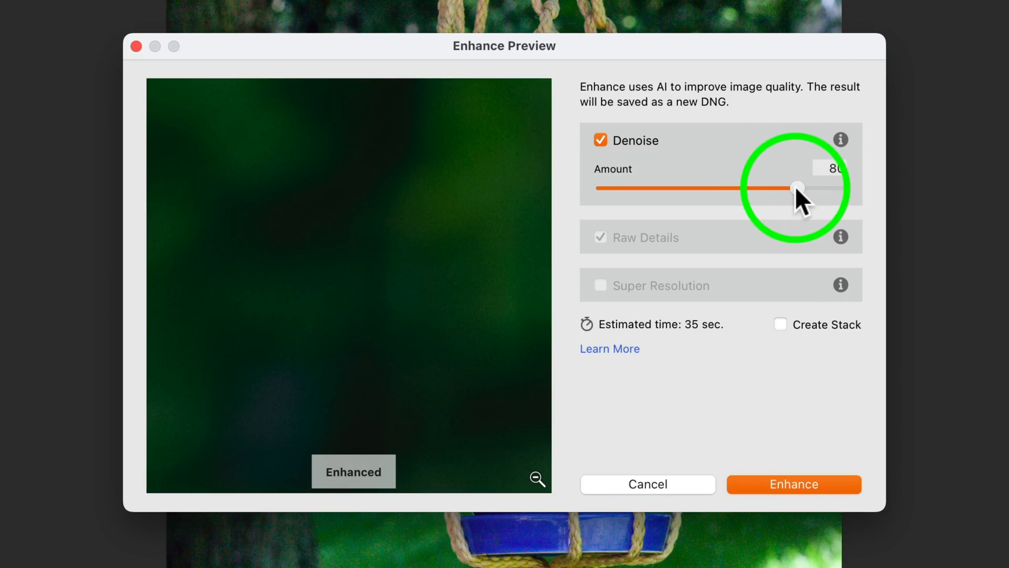
pyautogui.moveTo(798, 188); pyautogui.dragTo(803, 187)
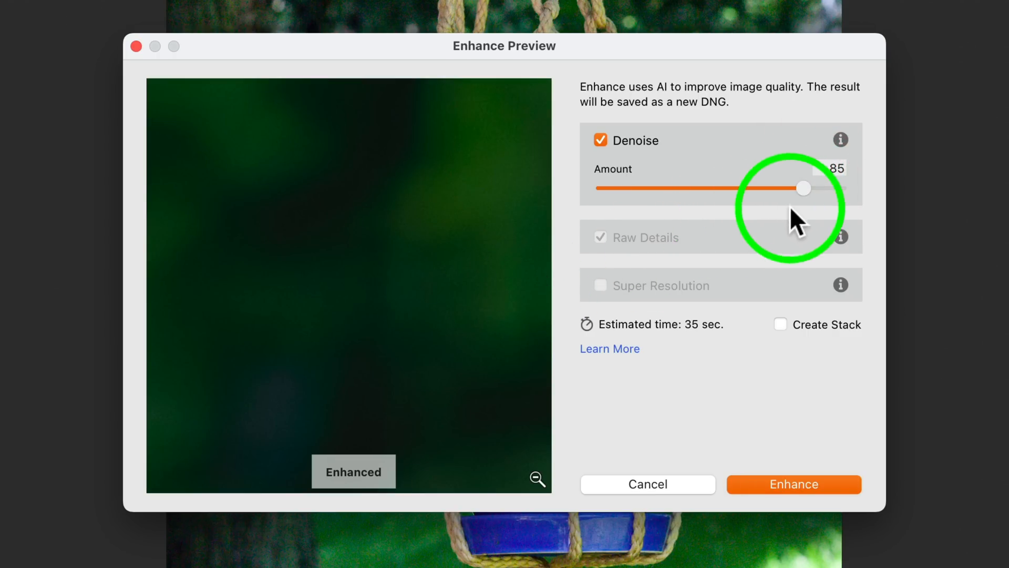
pyautogui.moveTo(802, 187); pyautogui.dragTo(792, 187)
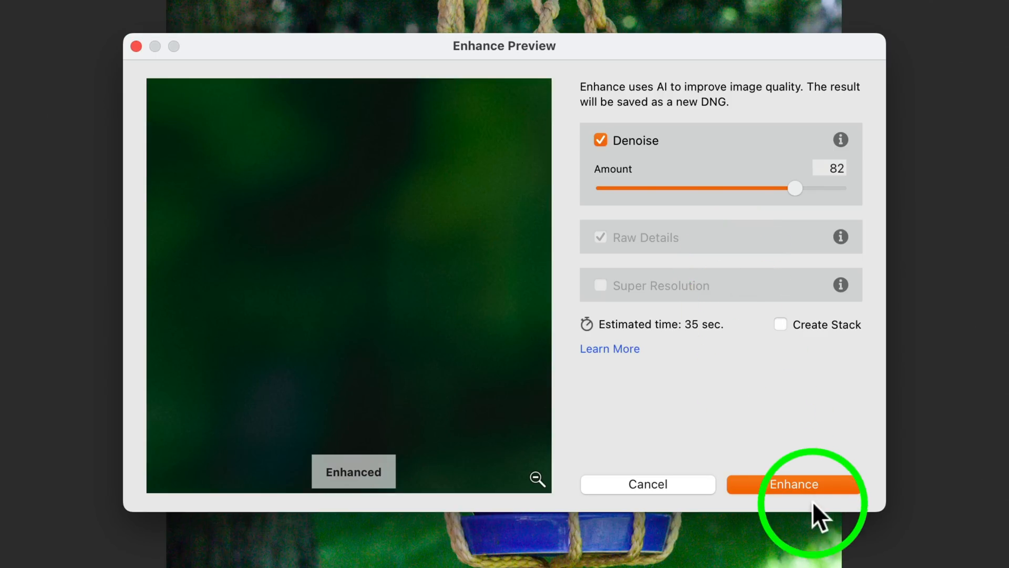
pyautogui.moveTo(669, 343)
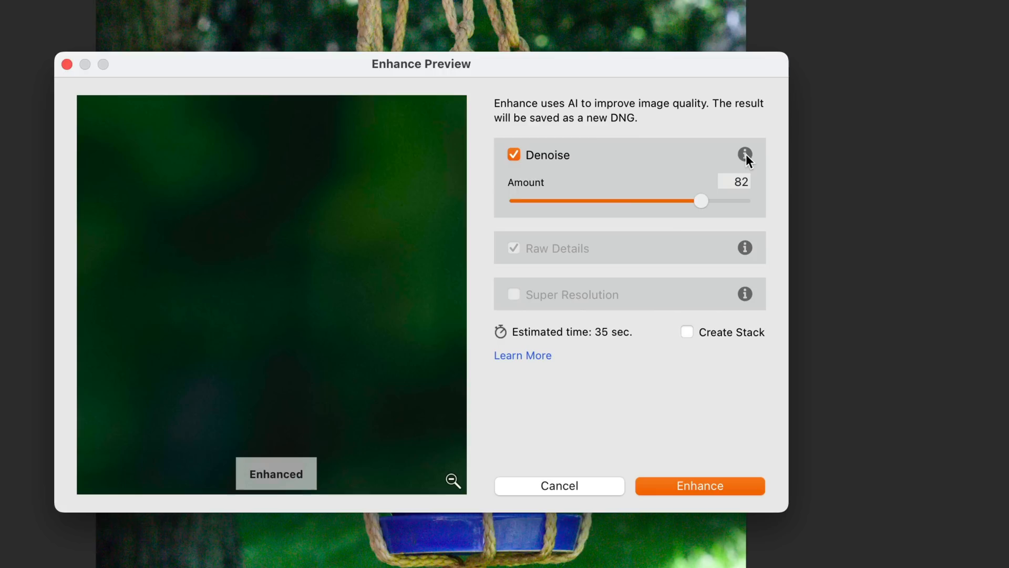
pyautogui.moveTo(745, 153)
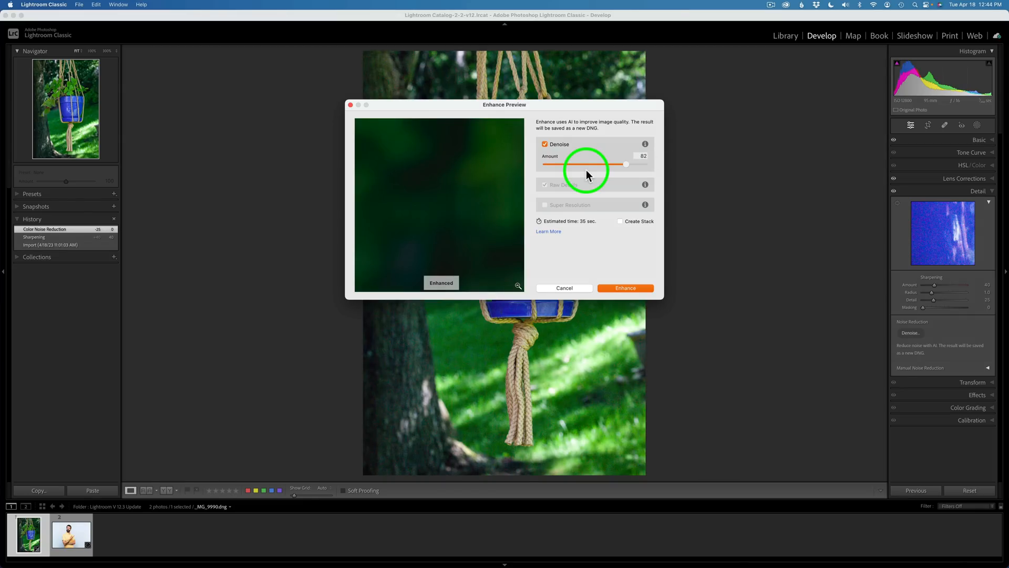
pyautogui.moveTo(594, 174)
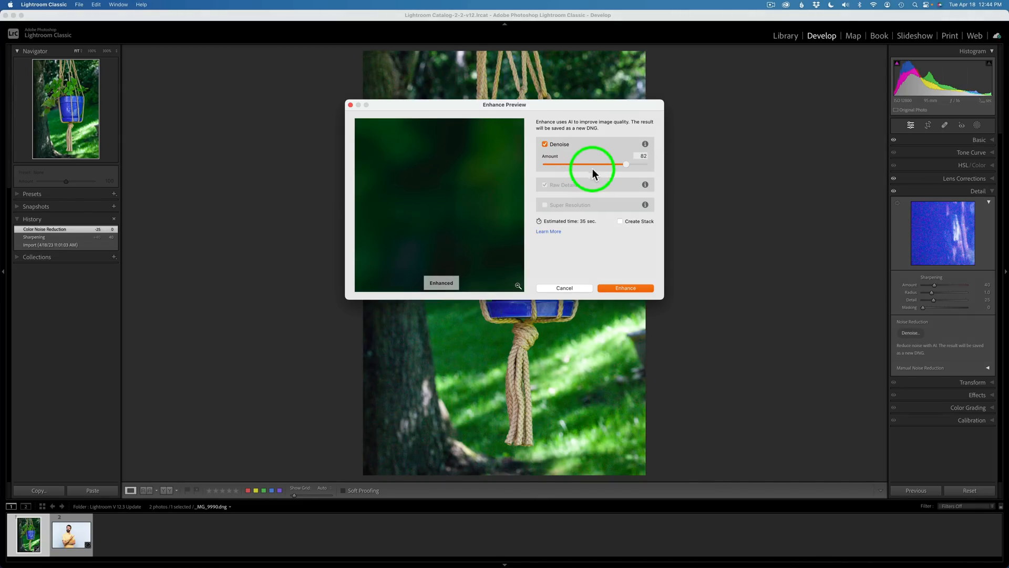
# - Run Enhance to create the denoised DNG copy and inspect the clover leaves and pot rim up close
pyautogui.click(625, 288)
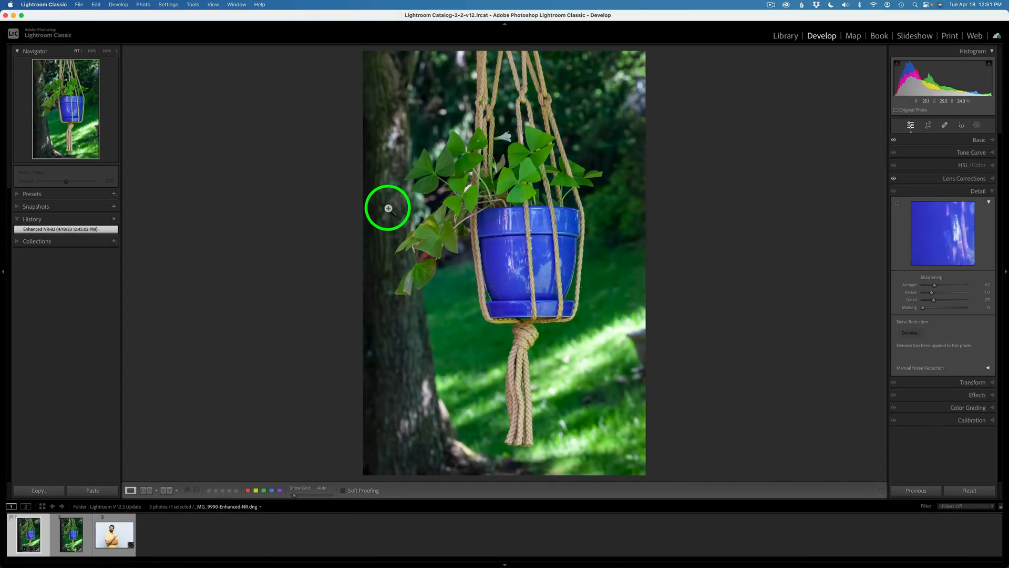
pyautogui.moveTo(522, 288)
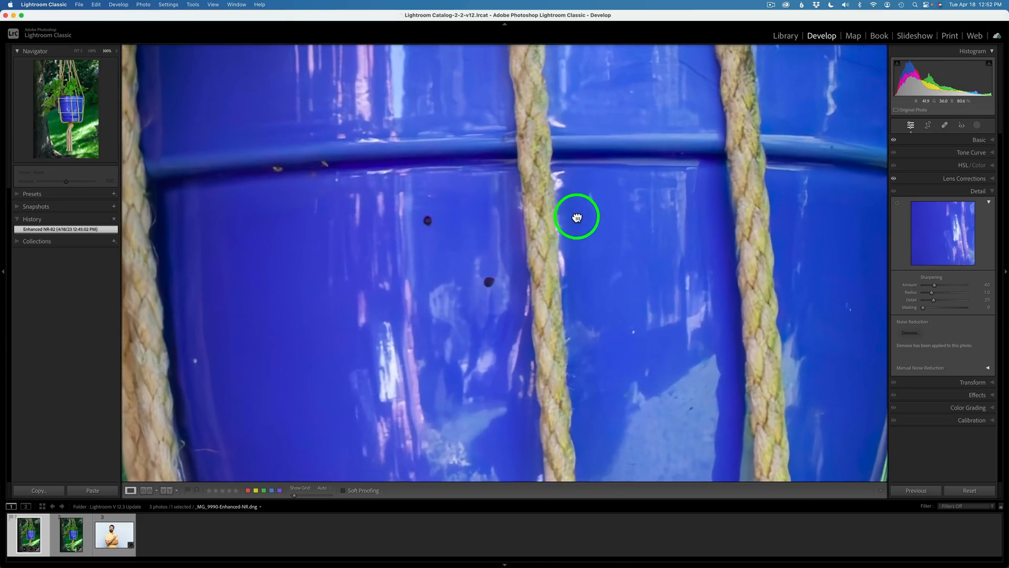
pyautogui.moveTo(576, 216); pyautogui.dragTo(601, 305)
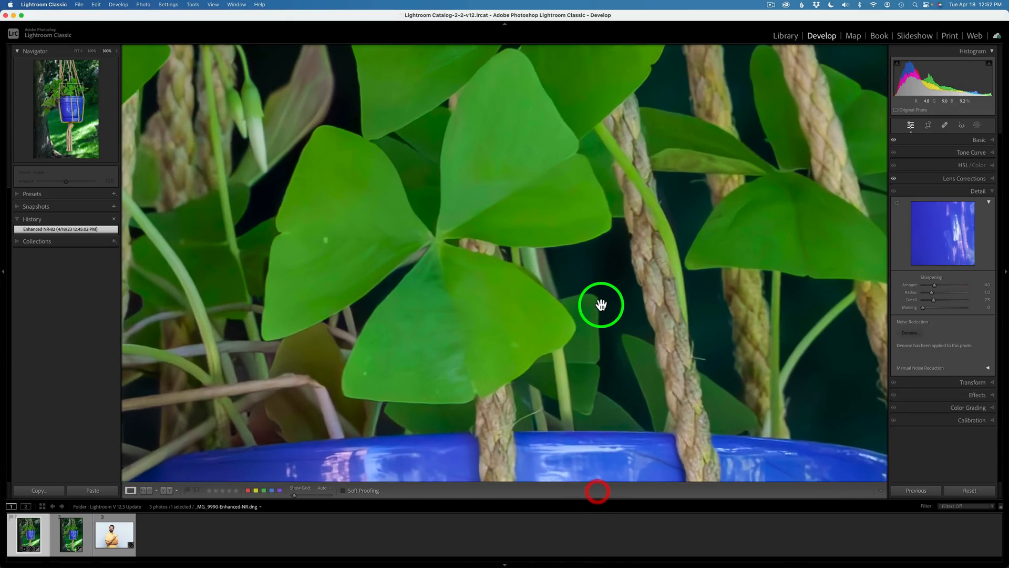
pyautogui.moveTo(600, 305); pyautogui.dragTo(650, 346)
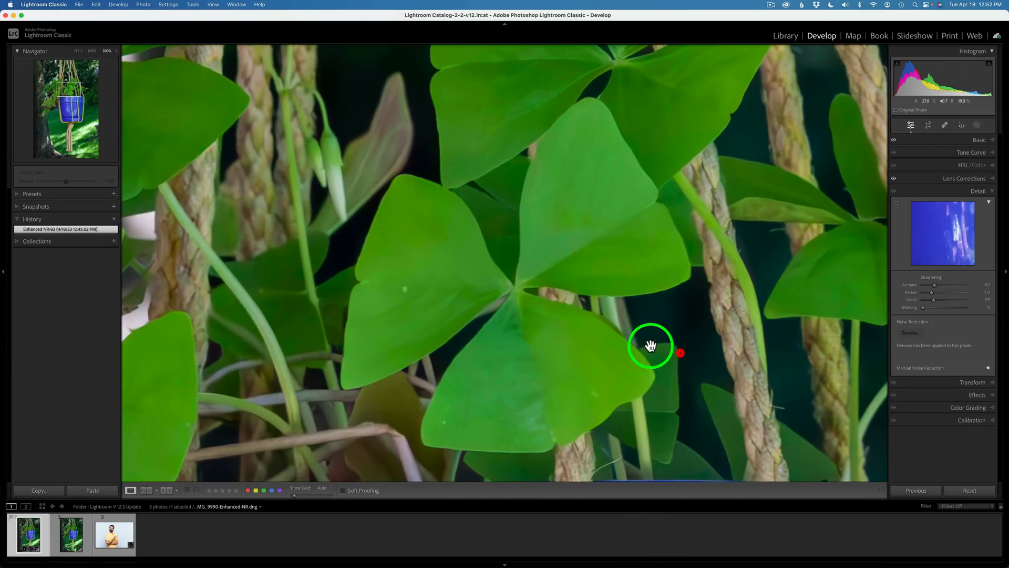
pyautogui.moveTo(650, 346); pyautogui.dragTo(430, 280)
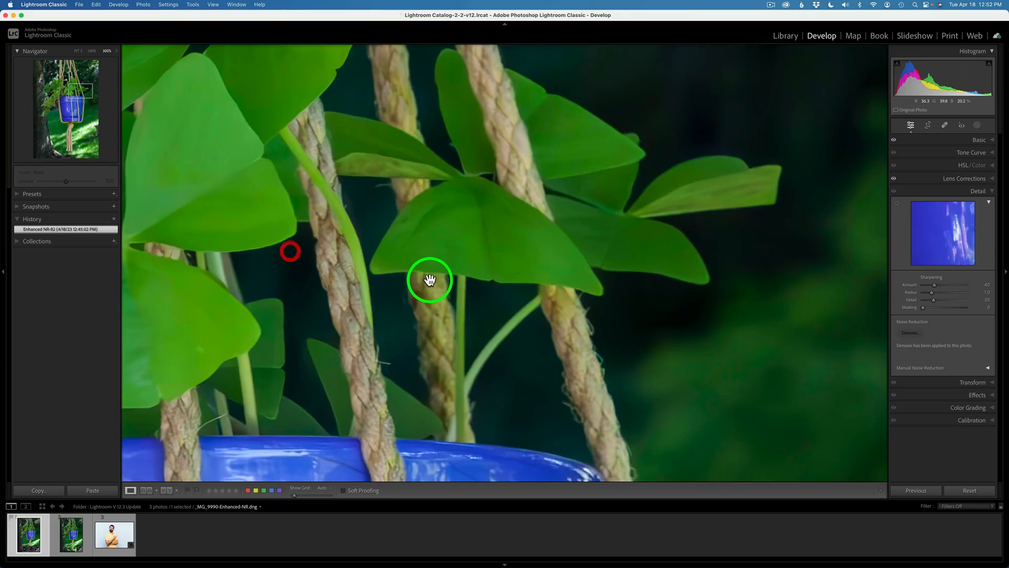
pyautogui.moveTo(429, 279); pyautogui.dragTo(597, 274)
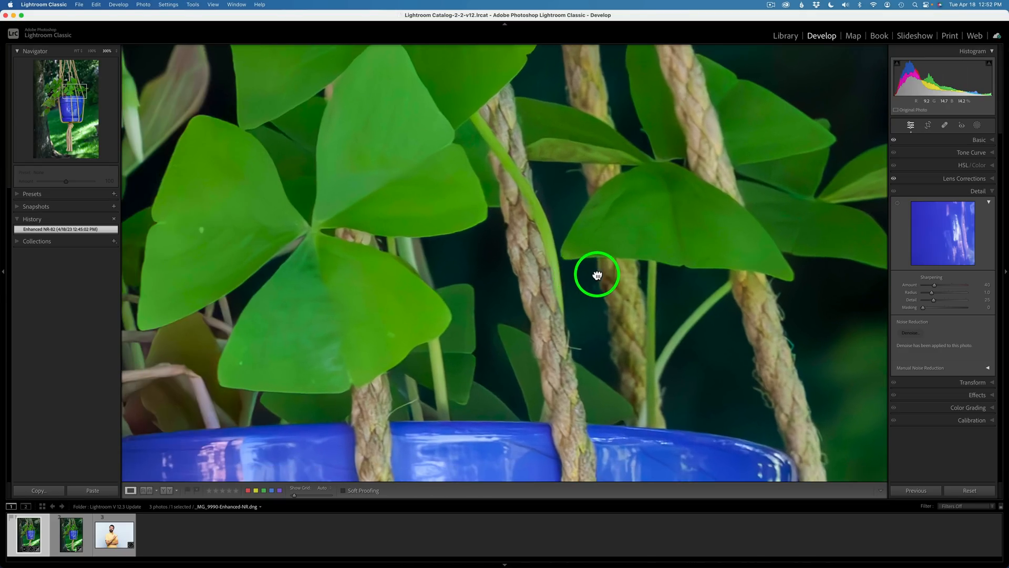
pyautogui.moveTo(597, 274); pyautogui.dragTo(183, 471)
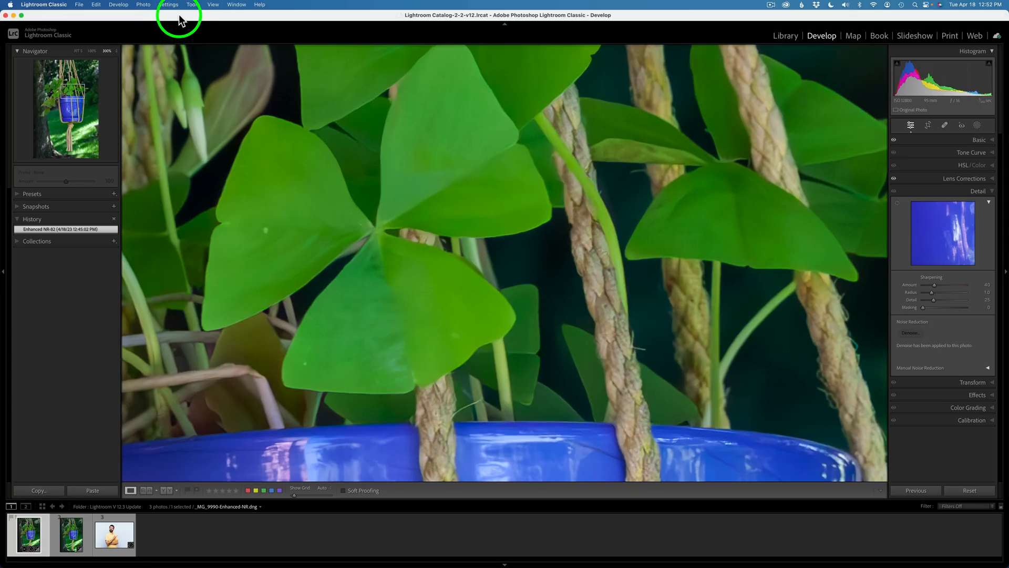
# - Enable View > Lock Zoom Position and flip between the original and Enhanced-NR thumbnails
pyautogui.click(210, 5)
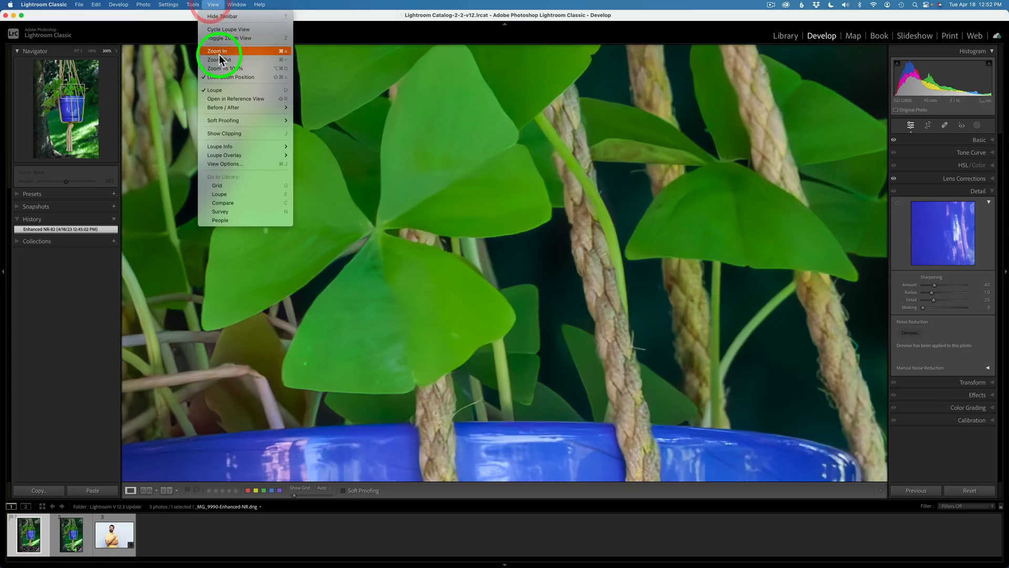
pyautogui.moveTo(228, 82)
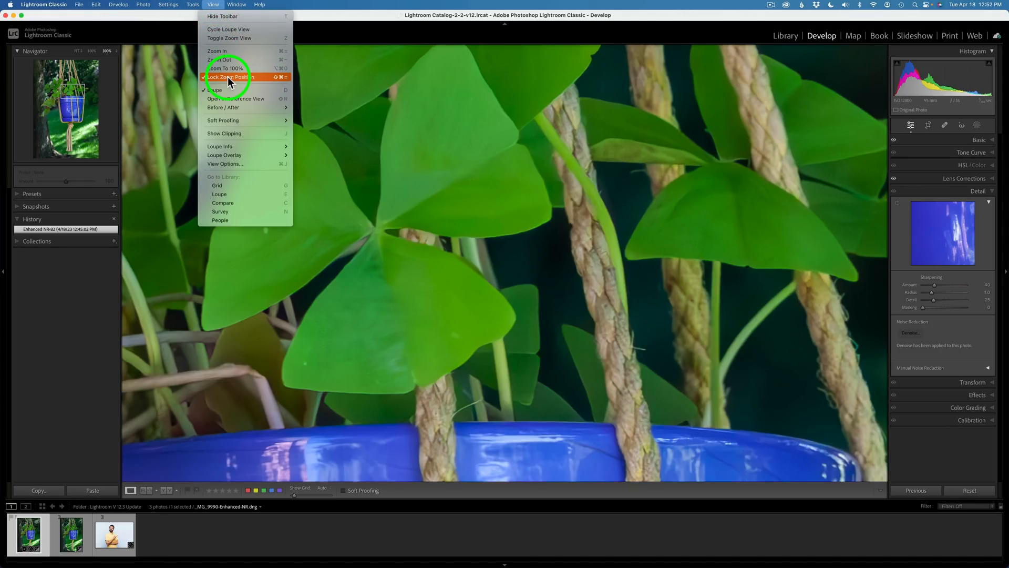
pyautogui.click(229, 82)
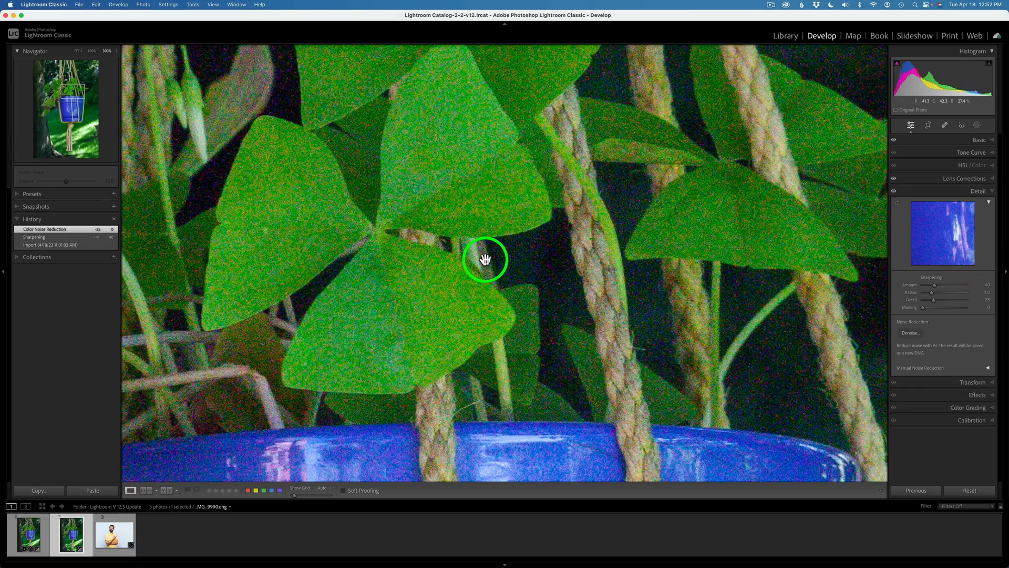
pyautogui.click(27, 536)
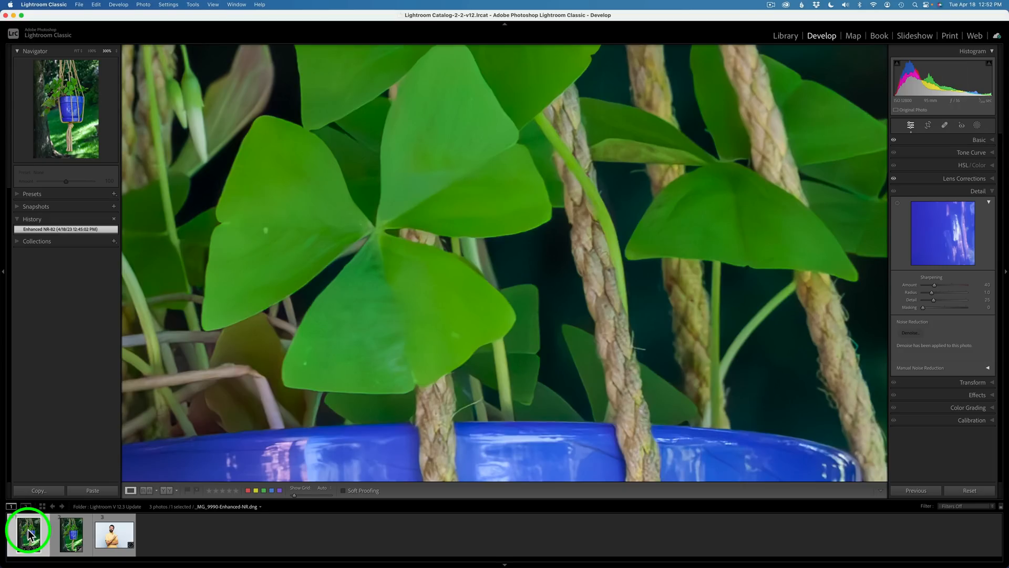
pyautogui.click(73, 533)
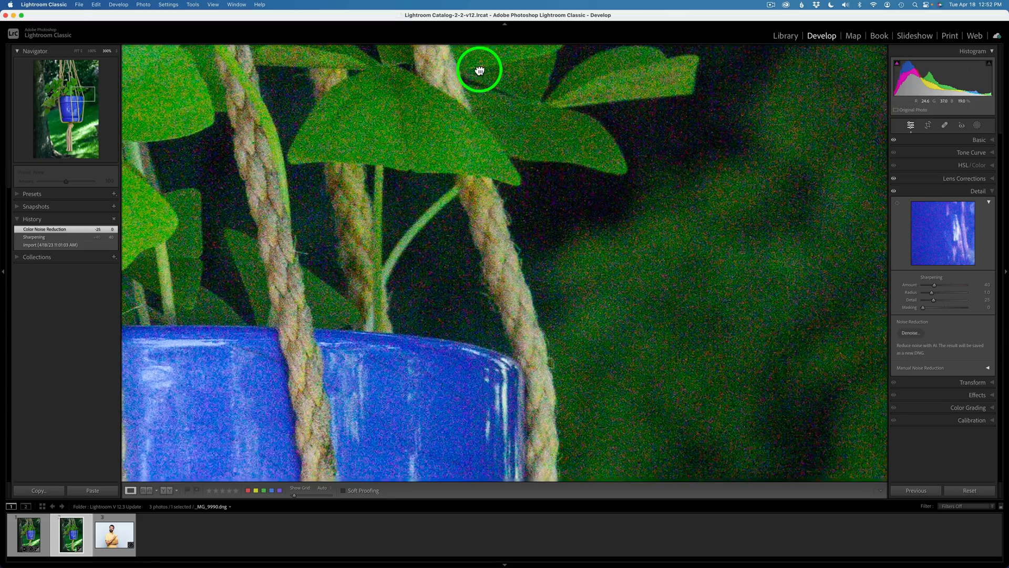
# - Frame the pot and dark background on the original, then view the denoised copy at the same close-up
pyautogui.moveTo(479, 70); pyautogui.dragTo(283, 434)
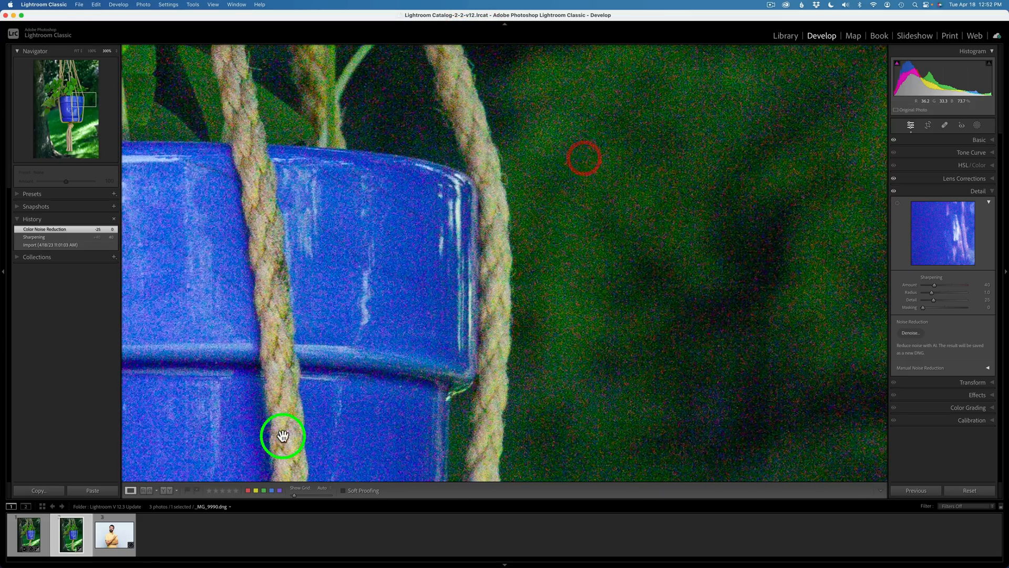
pyautogui.click(29, 534)
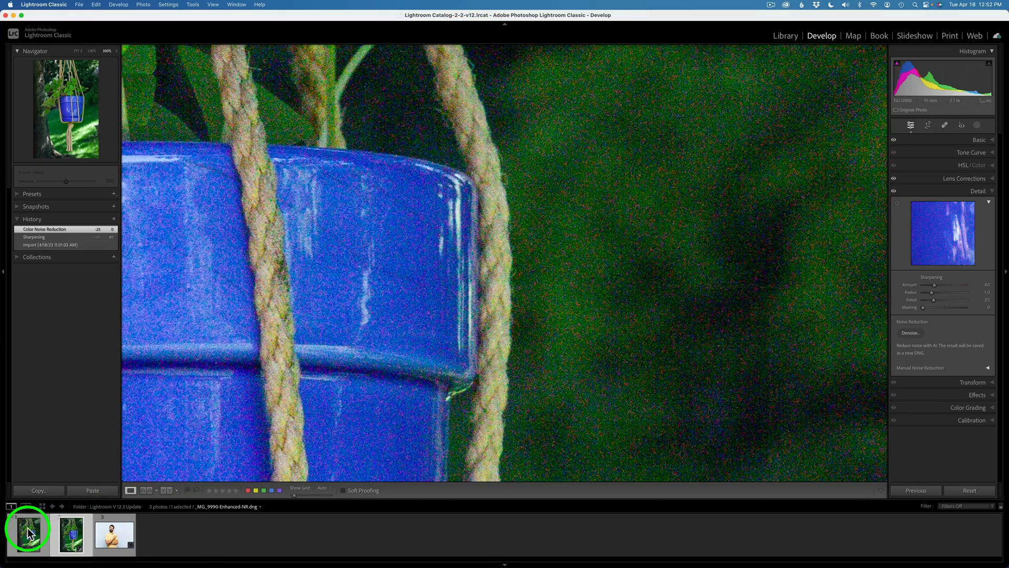
pyautogui.click(910, 332)
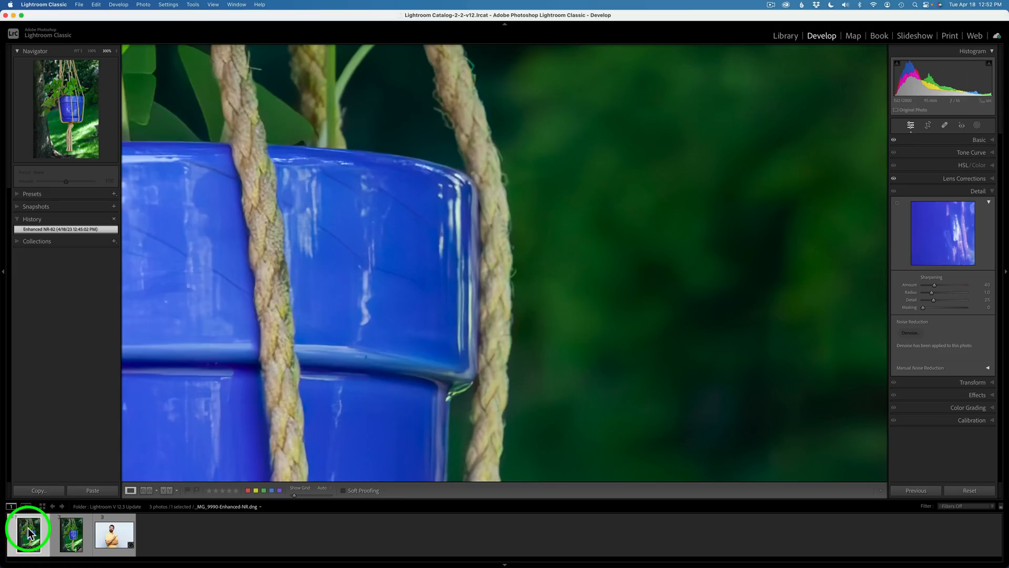
pyautogui.moveTo(30, 532)
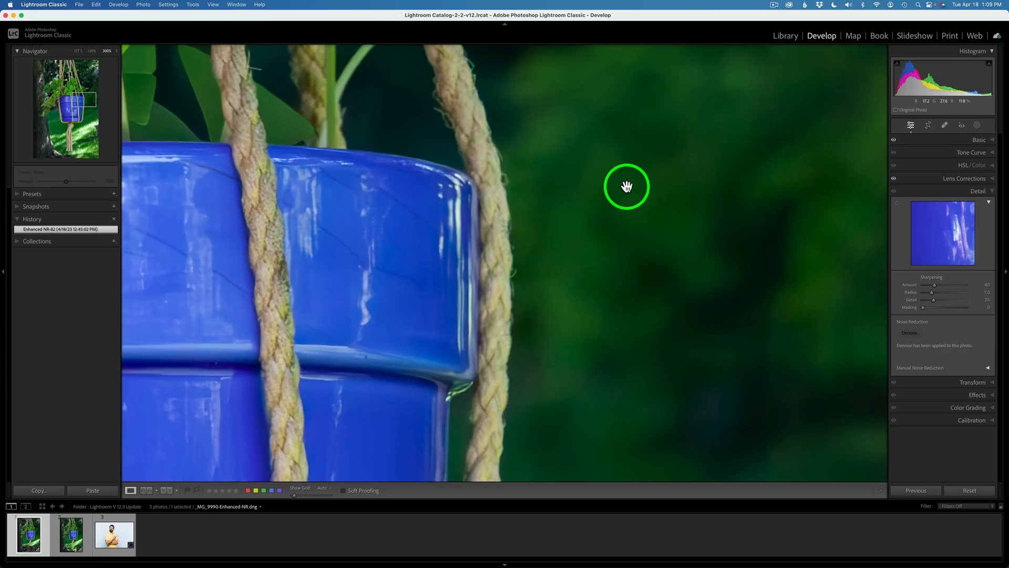
pyautogui.moveTo(620, 196)
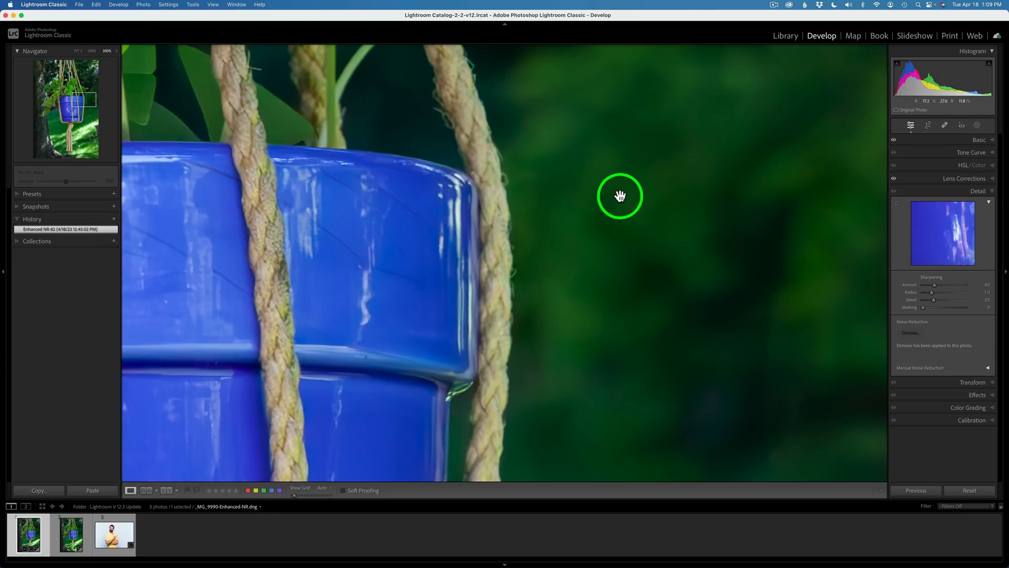
pyautogui.click(92, 50)
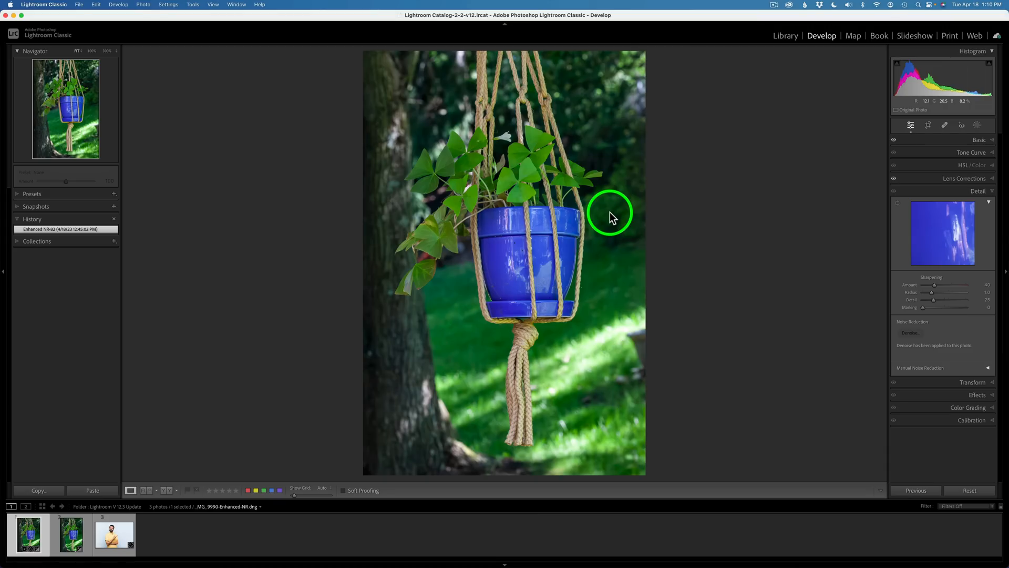
pyautogui.click(116, 541)
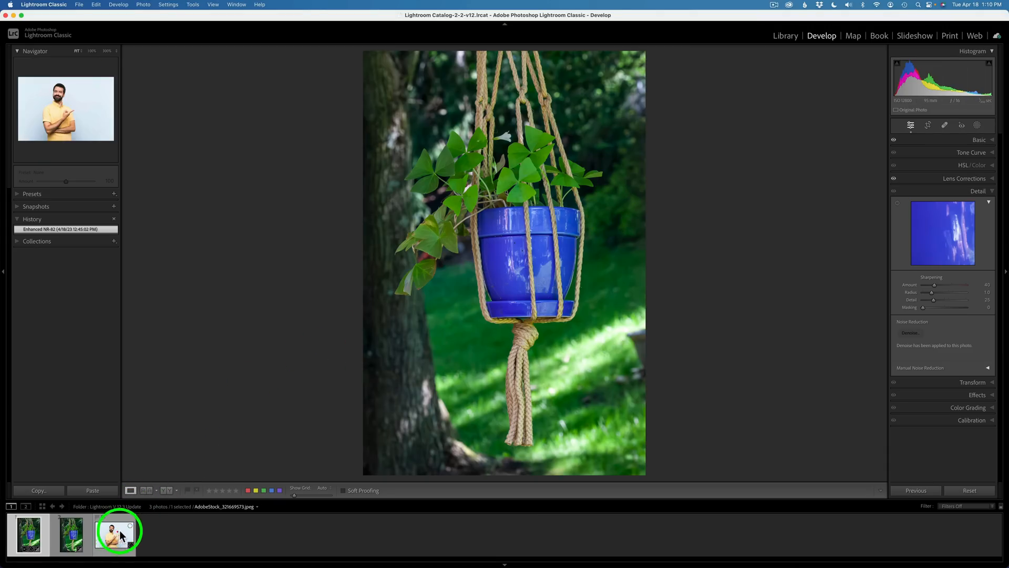
pyautogui.click(118, 541)
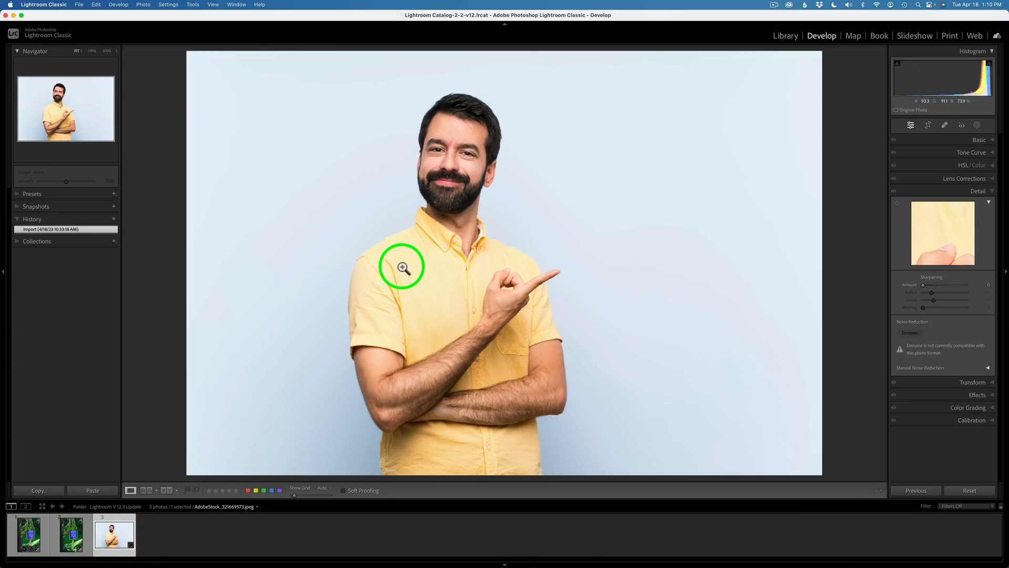
pyautogui.moveTo(677, 331)
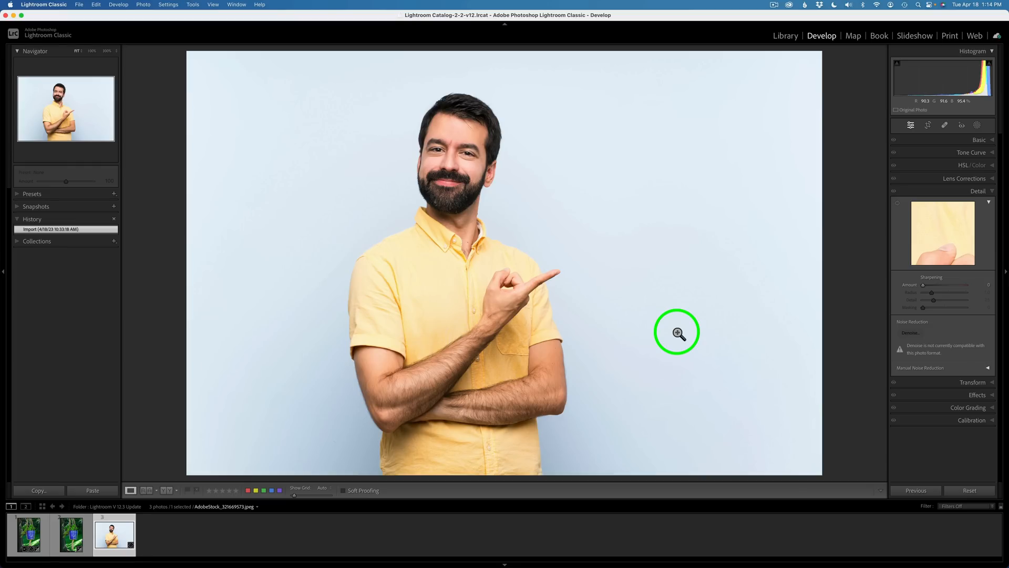
pyautogui.moveTo(759, 315)
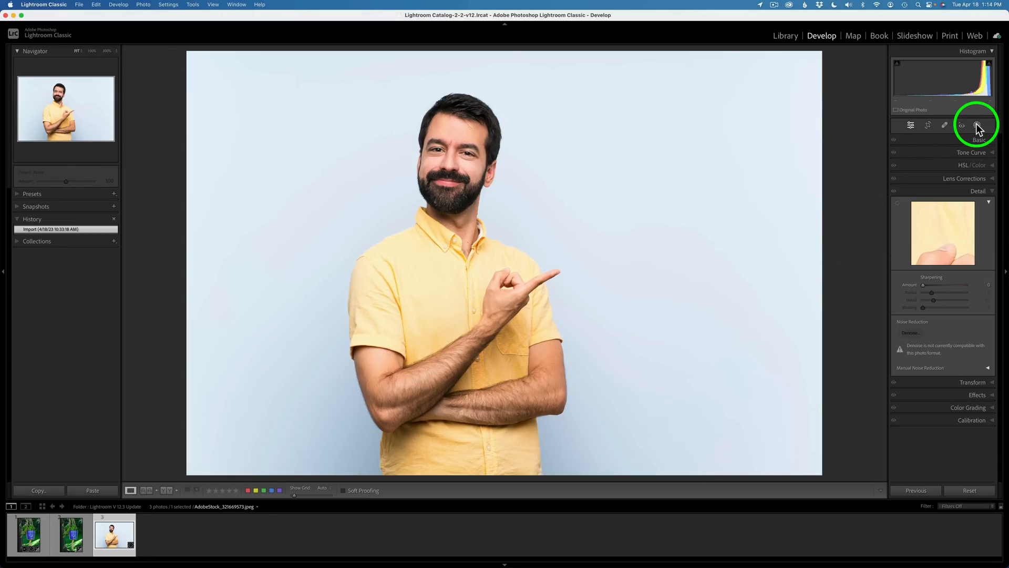
# - In Masking, pick the detected Person 1 and expand its Person Mask Options
pyautogui.click(976, 124)
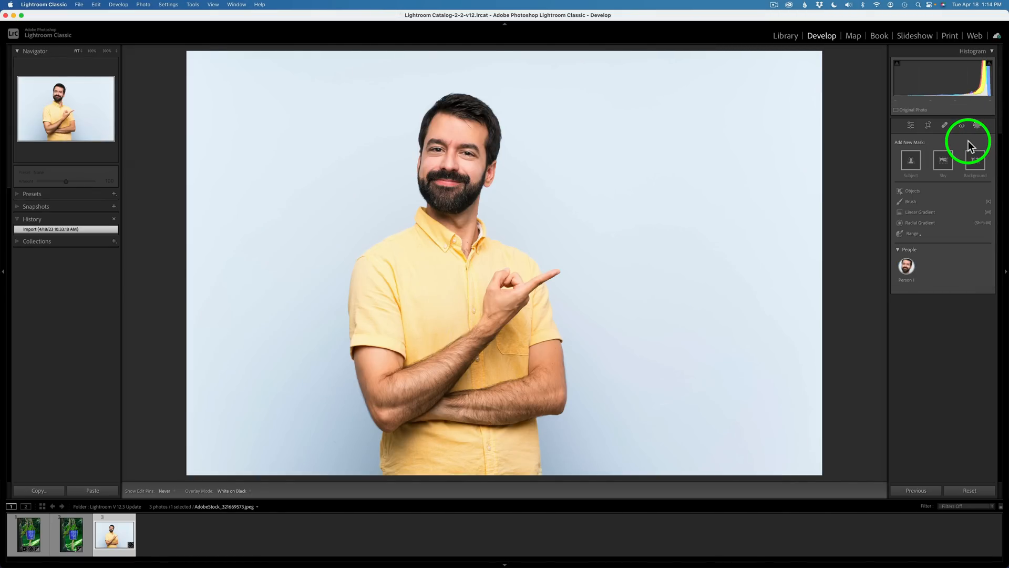
pyautogui.click(906, 267)
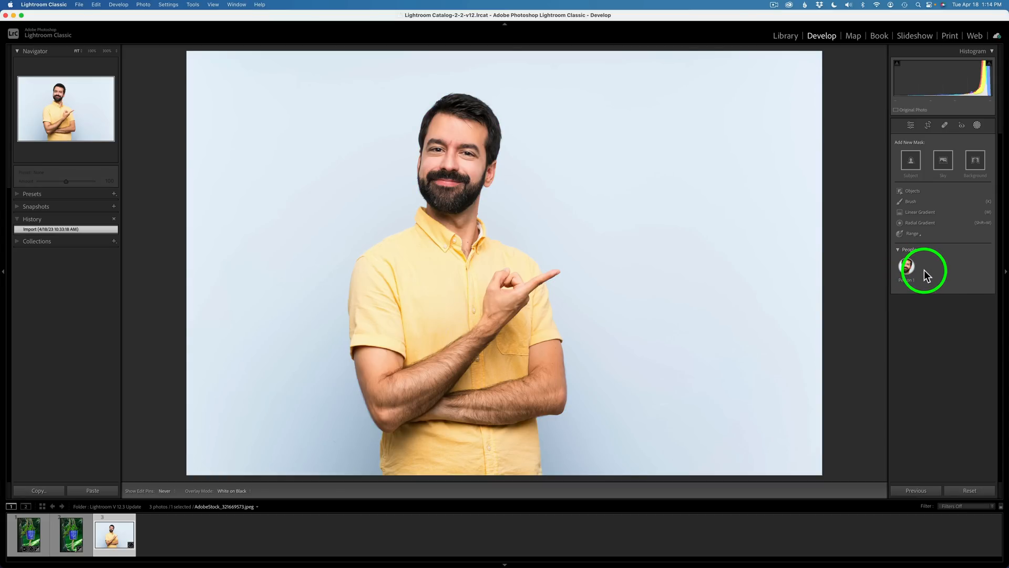
pyautogui.click(906, 267)
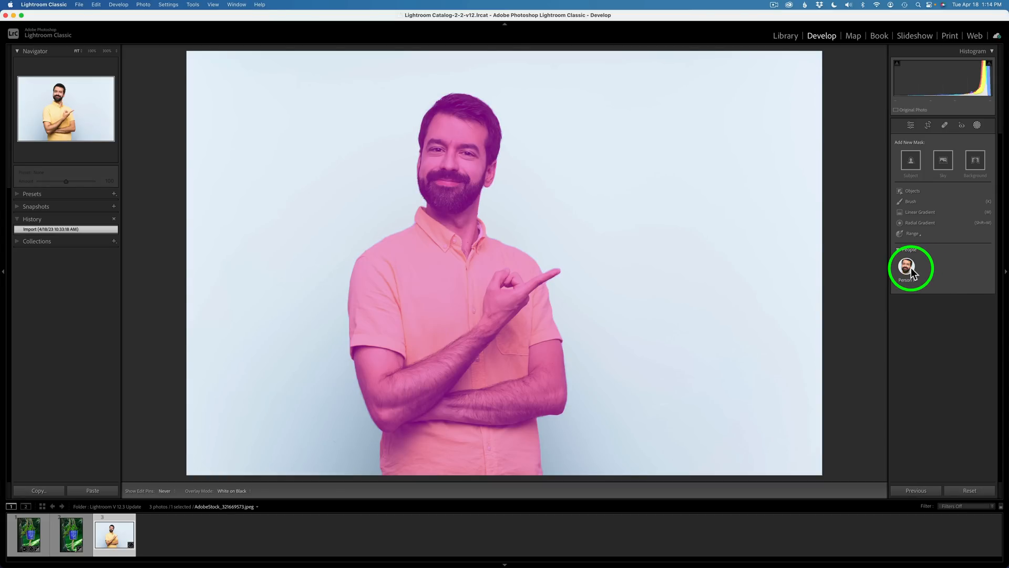
pyautogui.click(905, 265)
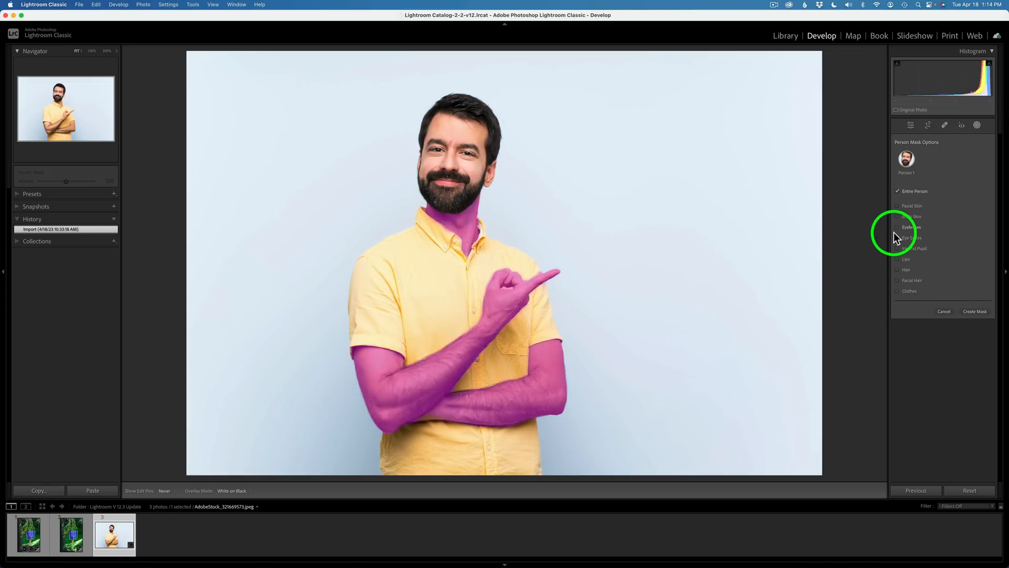
# - Limit the person mask to Facial Hair only and create the mask
pyautogui.click(898, 192)
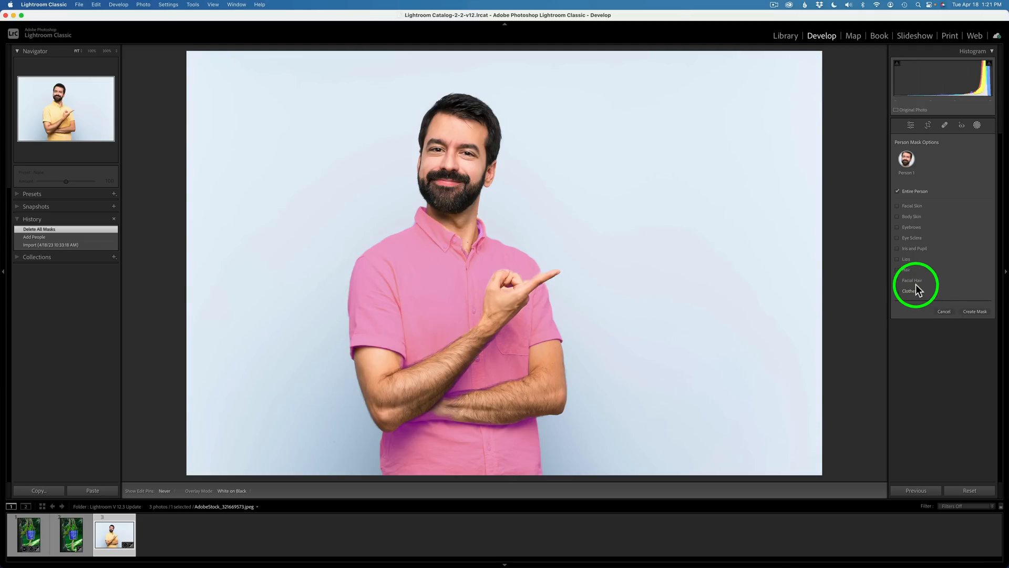
pyautogui.click(898, 279)
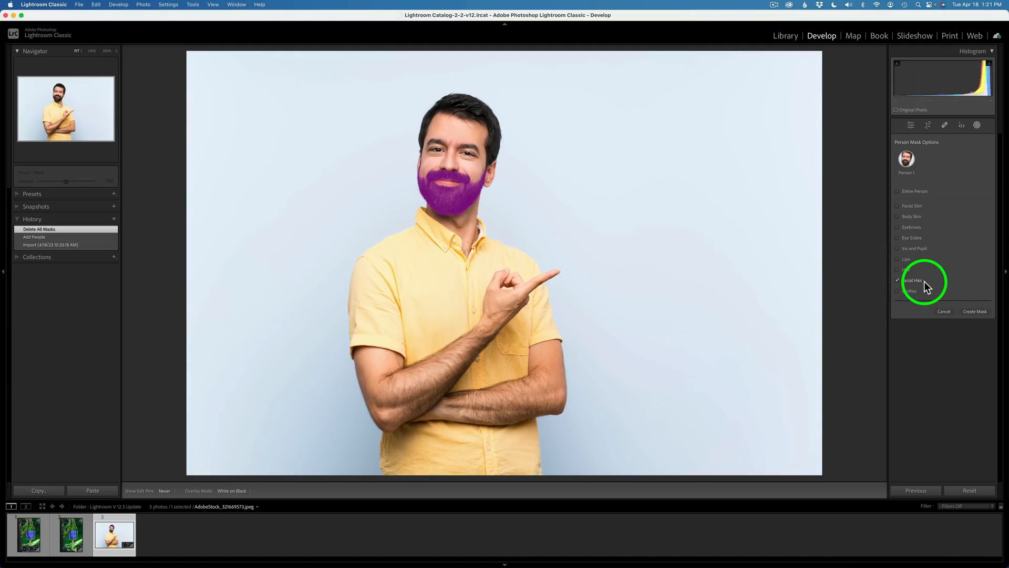
pyautogui.click(974, 312)
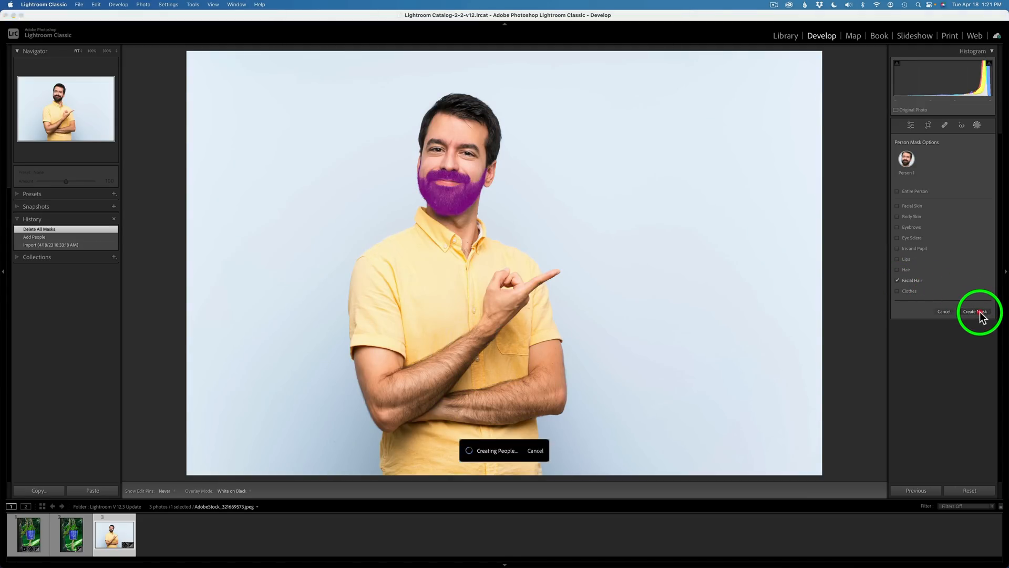
# - Bend the beard mask's point curve into an S-shape, then delete all masks from the portrait
pyautogui.click(974, 311)
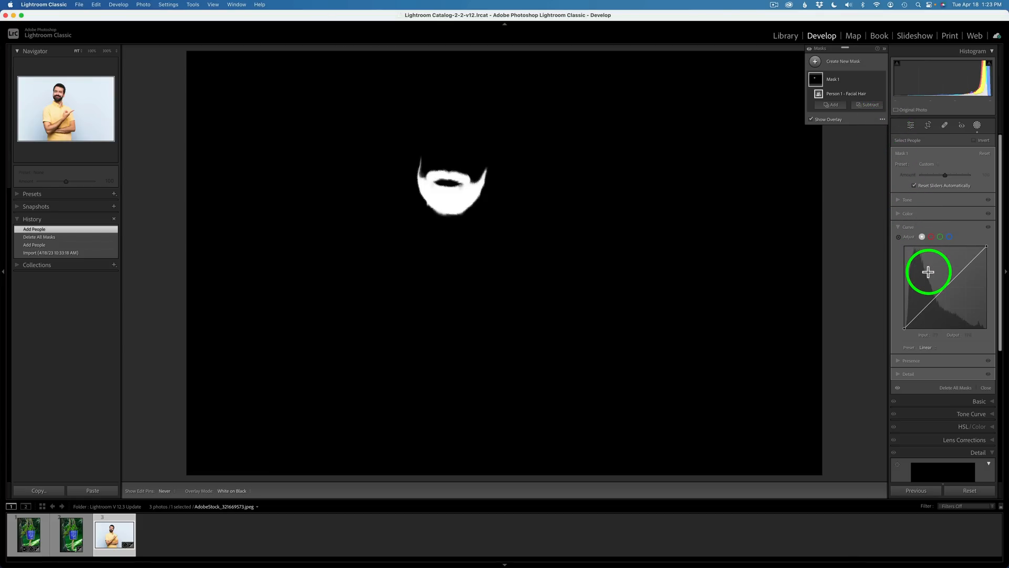
pyautogui.moveTo(931, 236)
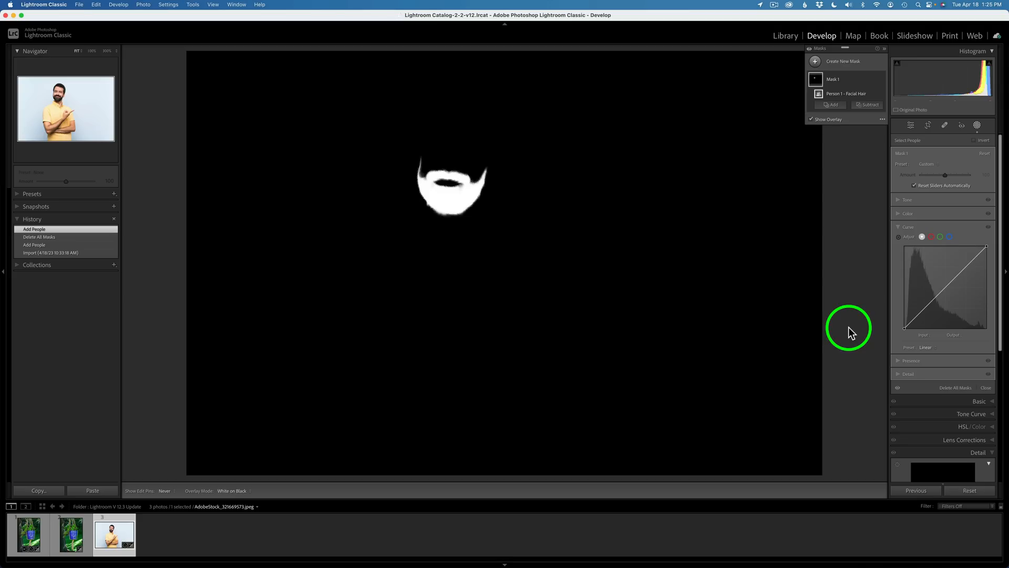
pyautogui.moveTo(887, 316)
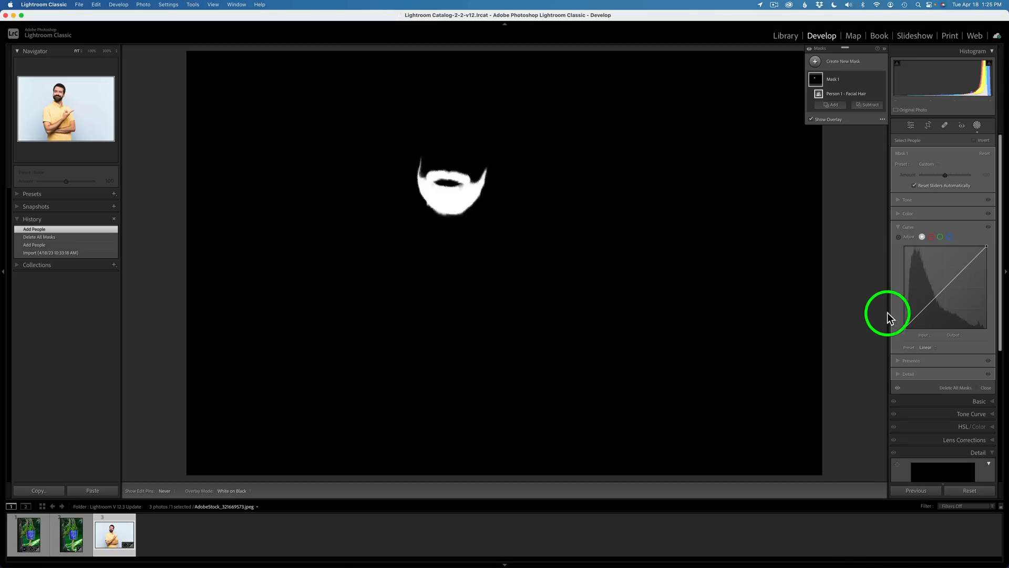
pyautogui.moveTo(946, 286)
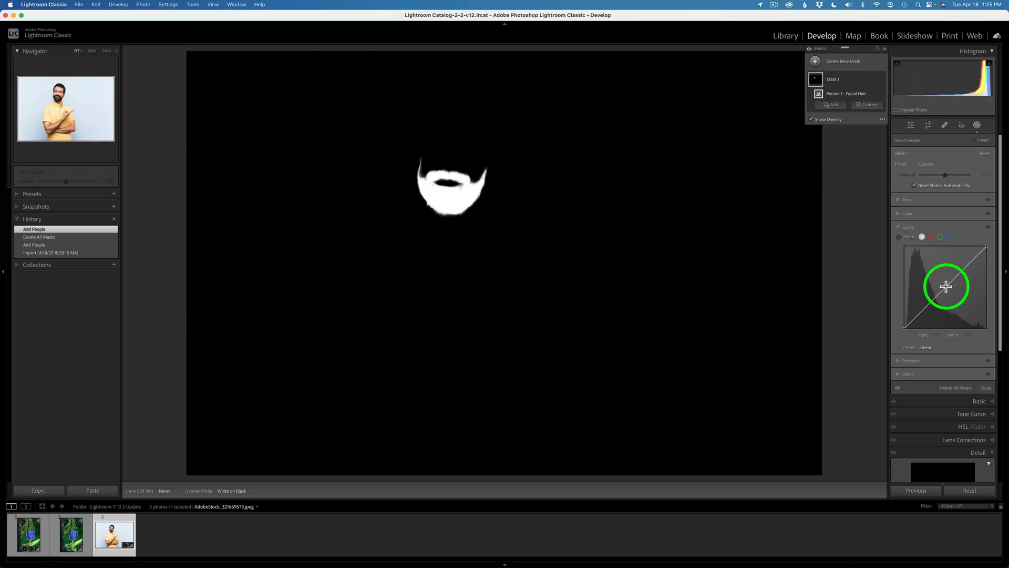
pyautogui.moveTo(946, 286); pyautogui.dragTo(943, 274)
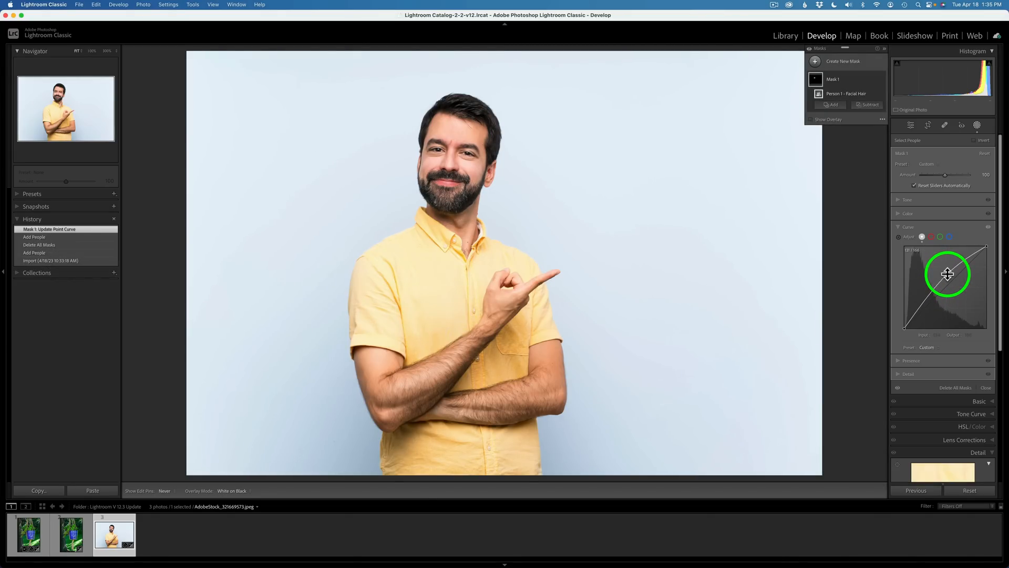
pyautogui.moveTo(947, 273); pyautogui.dragTo(947, 300)
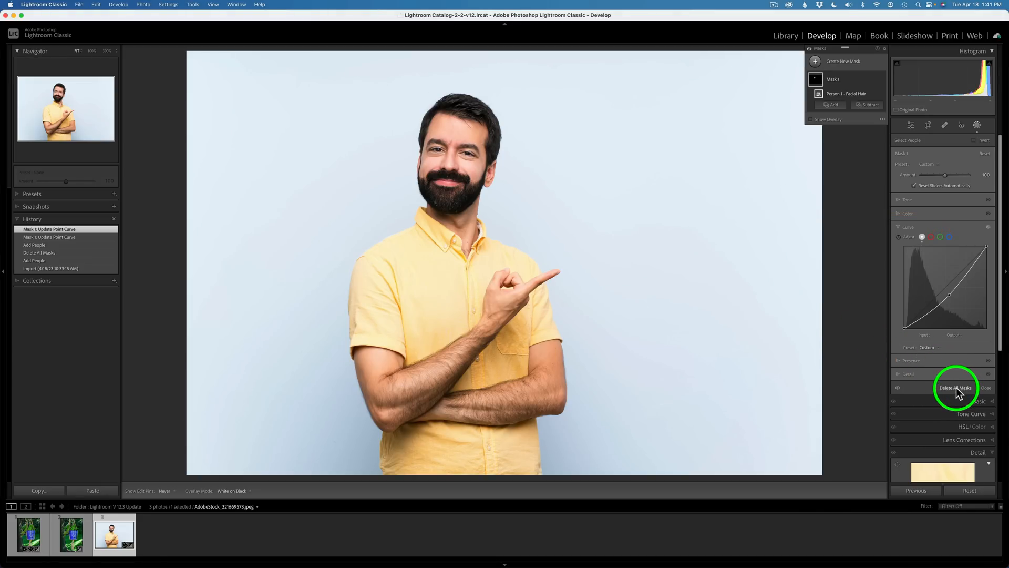
pyautogui.click(957, 387)
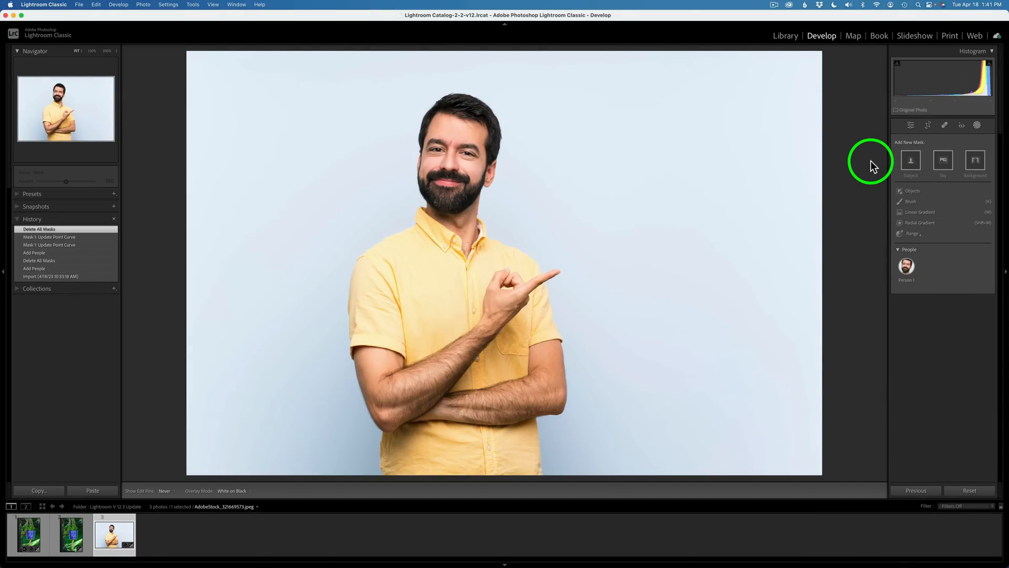
pyautogui.moveTo(32, 193)
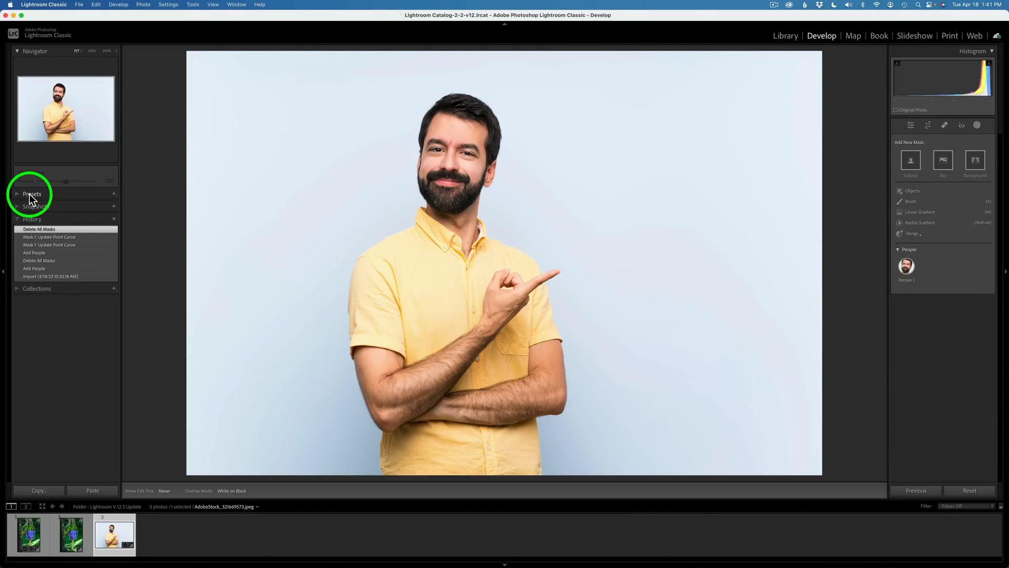
# - Expand the Presets panel to show the Adaptive Portrait presets
pyautogui.click(32, 193)
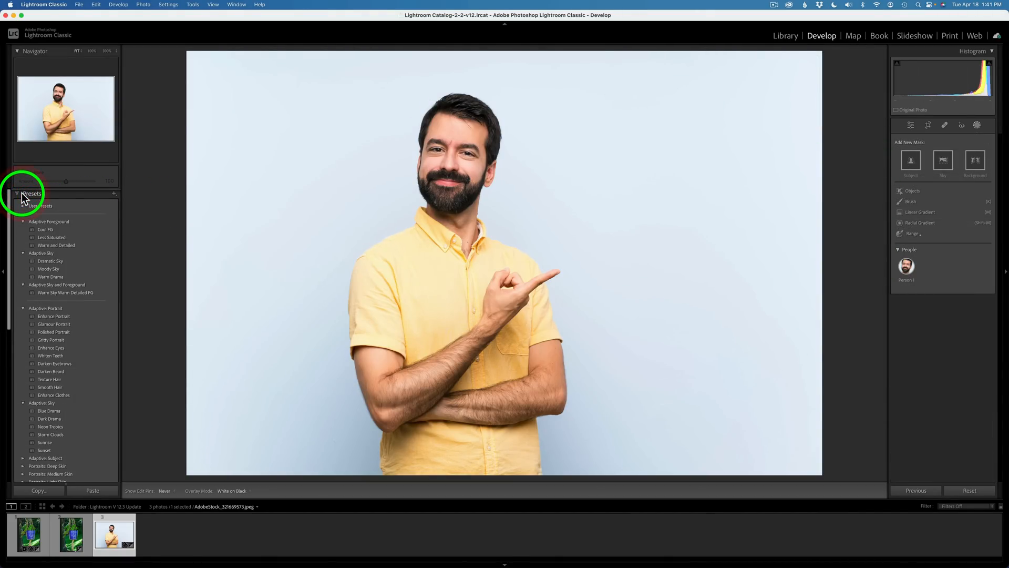
pyautogui.moveTo(55, 314)
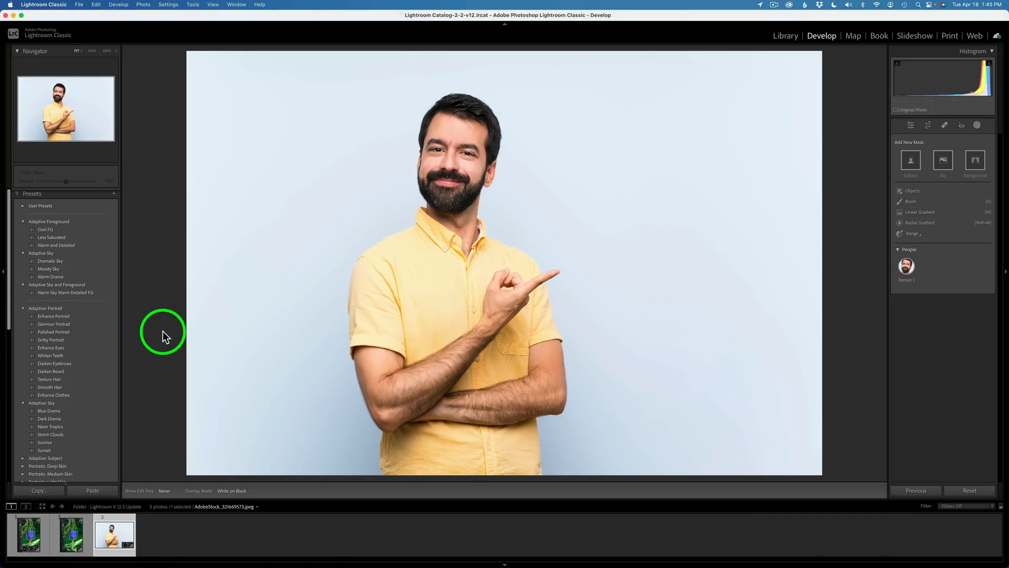
pyautogui.moveTo(69, 335)
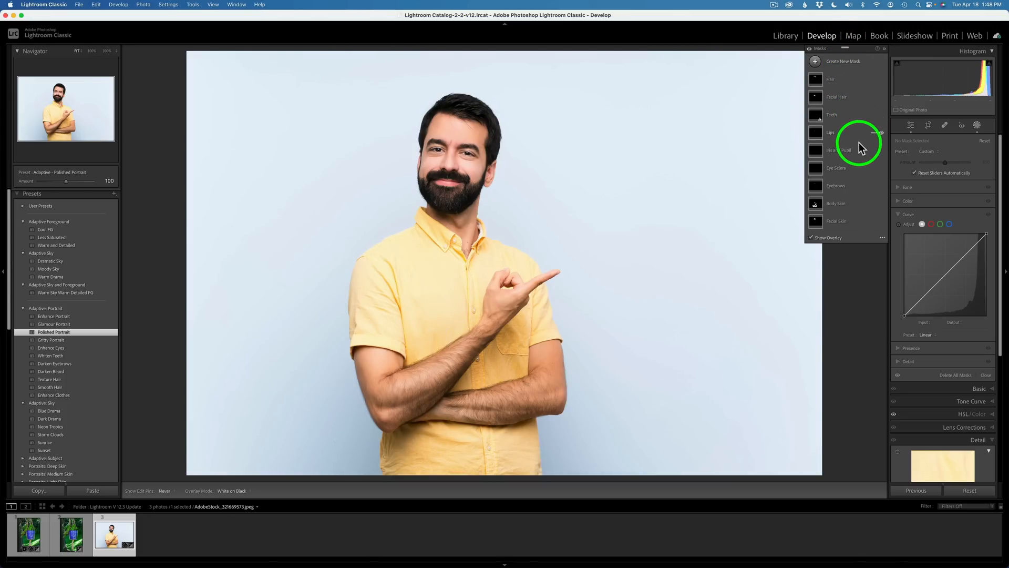
# - Select the Hair mask from the Polished Portrait preset and expand its Tone adjustments
pyautogui.click(831, 79)
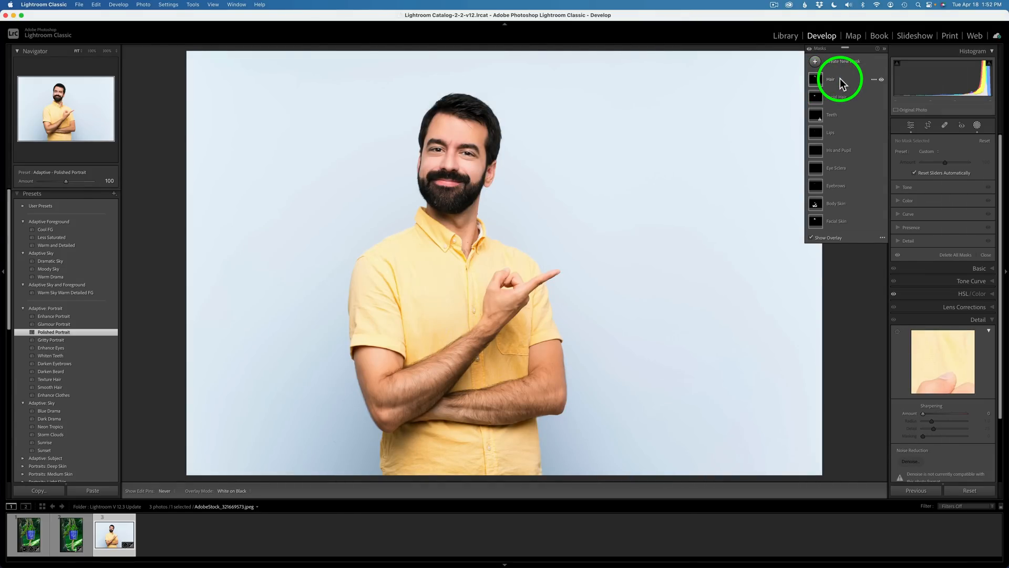
pyautogui.click(829, 80)
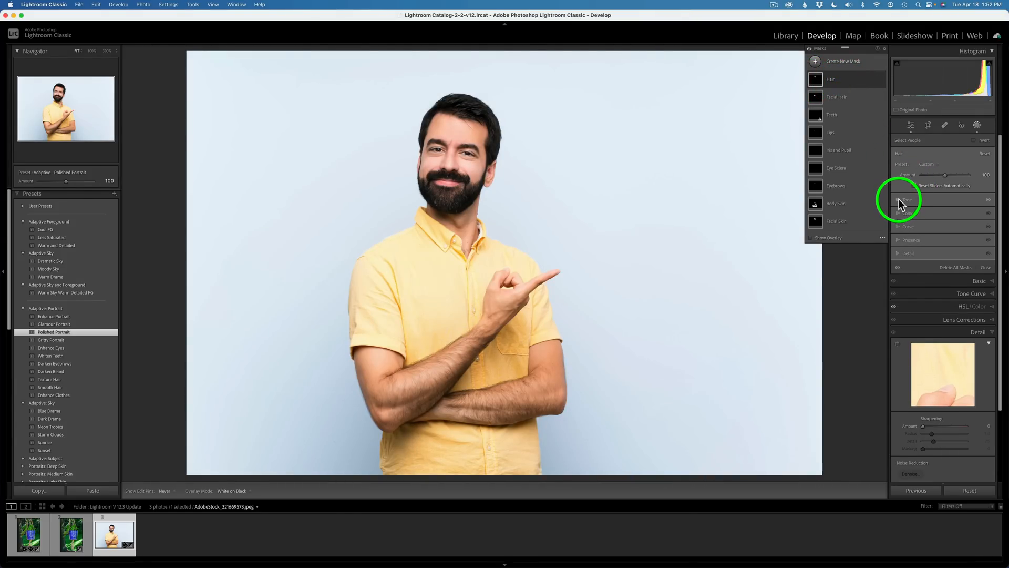
pyautogui.click(906, 199)
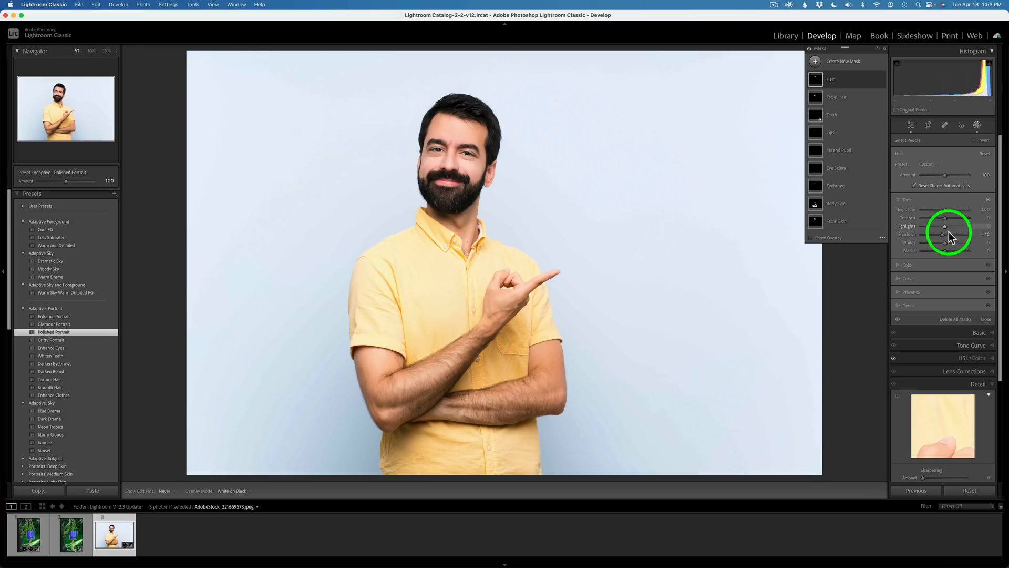
pyautogui.moveTo(943, 239)
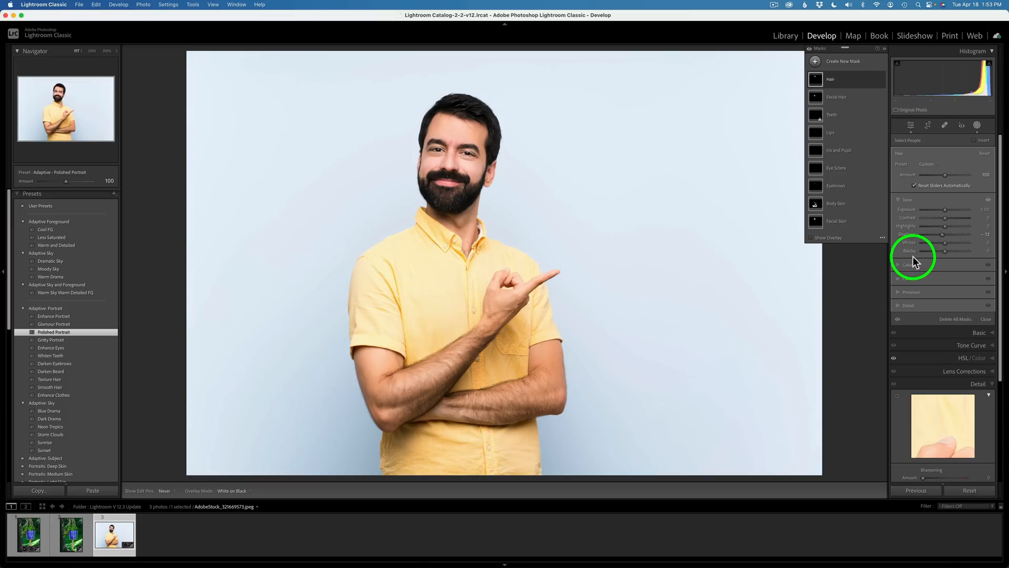
# - Peek at the Hair mask's Color adjustments, then expand its Curve panel
pyautogui.click(900, 199)
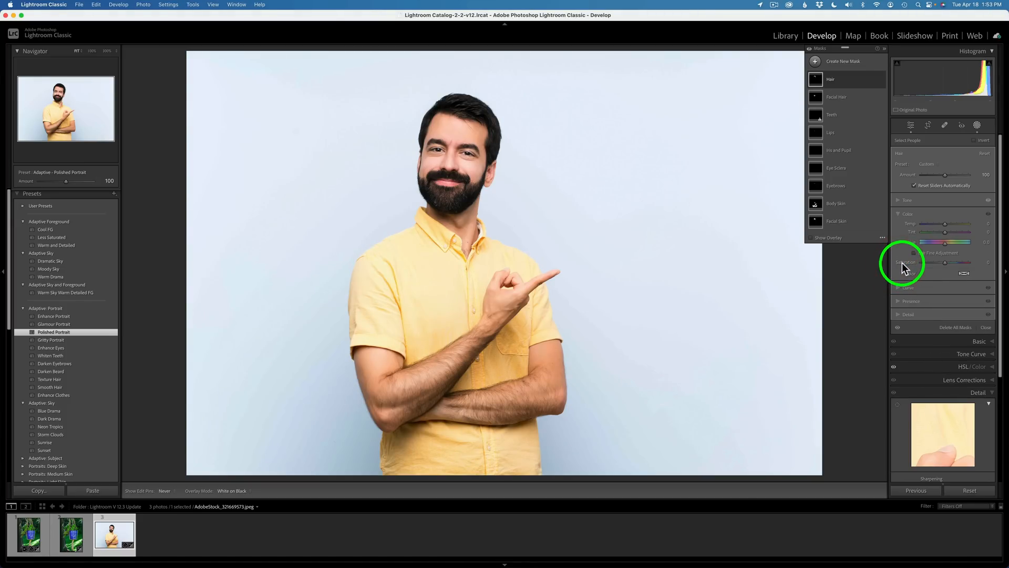
pyautogui.click(903, 214)
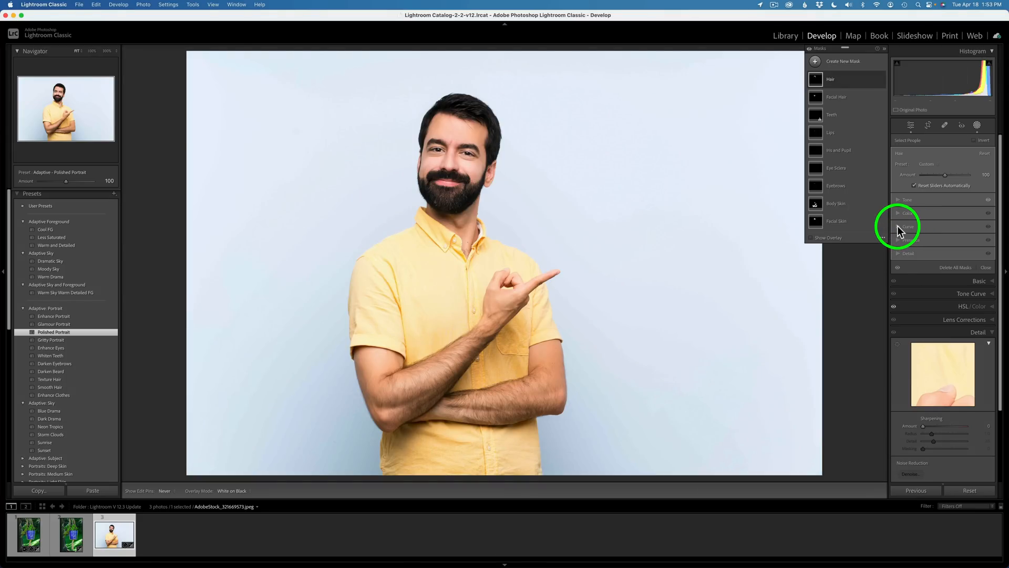
pyautogui.click(908, 227)
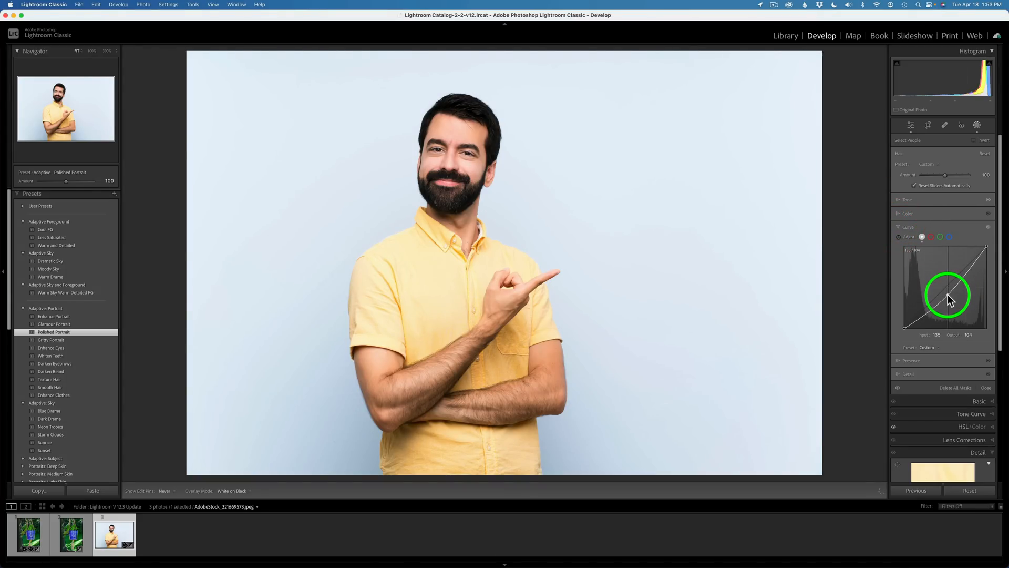
# - Shape the Hair mask curve into a lifted S: lower midtones and add a raised highlight point
pyautogui.moveTo(949, 299); pyautogui.dragTo(949, 280)
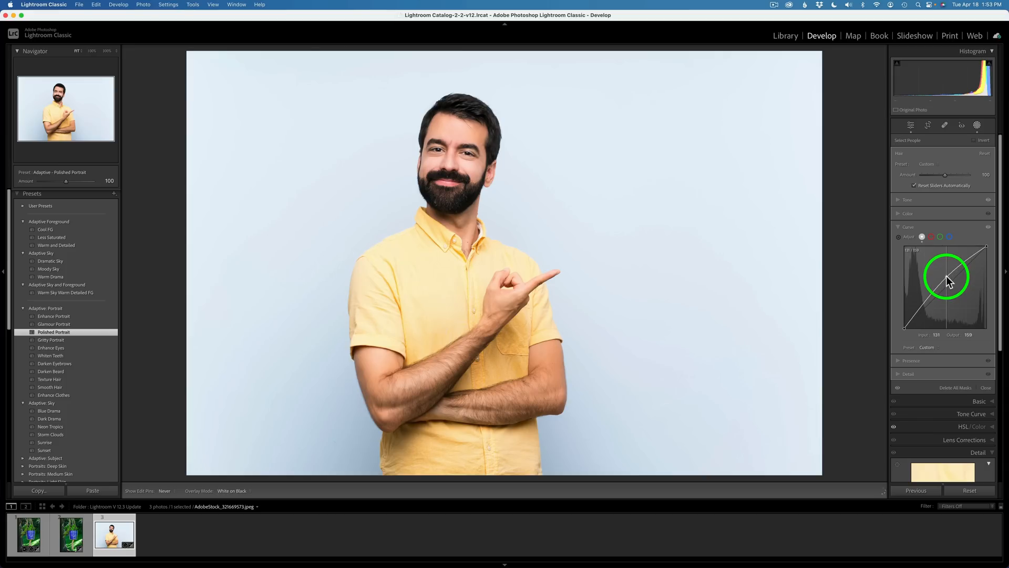
pyautogui.moveTo(945, 277); pyautogui.dragTo(948, 288)
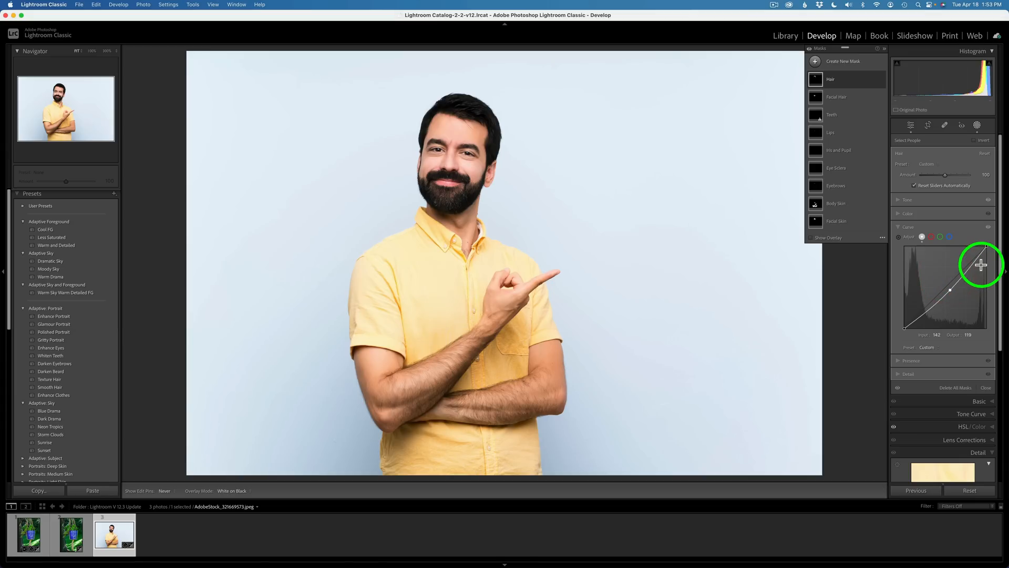
pyautogui.moveTo(980, 265); pyautogui.dragTo(972, 271)
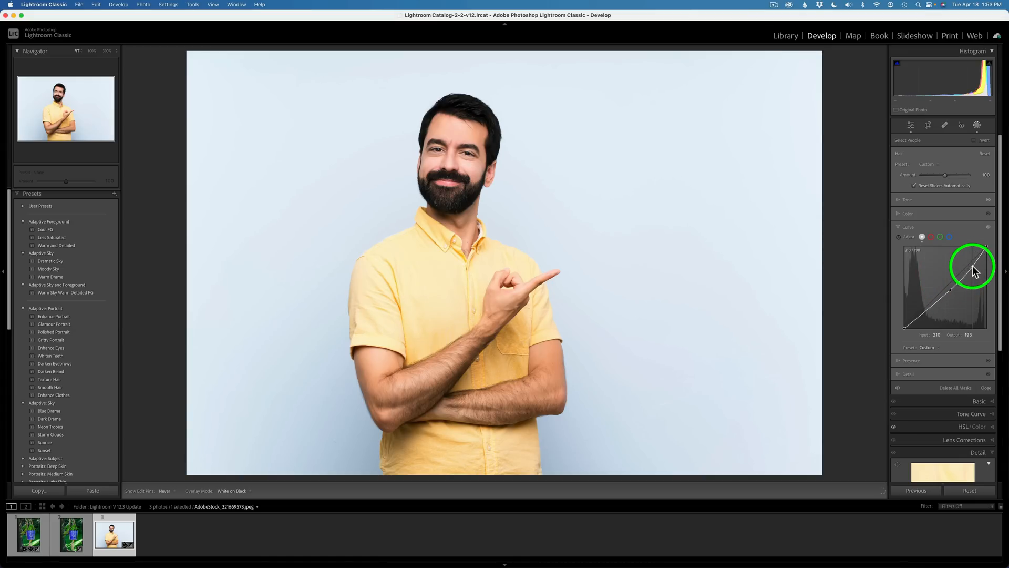
pyautogui.moveTo(967, 276); pyautogui.dragTo(975, 257)
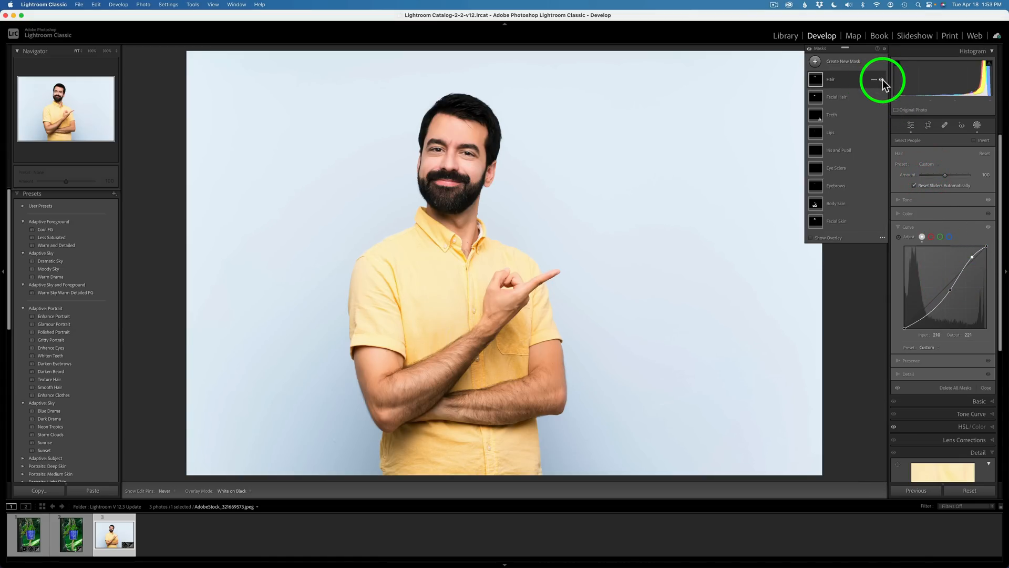
pyautogui.moveTo(883, 82)
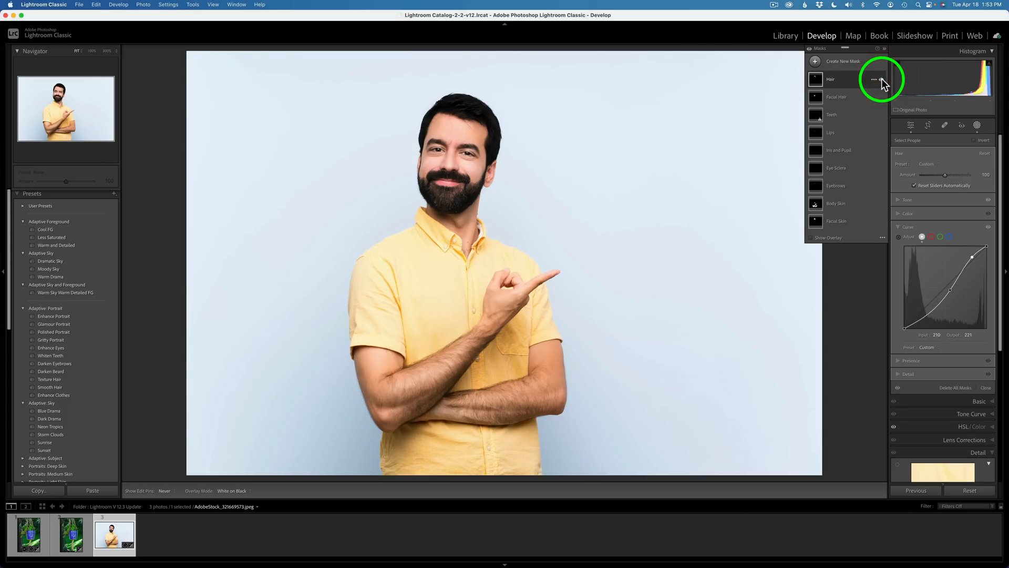
pyautogui.moveTo(948, 178)
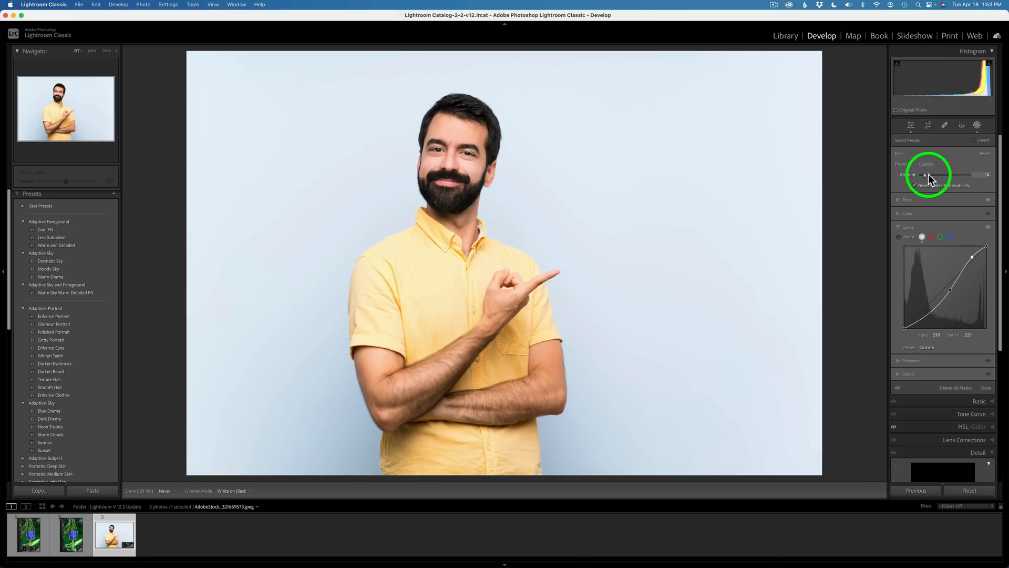
# - Vary the hair mask's adjustment Amount and push it to full strength at 100
pyautogui.moveTo(925, 174); pyautogui.dragTo(968, 175)
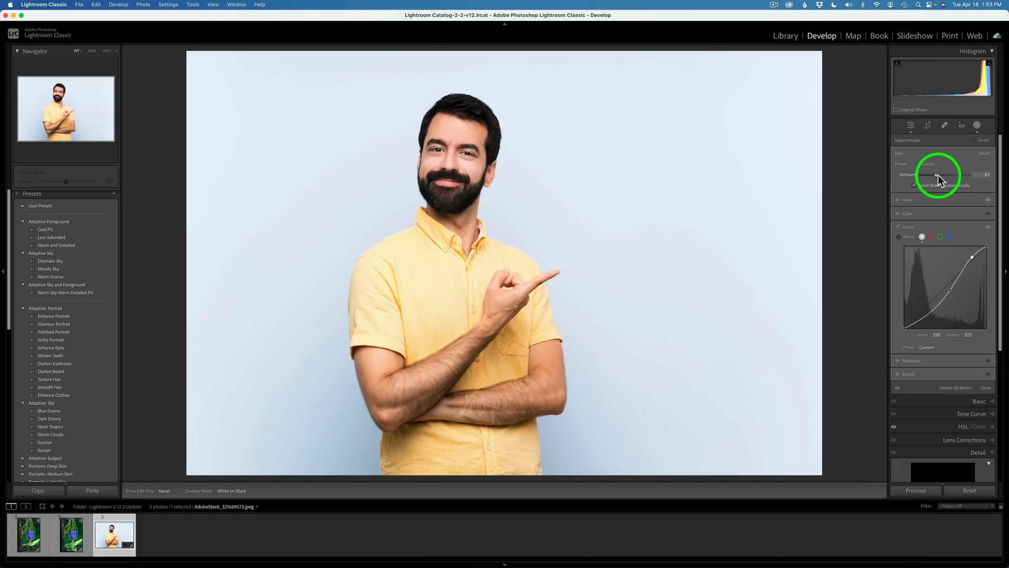
pyautogui.moveTo(936, 178); pyautogui.dragTo(971, 175)
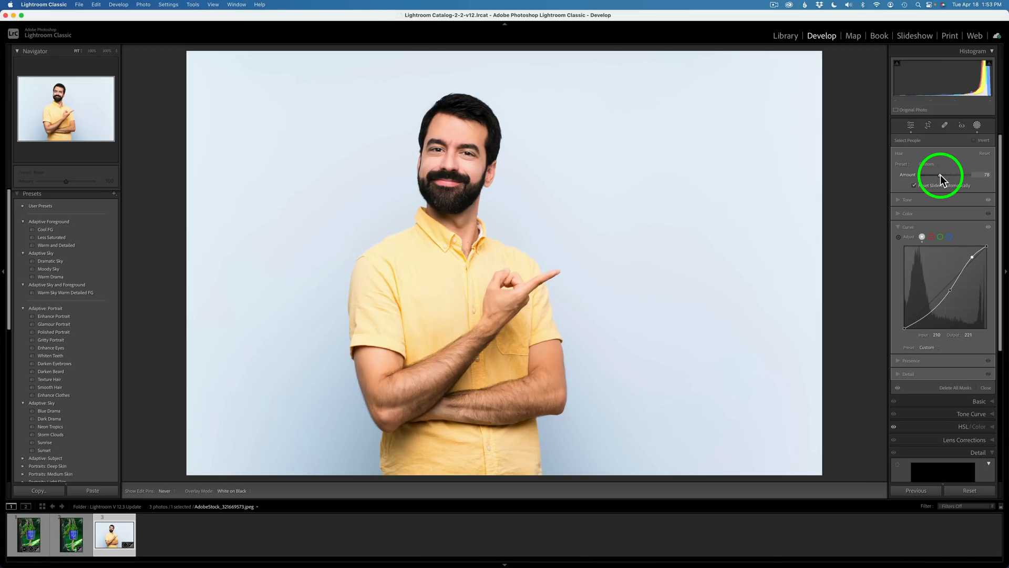
pyautogui.moveTo(939, 175); pyautogui.dragTo(968, 174)
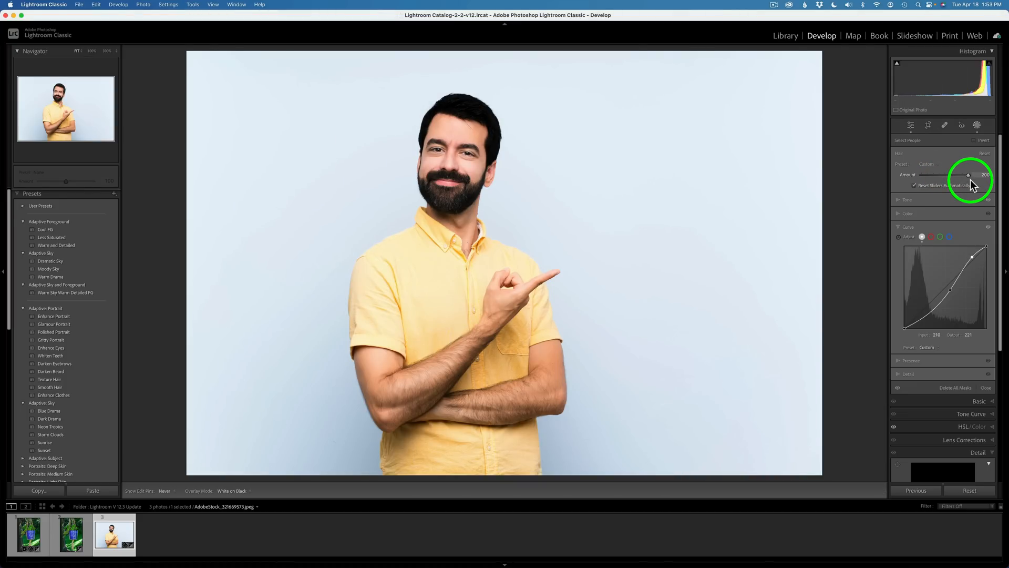
pyautogui.moveTo(967, 174); pyautogui.dragTo(939, 175)
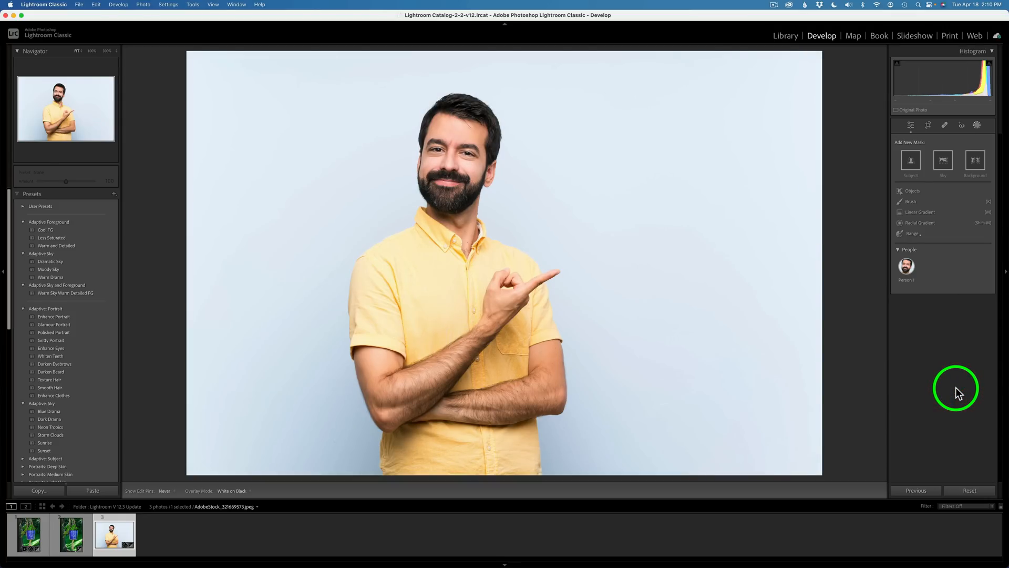
pyautogui.moveTo(957, 385)
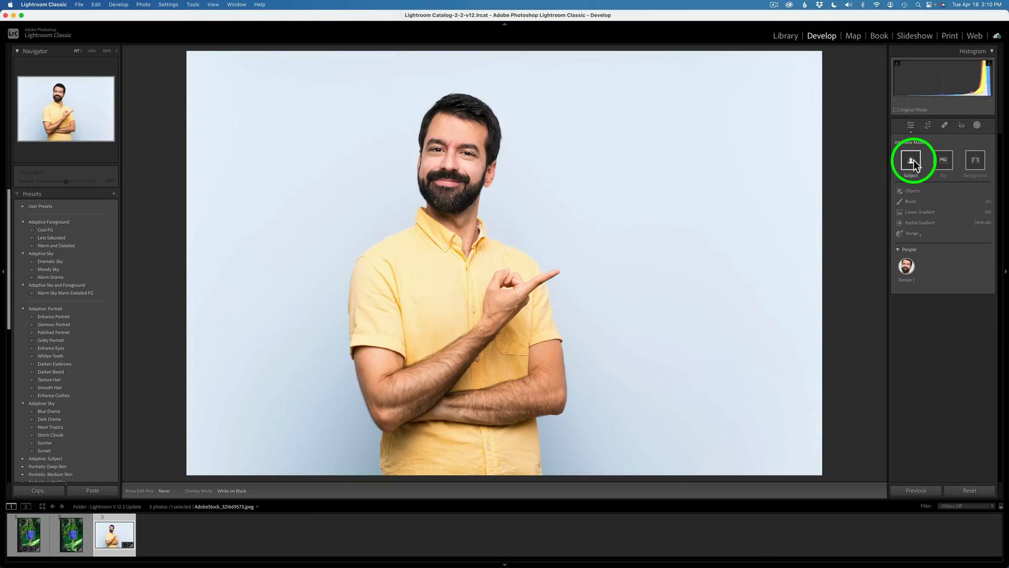
# - Add a Subject mask on the man and a second mask using Select Background
pyautogui.click(913, 160)
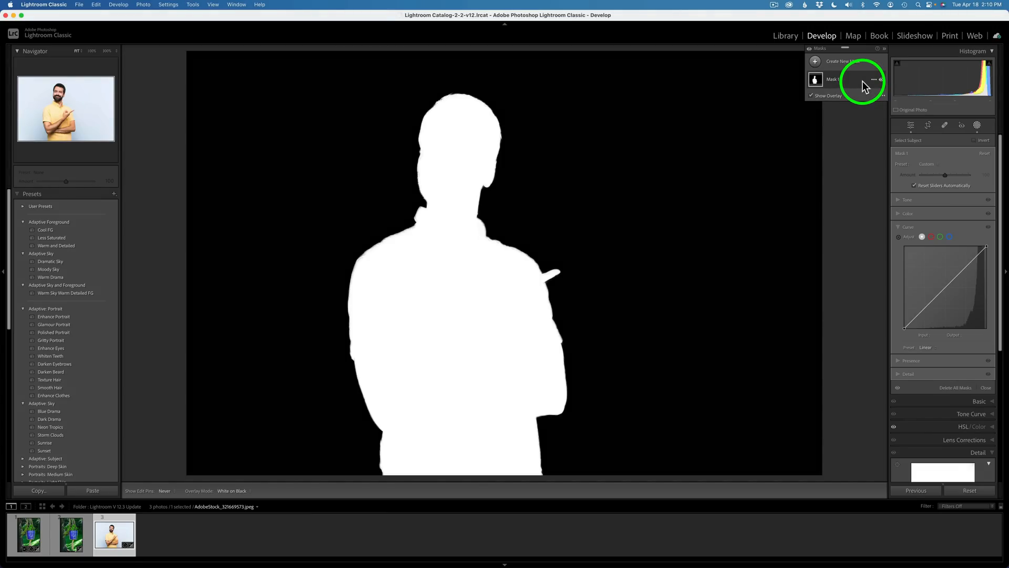
pyautogui.moveTo(816, 64)
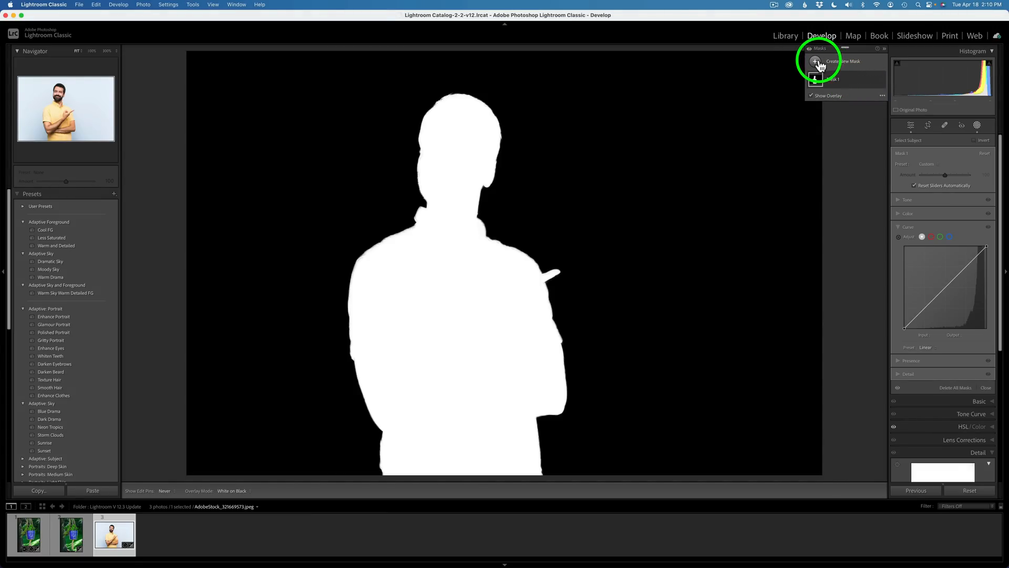
pyautogui.click(818, 61)
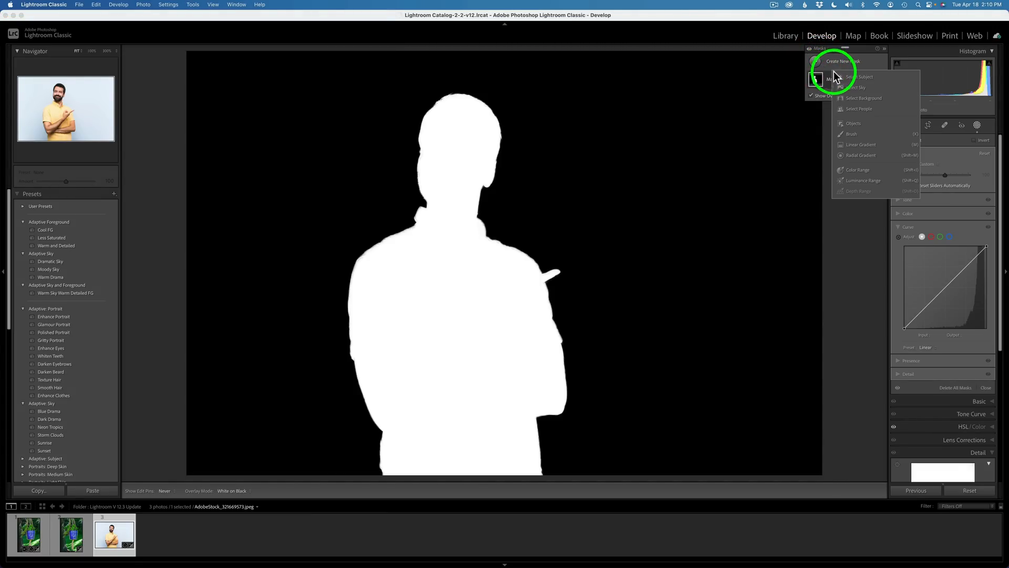
pyautogui.click(852, 68)
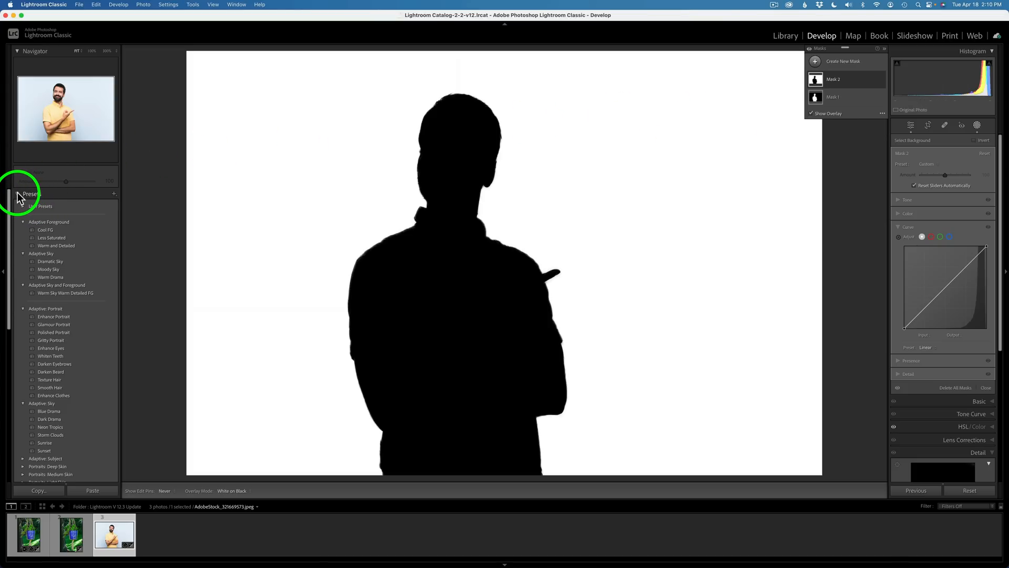
# - Clear the edit history above the Import step and return the photo to its imported state
pyautogui.click(29, 194)
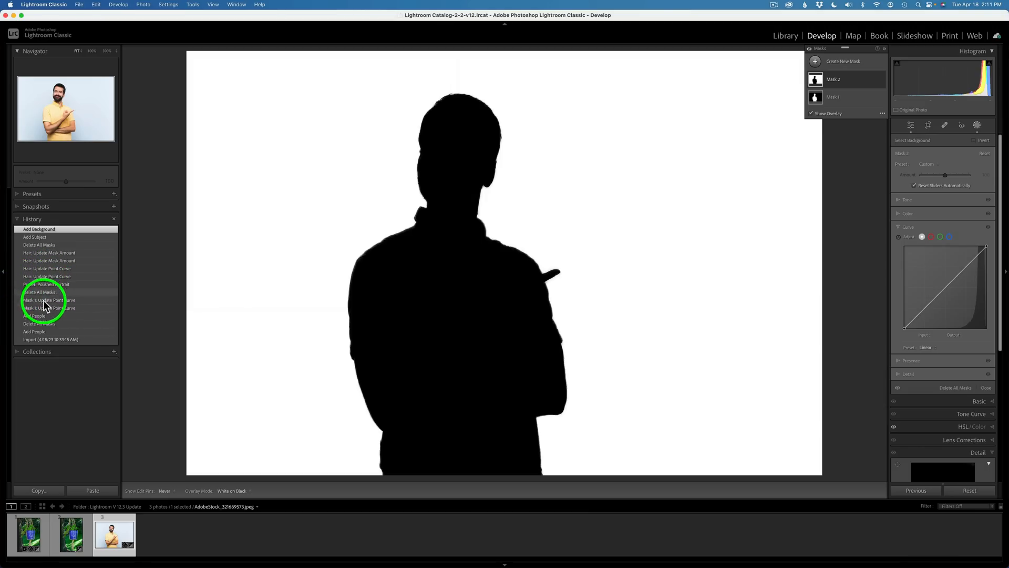
pyautogui.moveTo(51, 340)
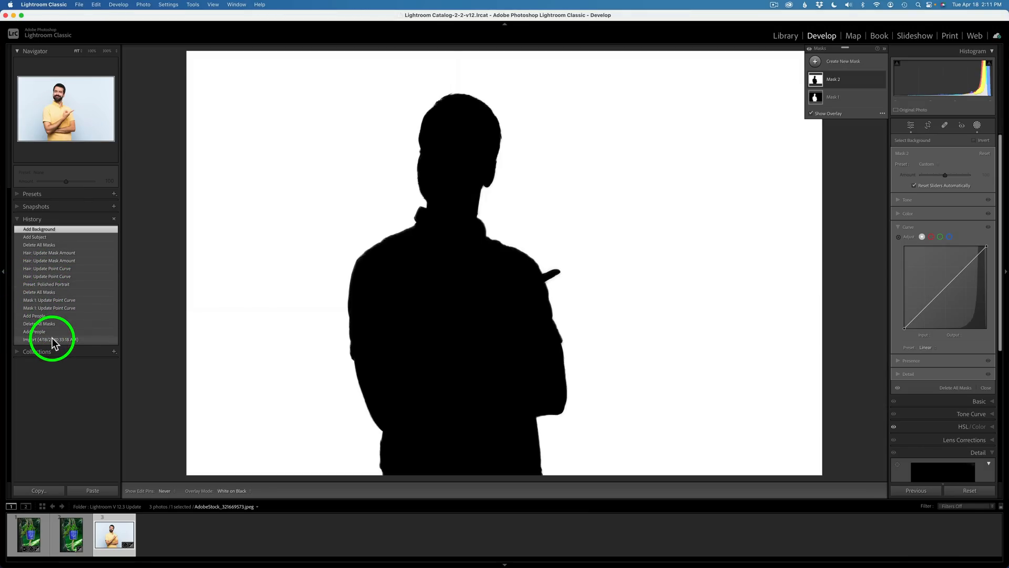
pyautogui.rightClick(50, 338)
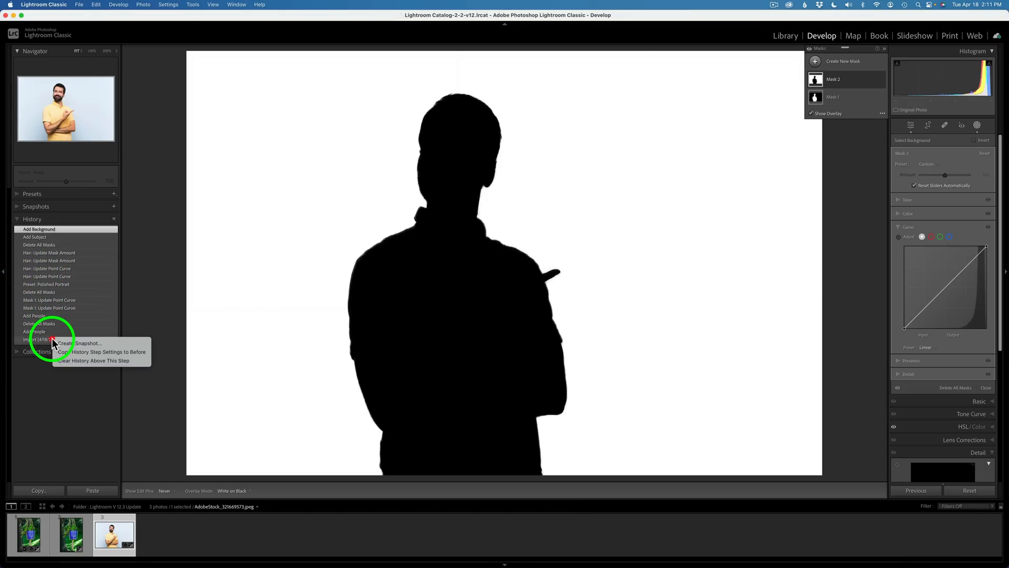
pyautogui.moveTo(93, 359)
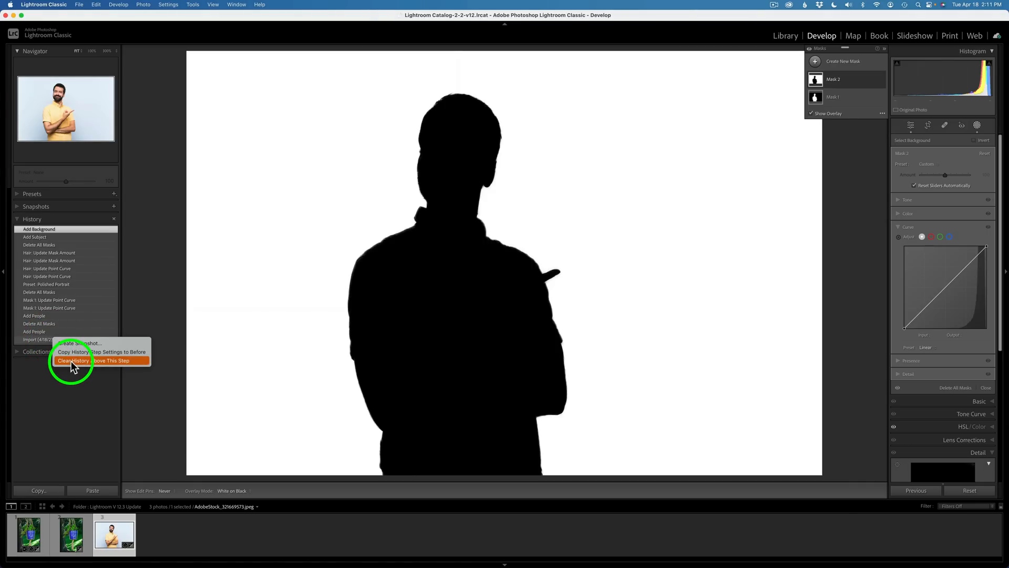
pyautogui.click(74, 359)
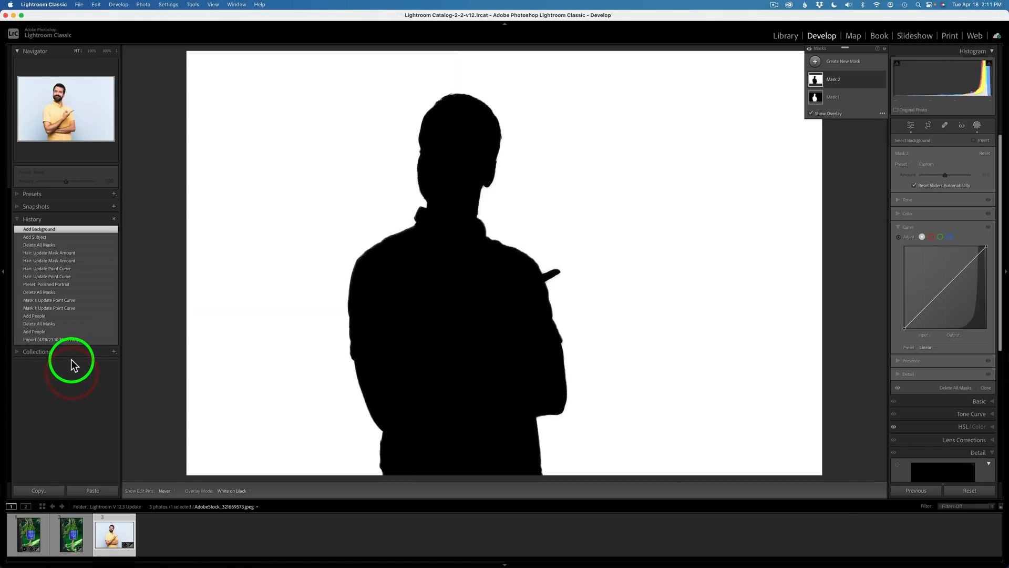
pyautogui.moveTo(78, 354)
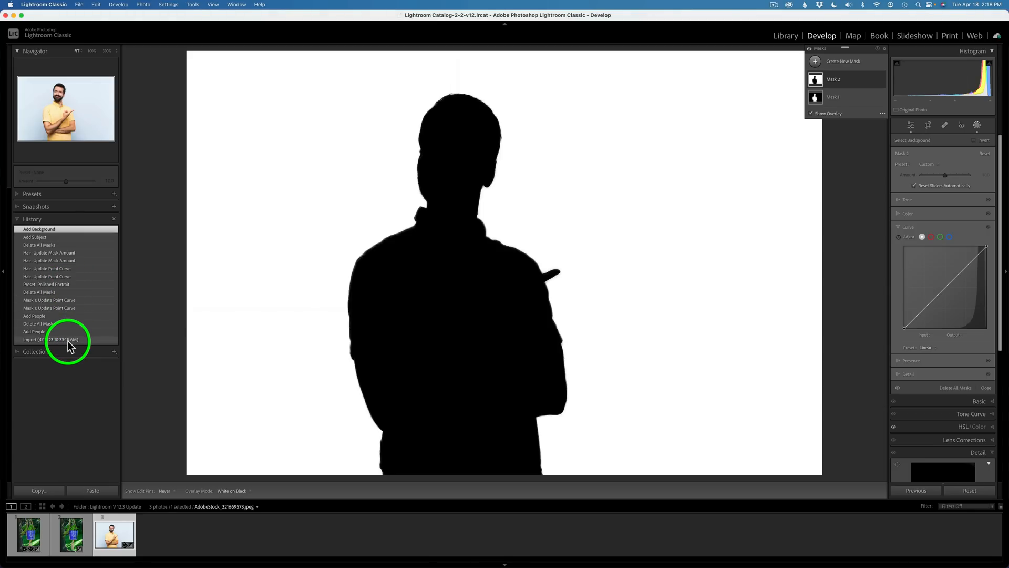
pyautogui.moveTo(48, 343)
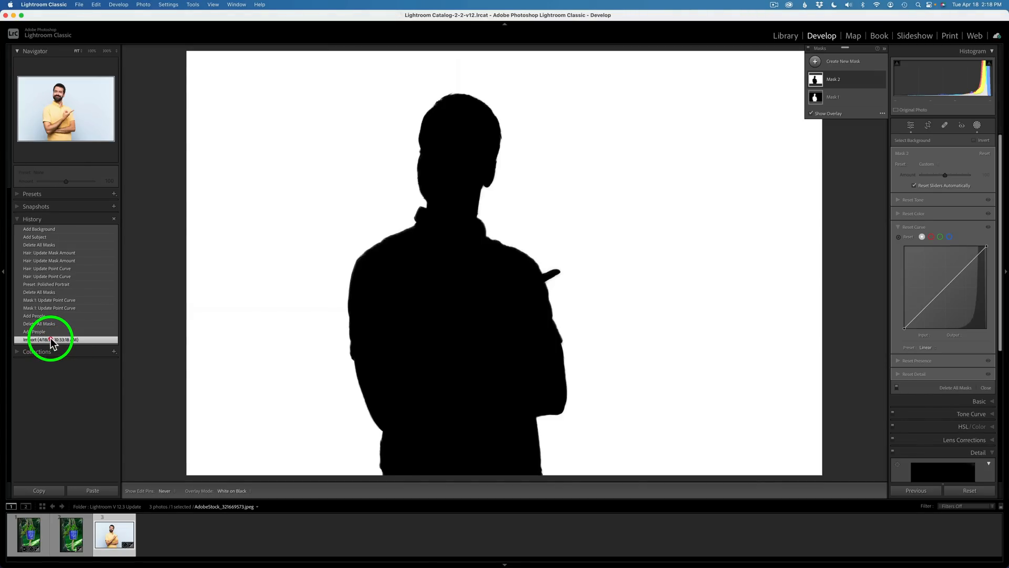
pyautogui.click(42, 338)
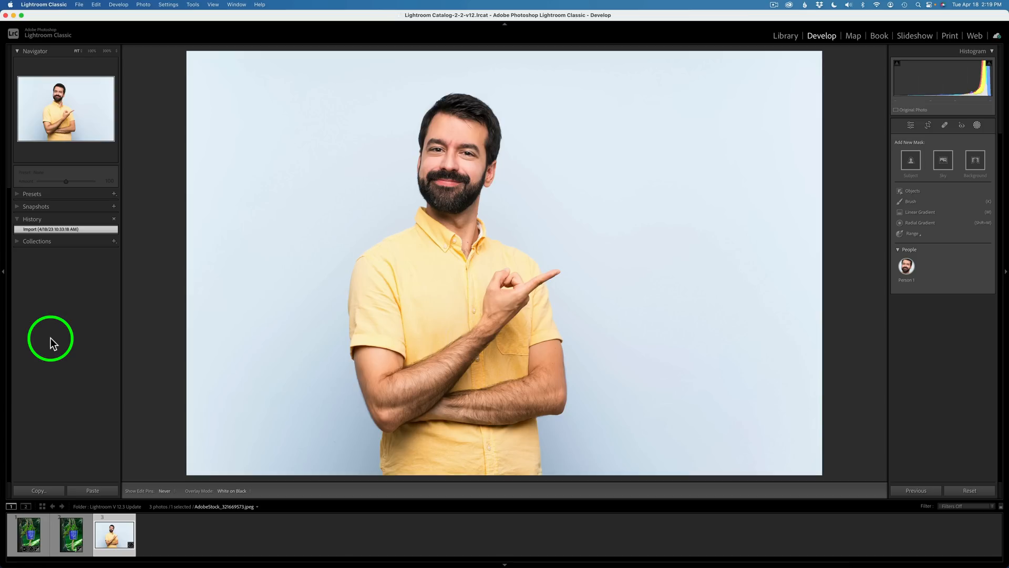
pyautogui.moveTo(905, 126)
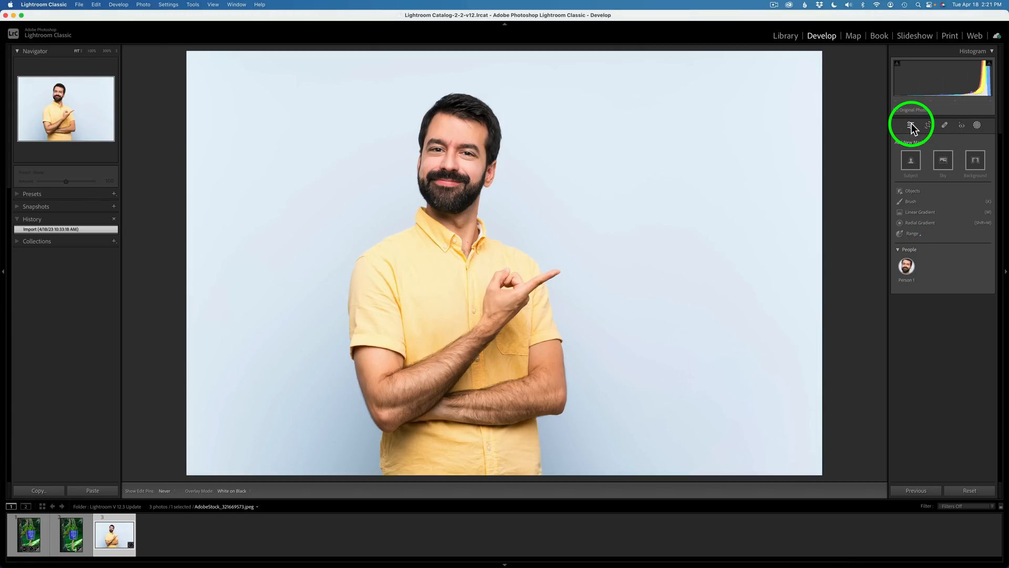
# - In Basic, set Exposure -0.20, Contrast +11, and raise Shadows and Texture
pyautogui.click(939, 138)
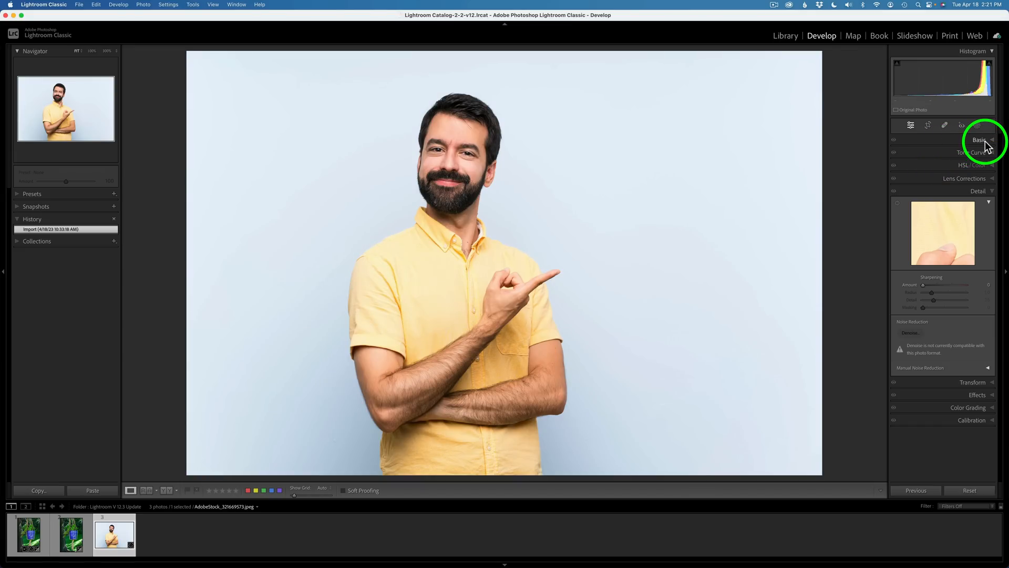
pyautogui.click(977, 138)
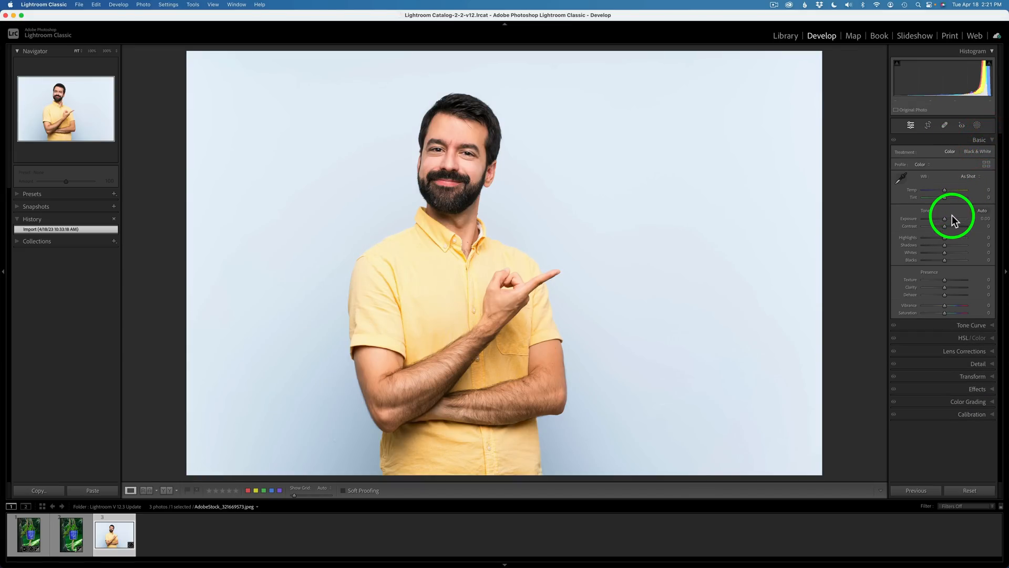
pyautogui.moveTo(945, 219); pyautogui.dragTo(951, 219)
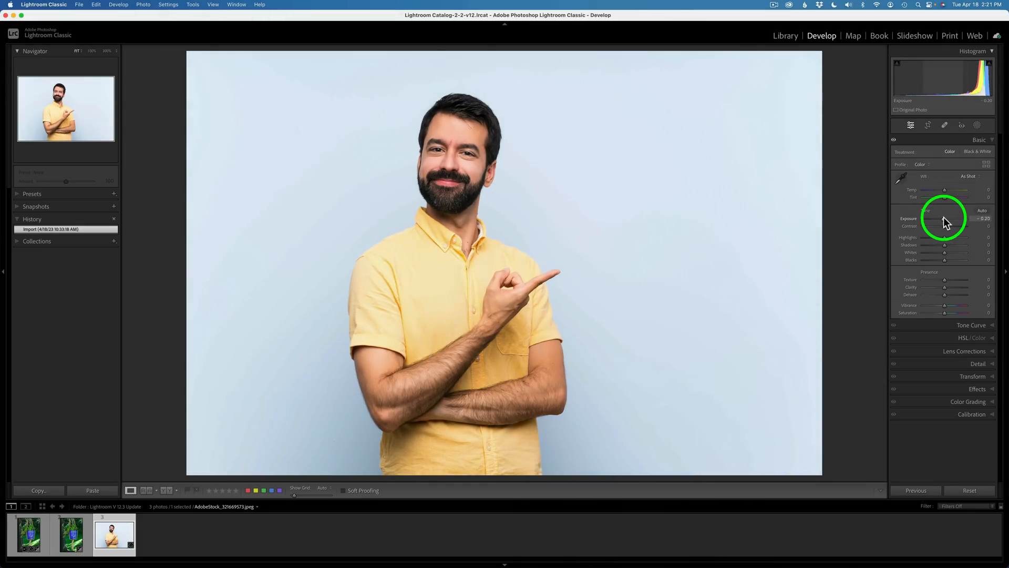
pyautogui.moveTo(945, 219); pyautogui.dragTo(945, 218)
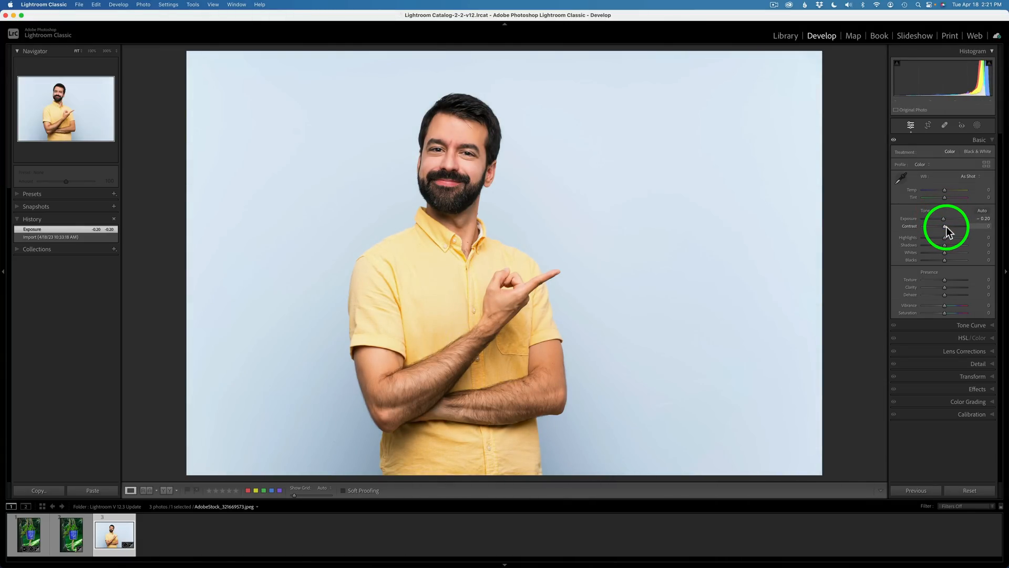
pyautogui.moveTo(943, 226); pyautogui.dragTo(946, 225)
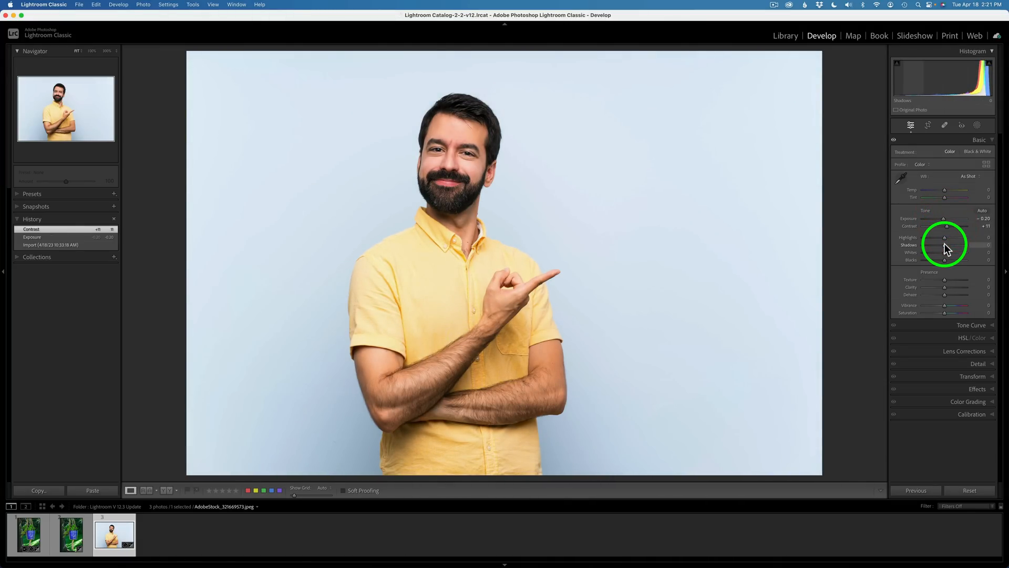
pyautogui.moveTo(949, 245); pyautogui.dragTo(942, 244)
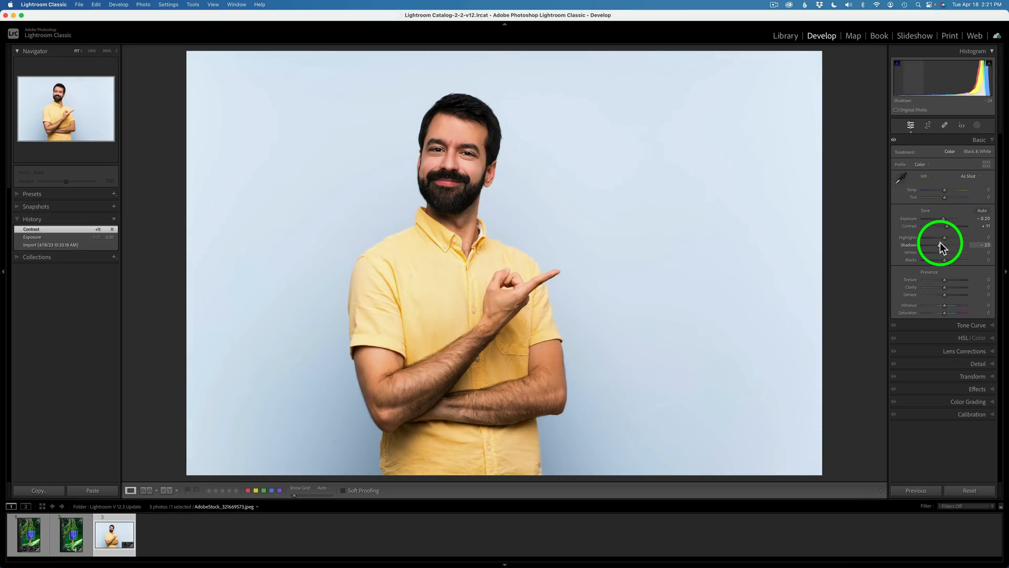
pyautogui.moveTo(941, 245); pyautogui.dragTo(946, 245)
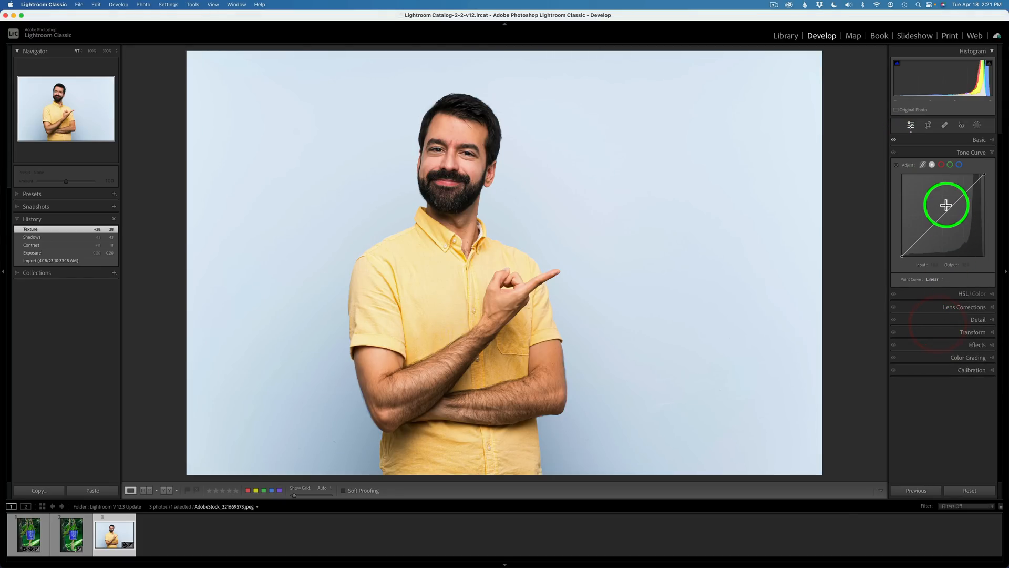
# - Shape the point curve with a raised midtone point and a lowered shadow point
pyautogui.moveTo(945, 215); pyautogui.dragTo(943, 210)
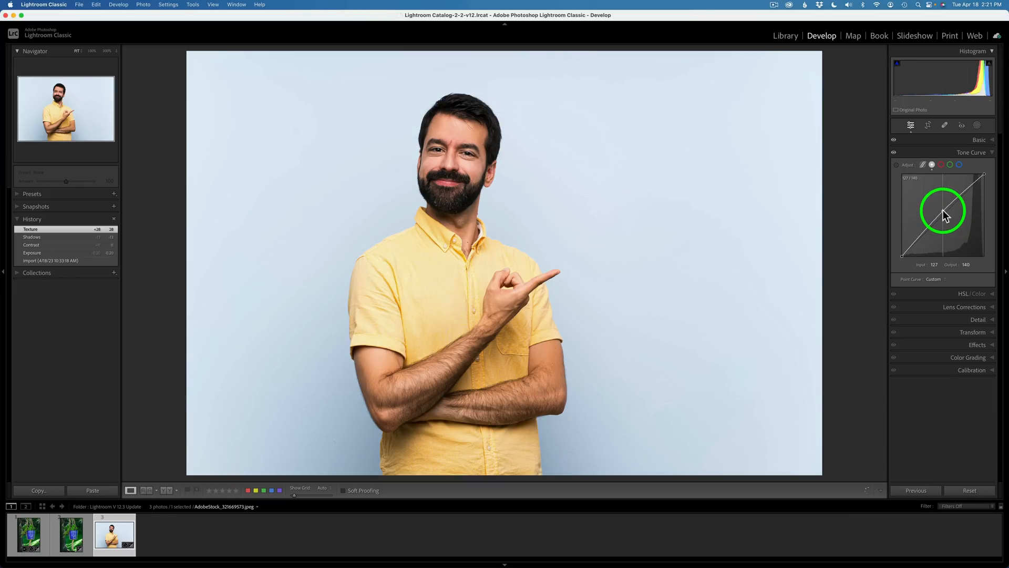
pyautogui.moveTo(942, 212); pyautogui.dragTo(942, 210)
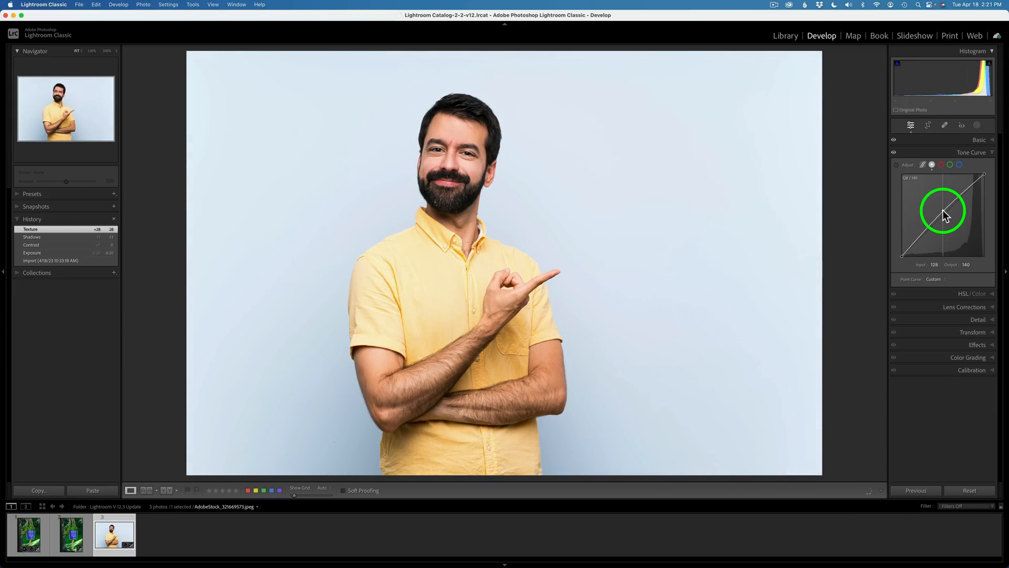
pyautogui.moveTo(941, 212); pyautogui.dragTo(916, 248)
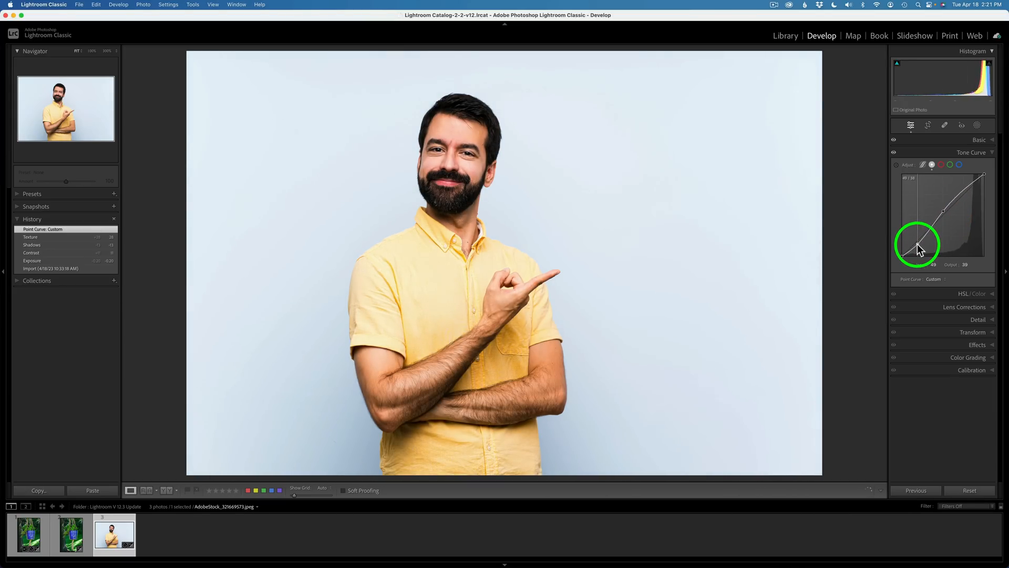
pyautogui.moveTo(916, 248); pyautogui.dragTo(916, 243)
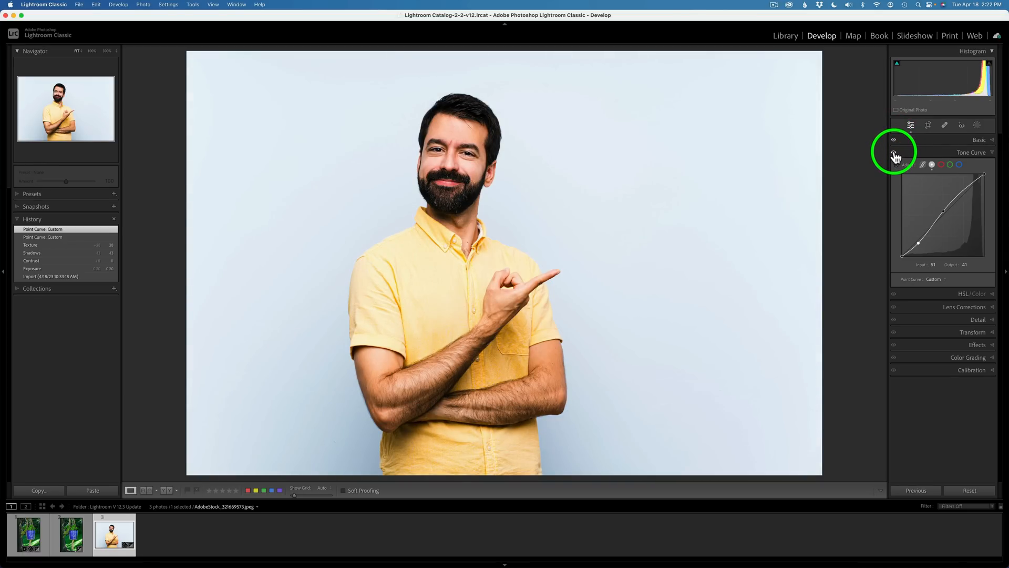
# - Toggle the Tone Curve off to compare, then leave it enabled
pyautogui.click(896, 152)
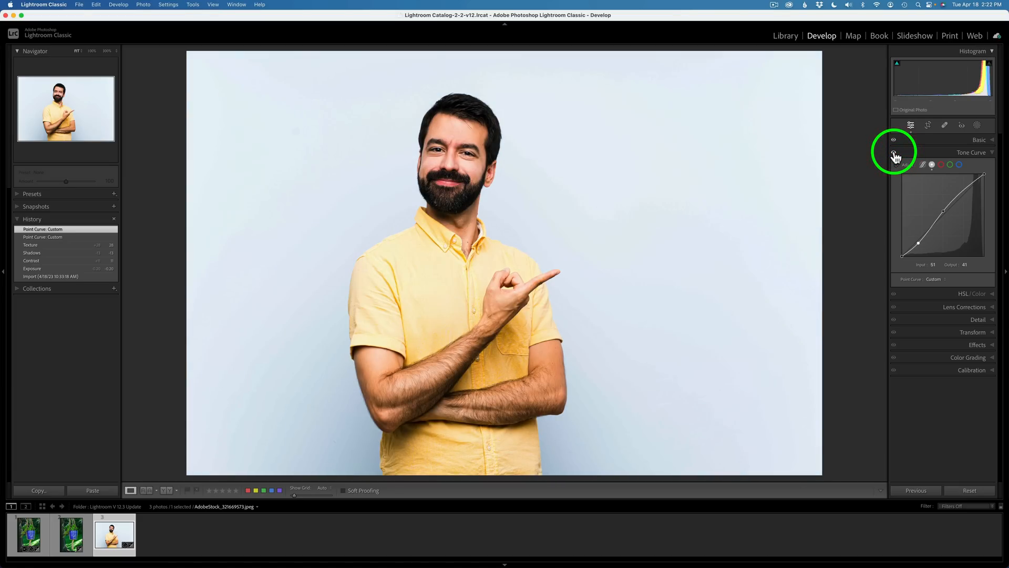
pyautogui.click(895, 151)
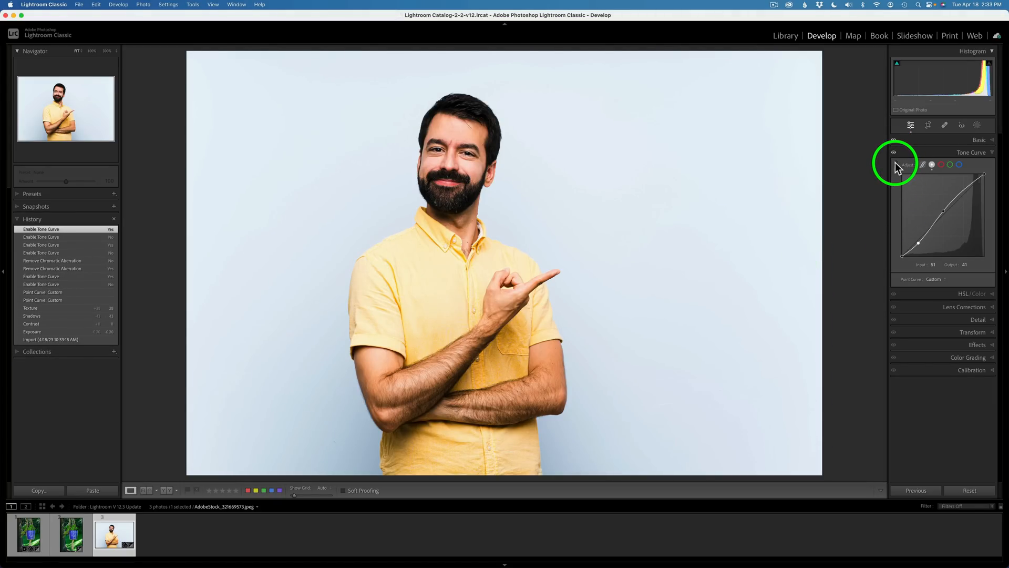
pyautogui.moveTo(898, 164)
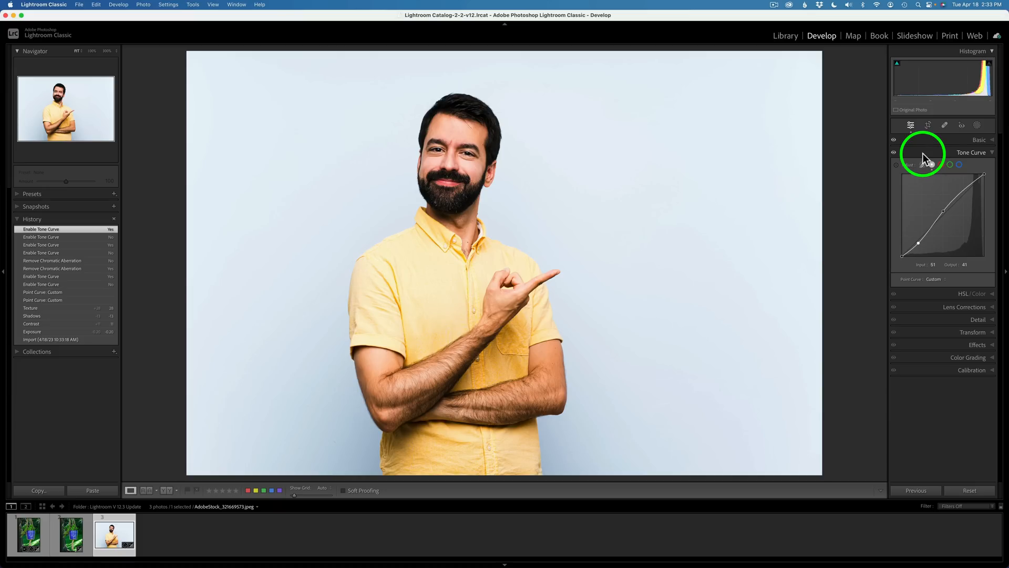
# - Toggle the Tone Curve on and off for comparison, leaving it disabled
pyautogui.click(894, 151)
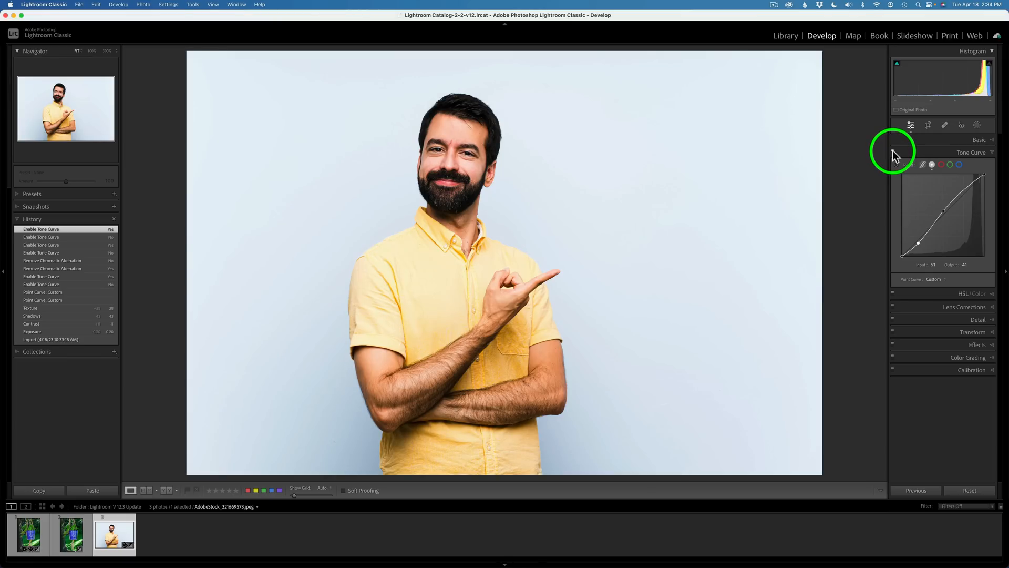
pyautogui.click(901, 153)
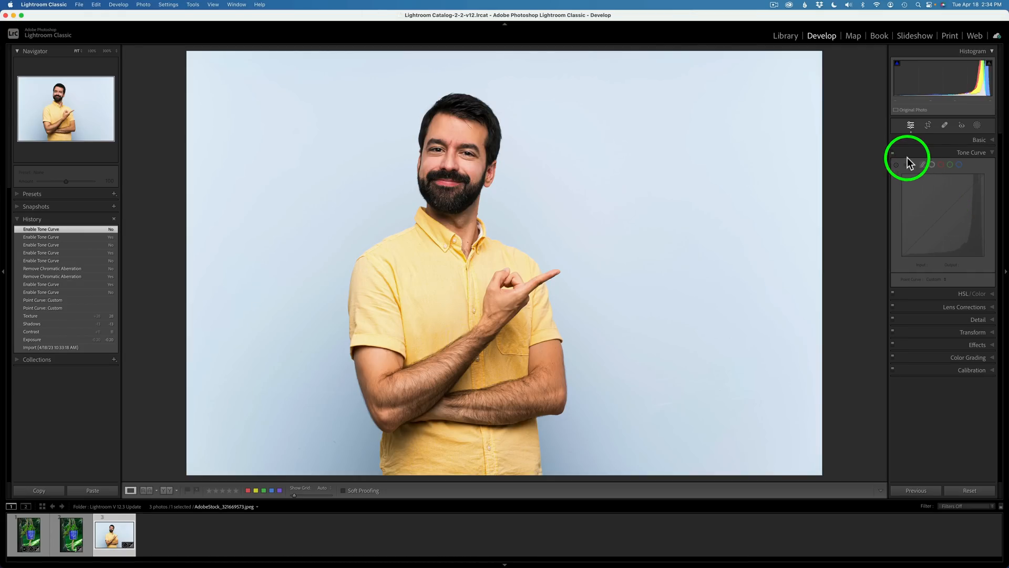
pyautogui.click(895, 151)
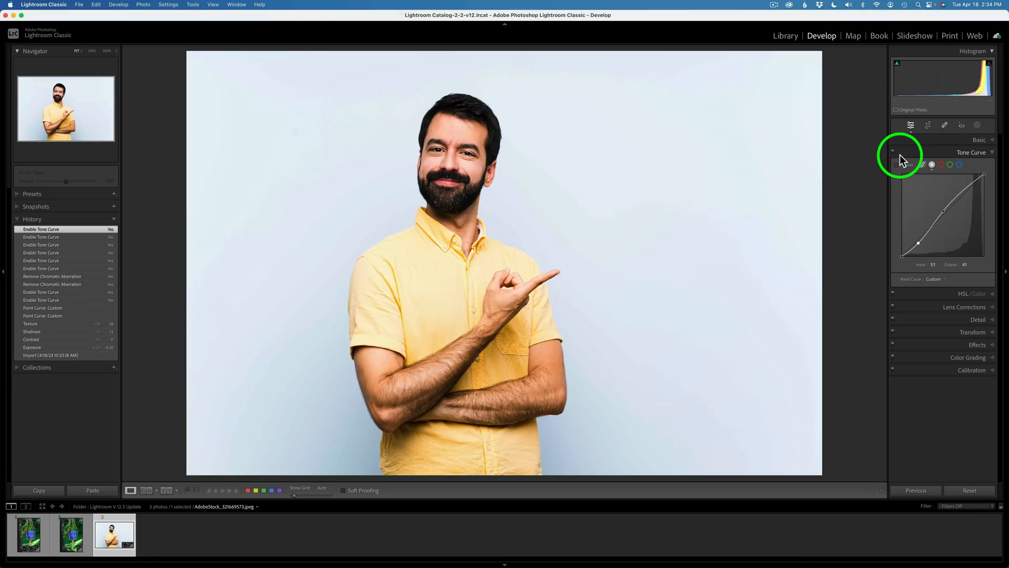
pyautogui.click(894, 152)
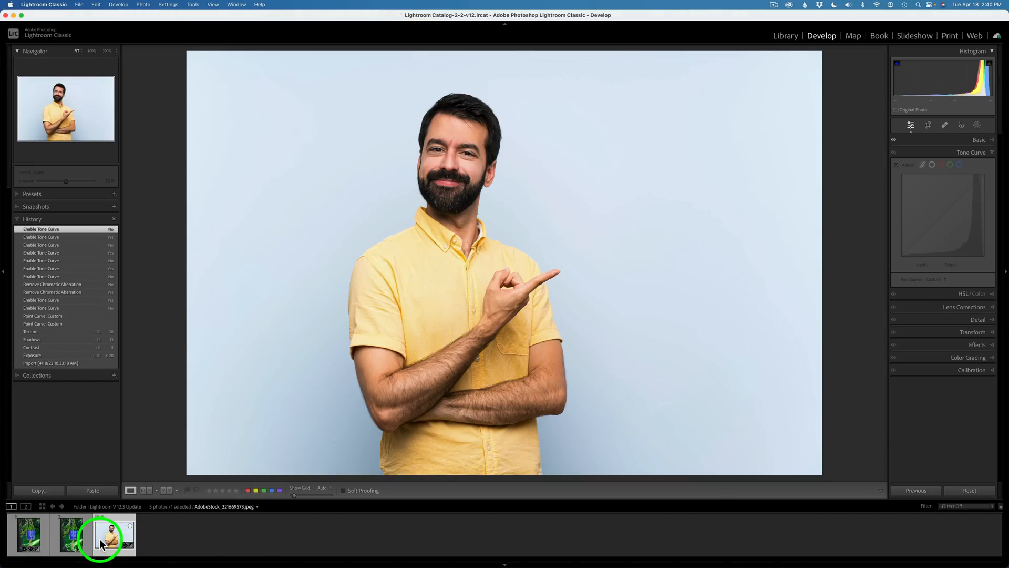
pyautogui.moveTo(103, 547)
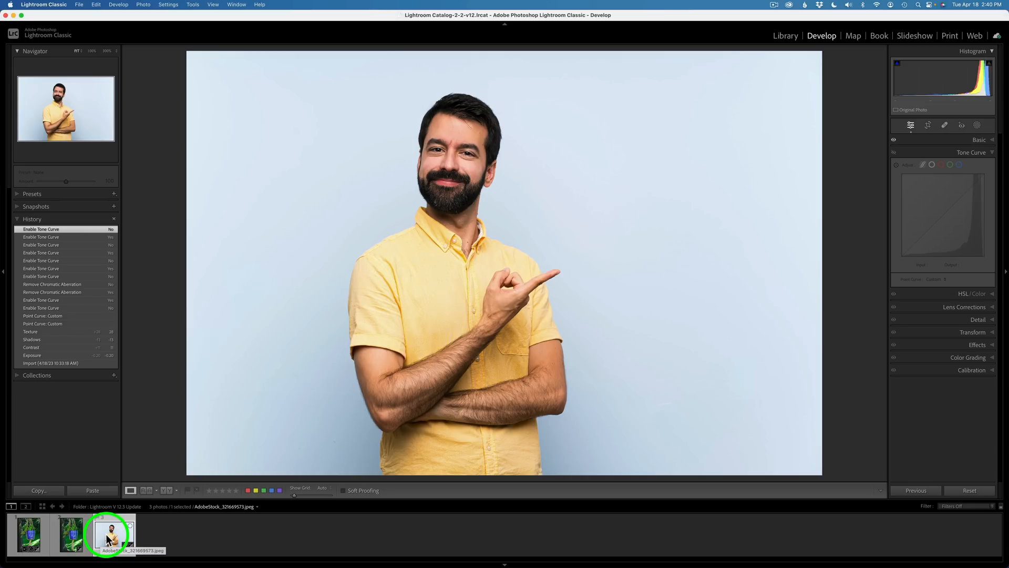
pyautogui.click(76, 542)
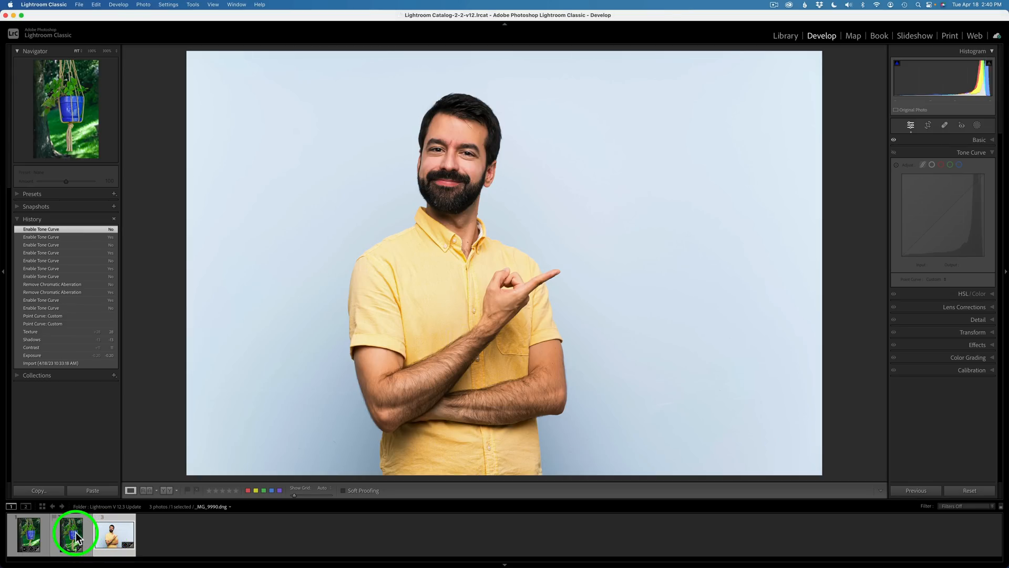
pyautogui.click(31, 538)
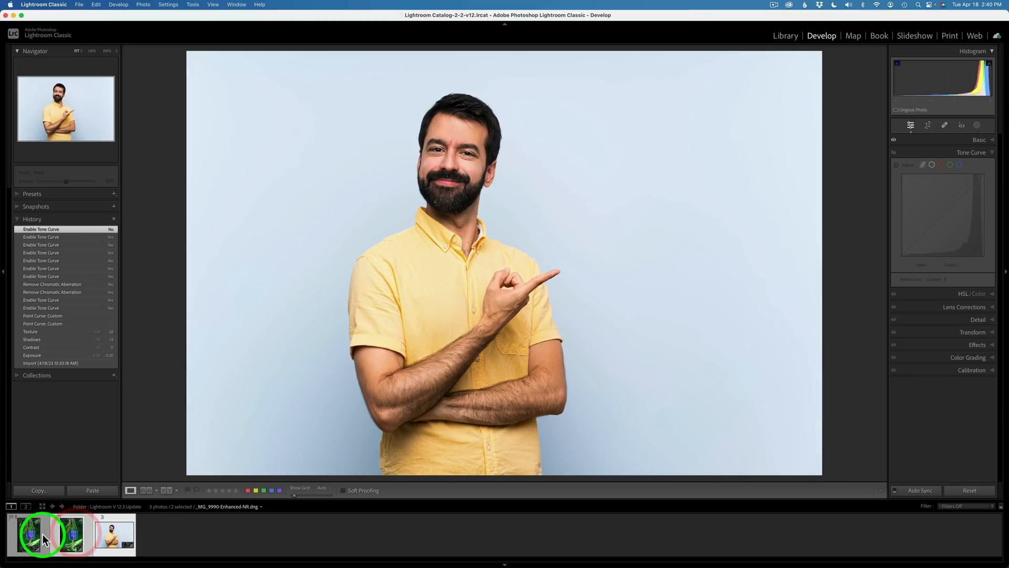
pyautogui.click(113, 540)
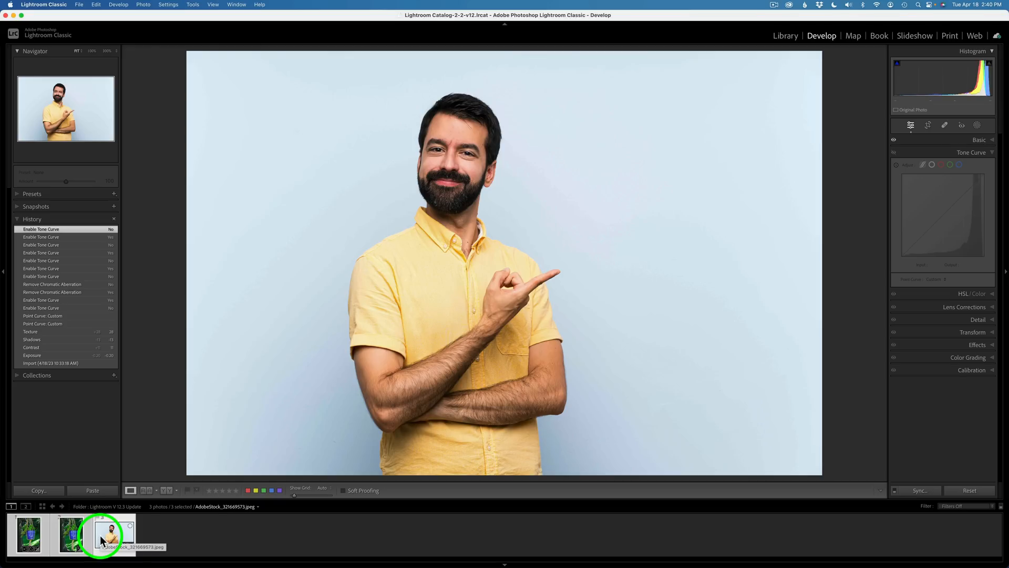
pyautogui.rightClick(101, 547)
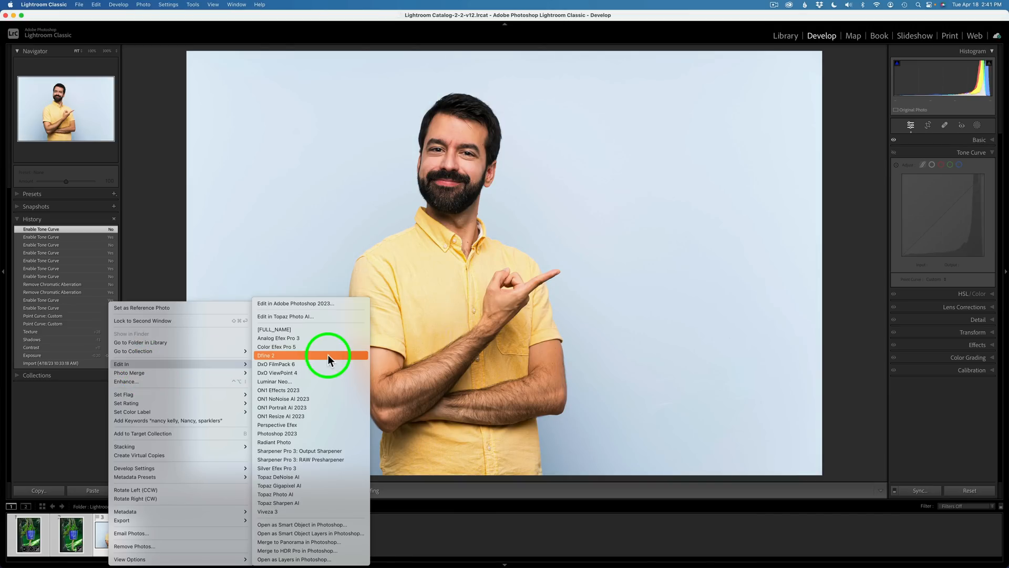
pyautogui.moveTo(290, 547)
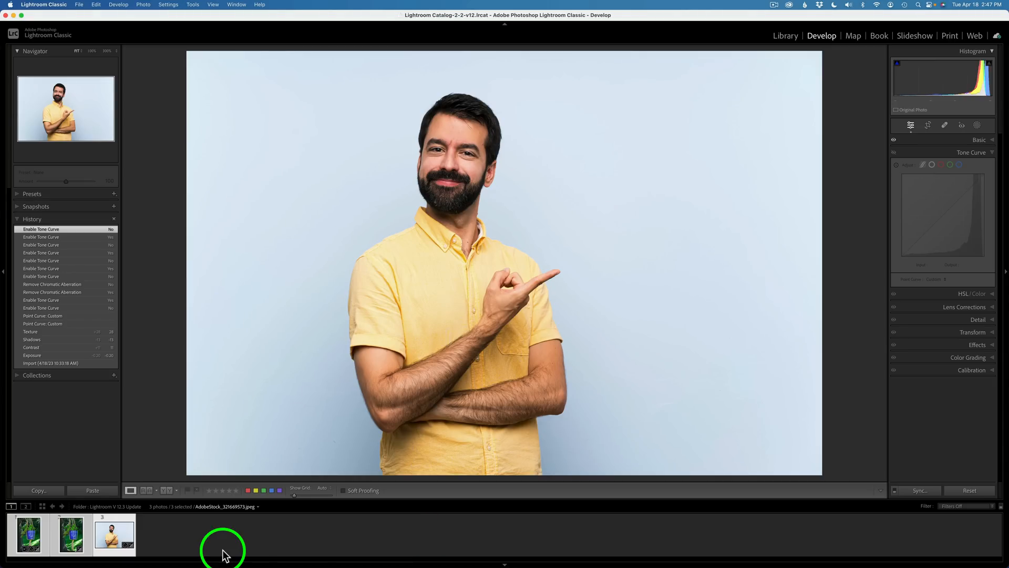
pyautogui.moveTo(111, 544)
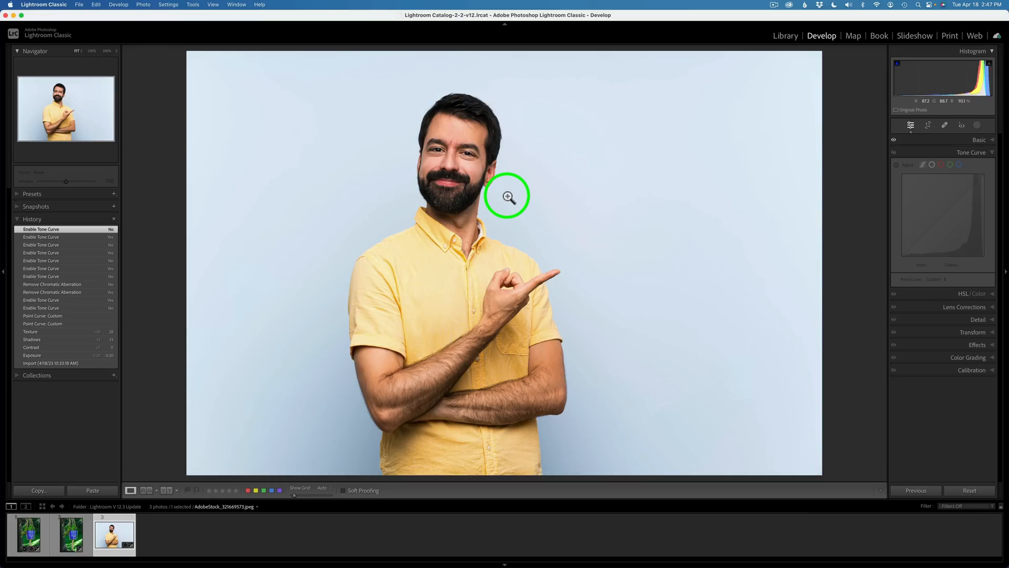
pyautogui.rightClick(505, 195)
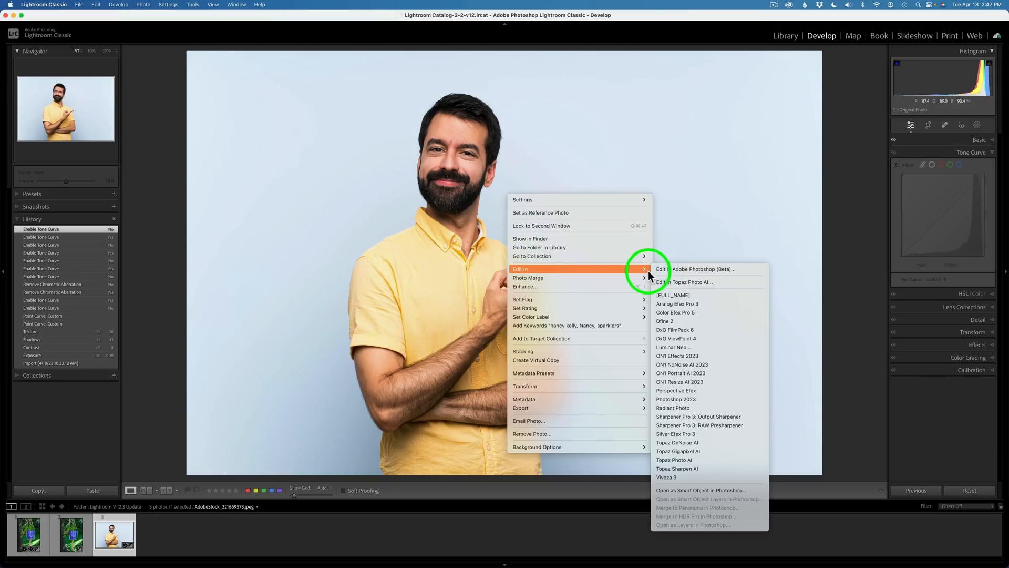
pyautogui.moveTo(671, 272)
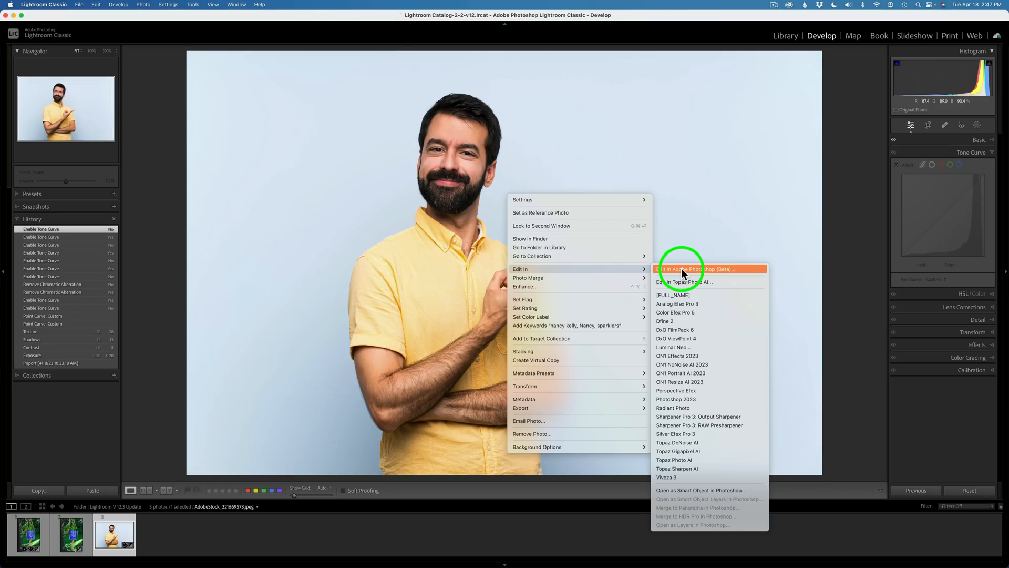
pyautogui.moveTo(689, 173)
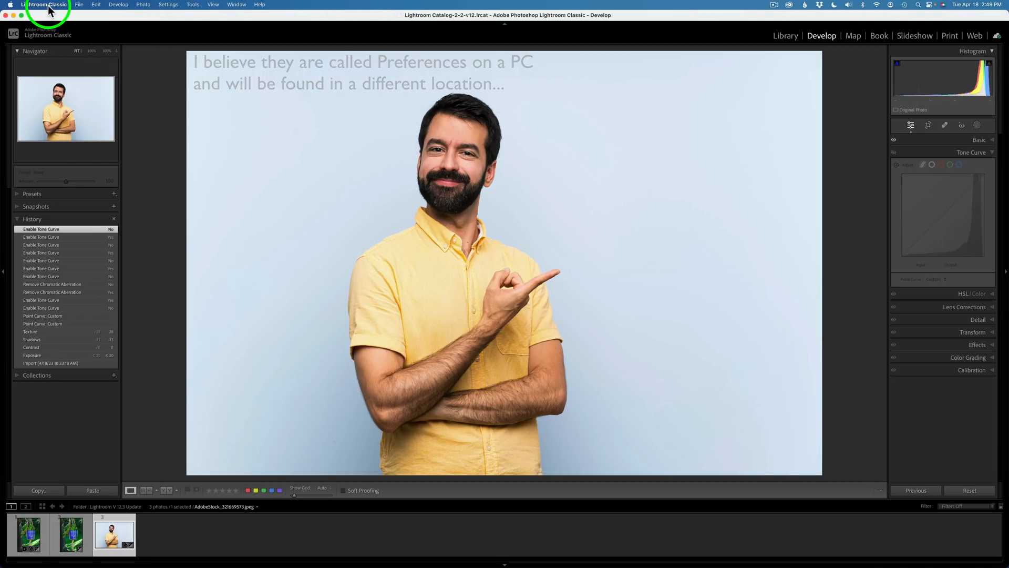
# - In Settings > External Editing, choose Adobe Photoshop 2023 as the Photoshop version
pyautogui.click(46, 5)
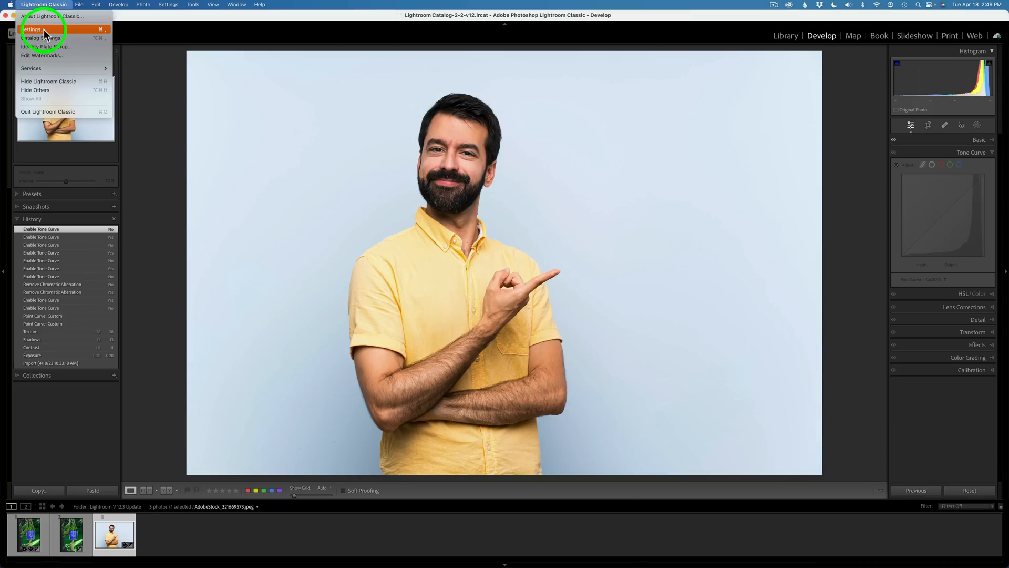
pyautogui.click(29, 30)
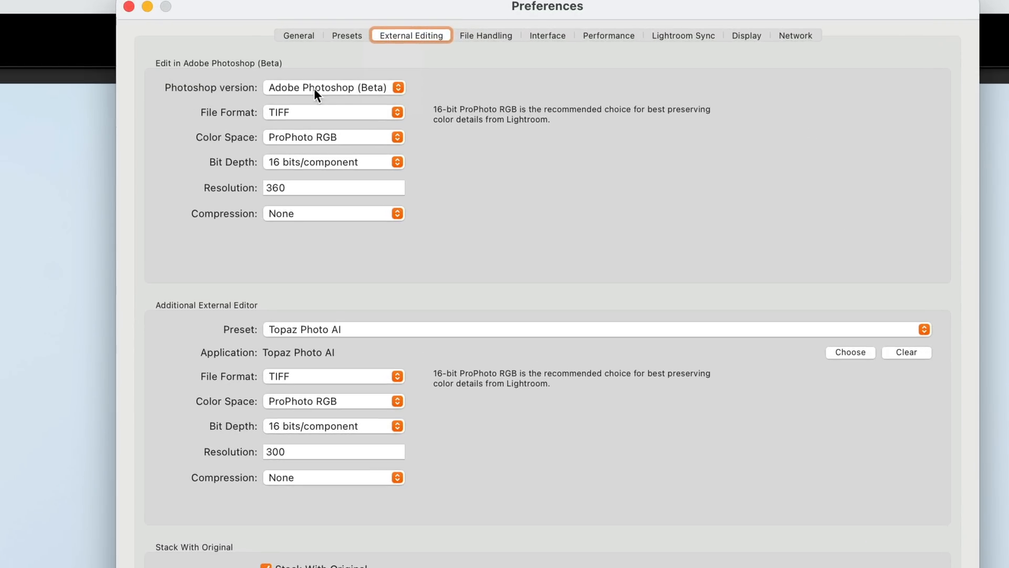
pyautogui.click(333, 87)
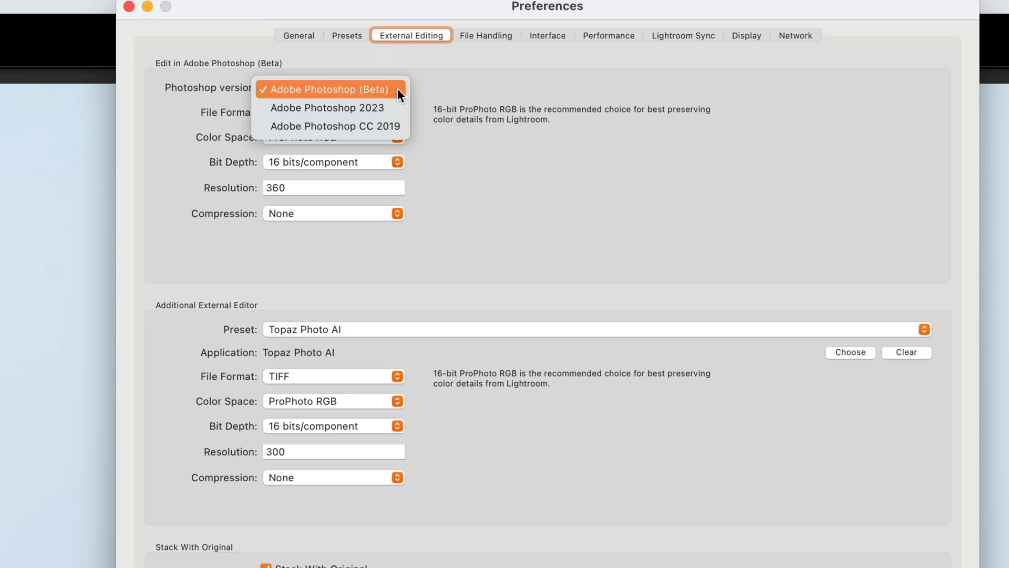
pyautogui.moveTo(346, 95)
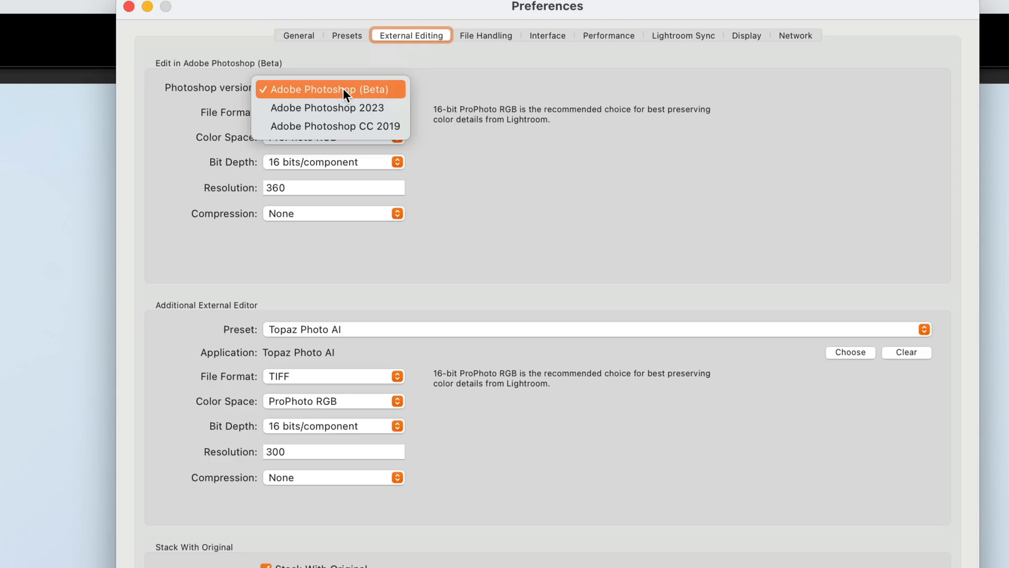
pyautogui.moveTo(321, 112)
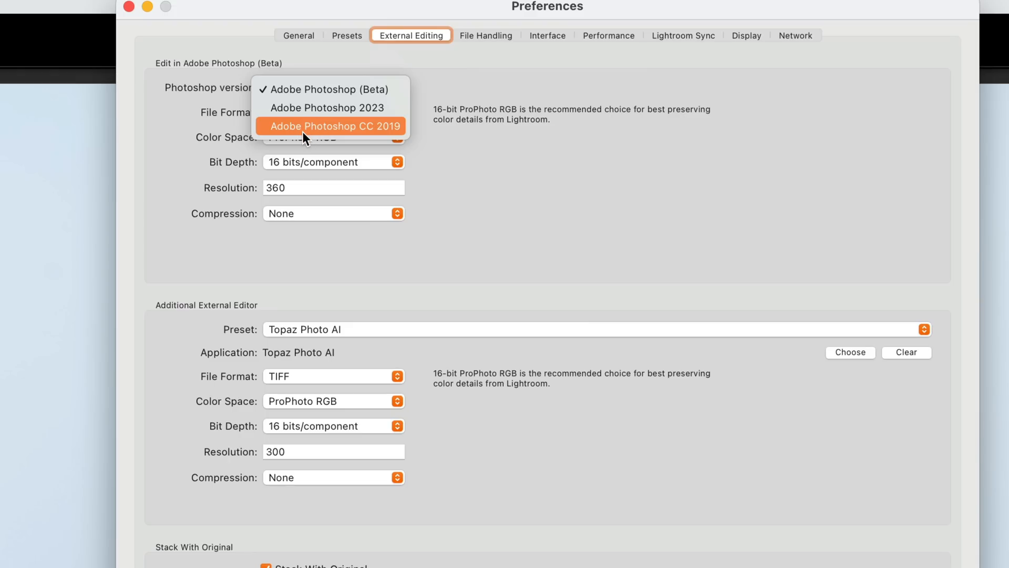
pyautogui.moveTo(347, 137)
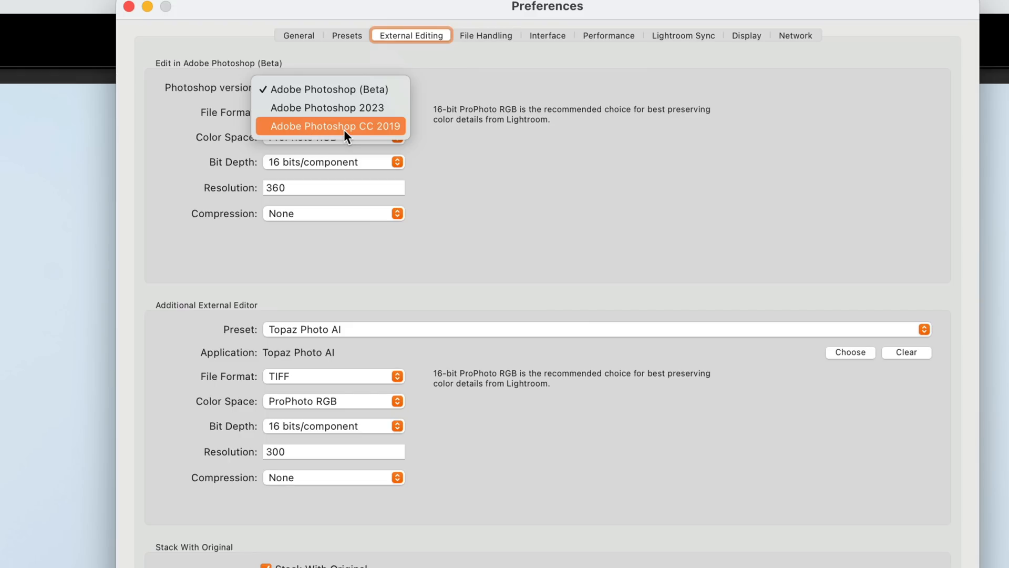
pyautogui.moveTo(336, 107)
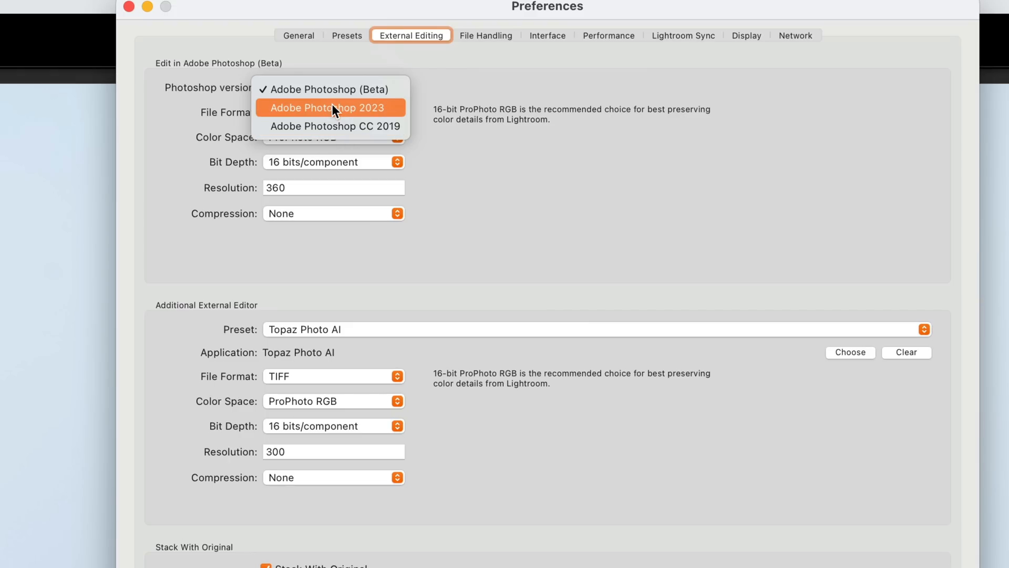
pyautogui.moveTo(322, 112)
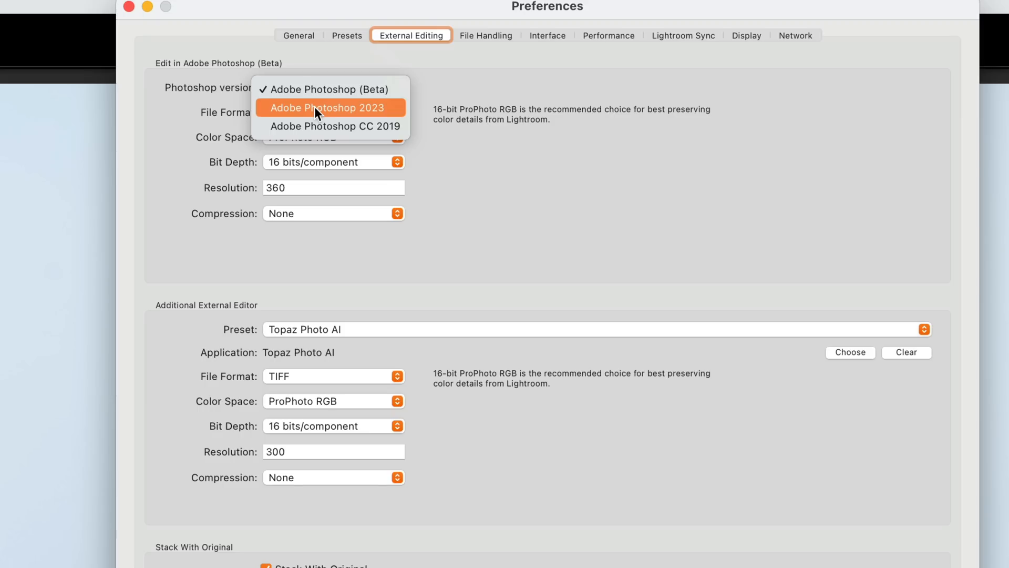
pyautogui.click(328, 107)
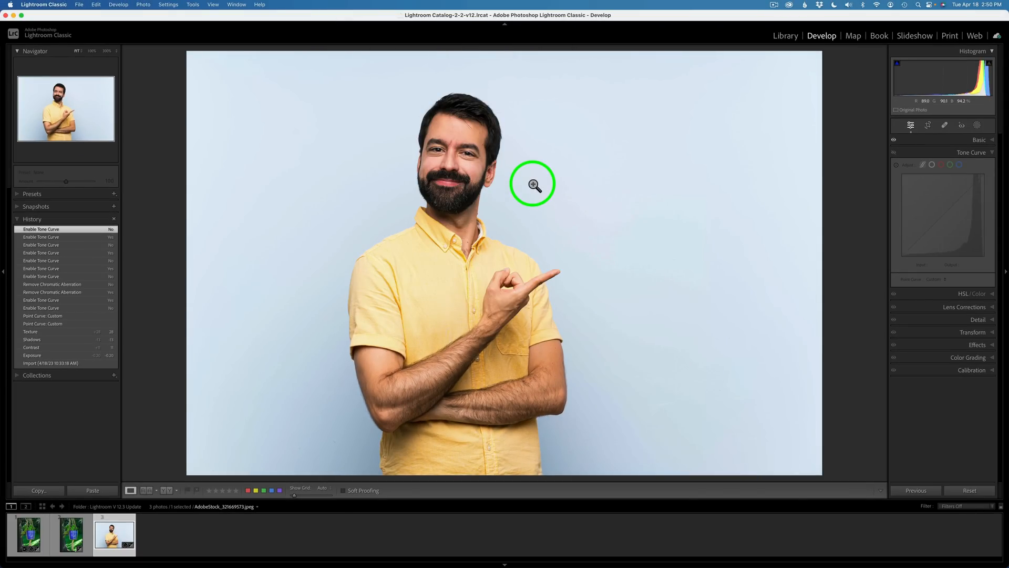
# - Send the portrait to Photoshop via Edit In > Open as Smart Object in Photoshop
pyautogui.rightClick(533, 184)
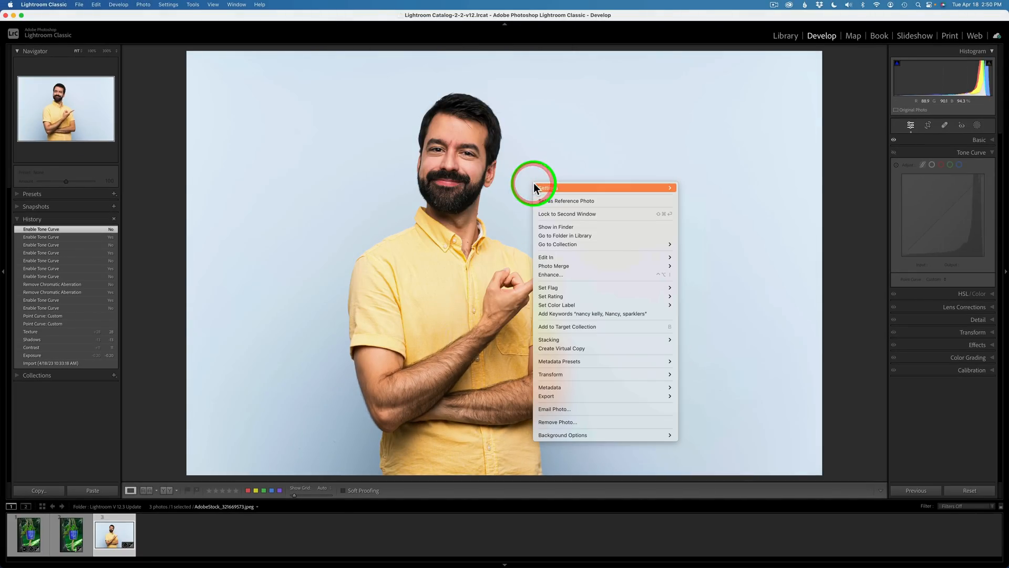
pyautogui.moveTo(545, 257)
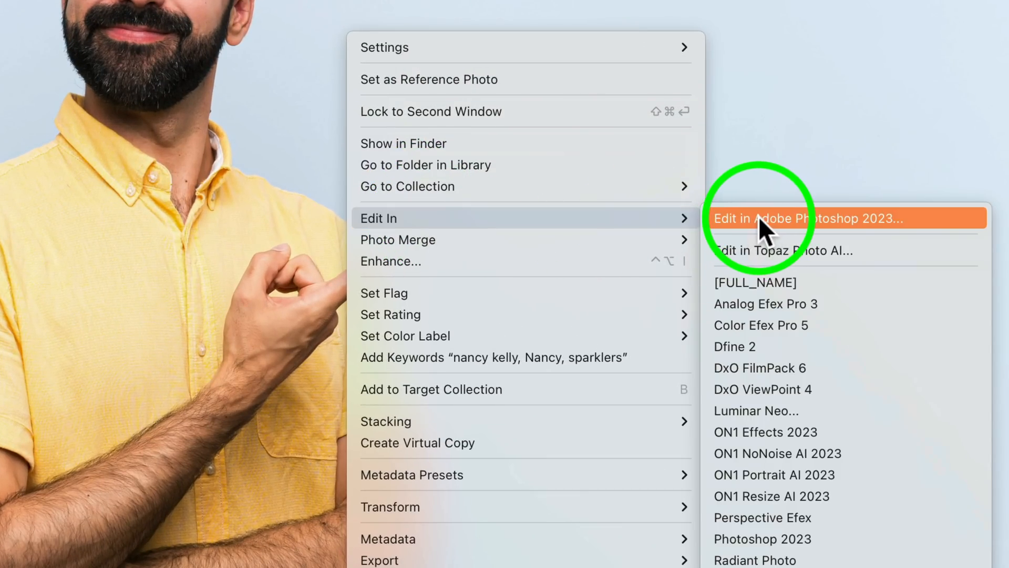
pyautogui.moveTo(765, 235)
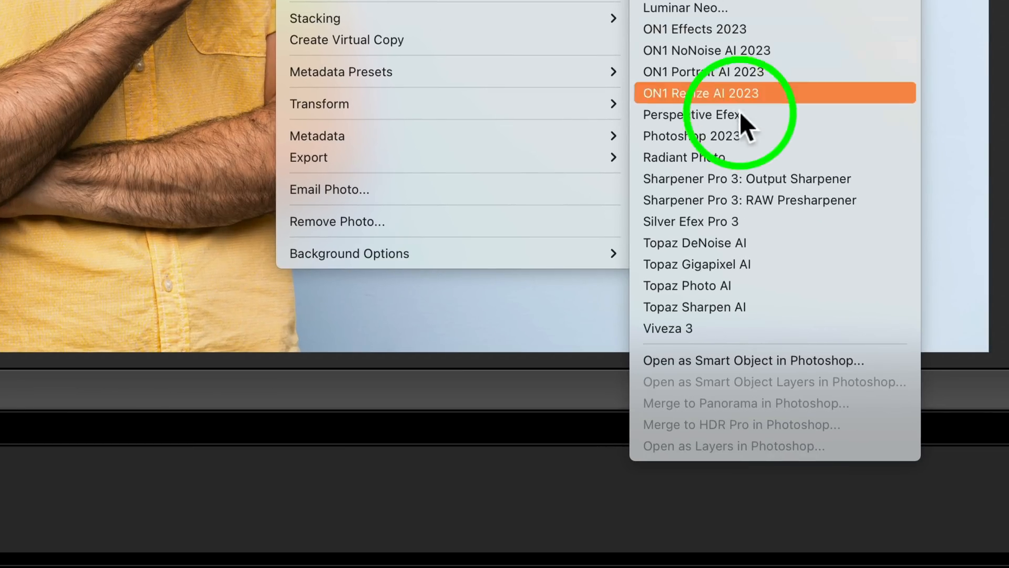
pyautogui.moveTo(738, 373)
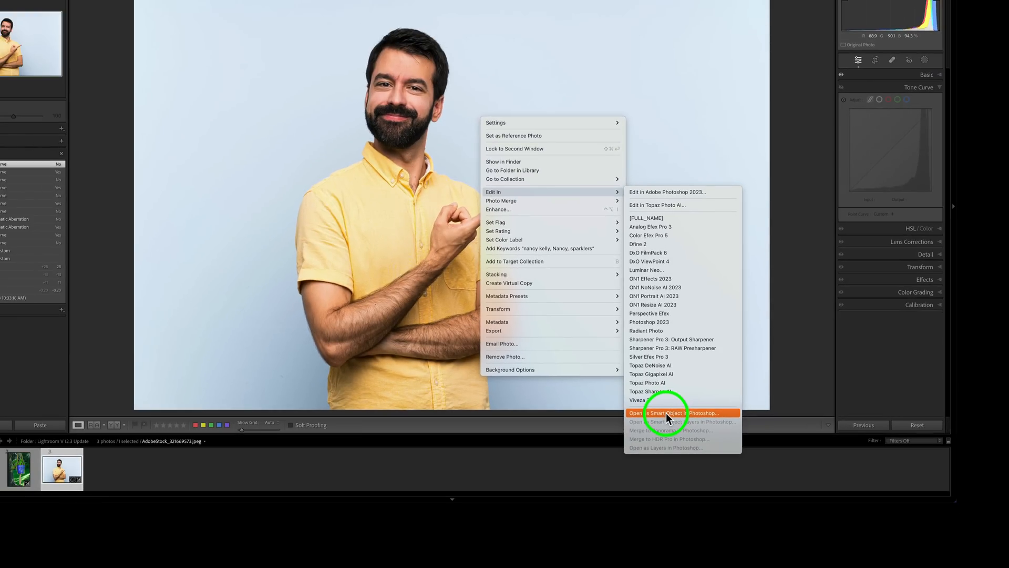
pyautogui.click(667, 412)
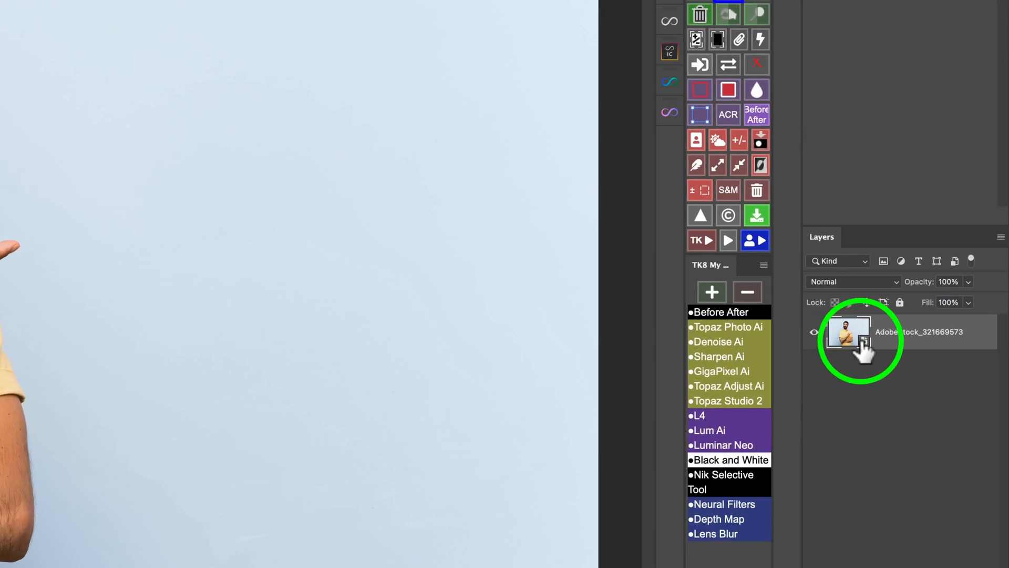
pyautogui.moveTo(858, 341)
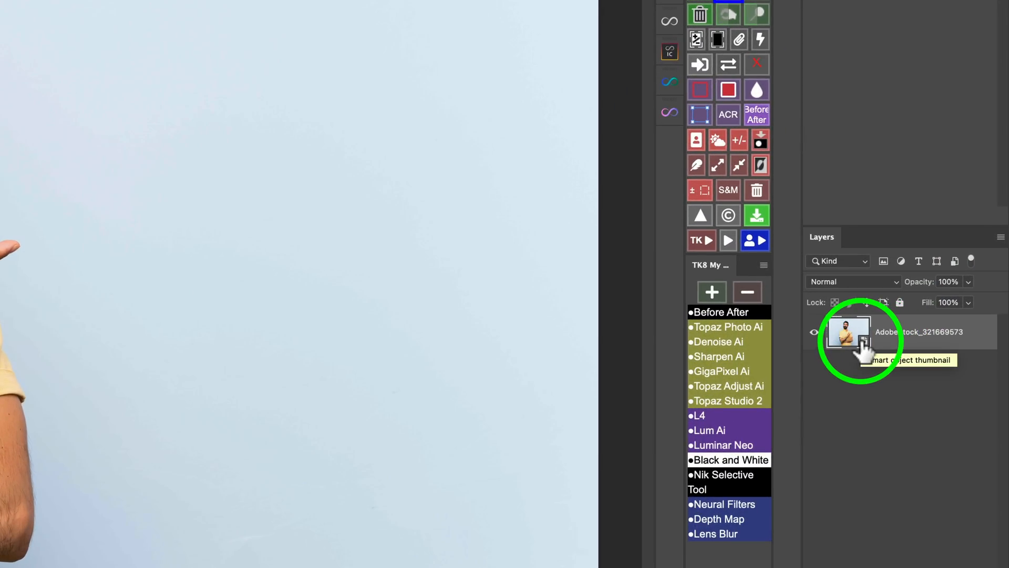